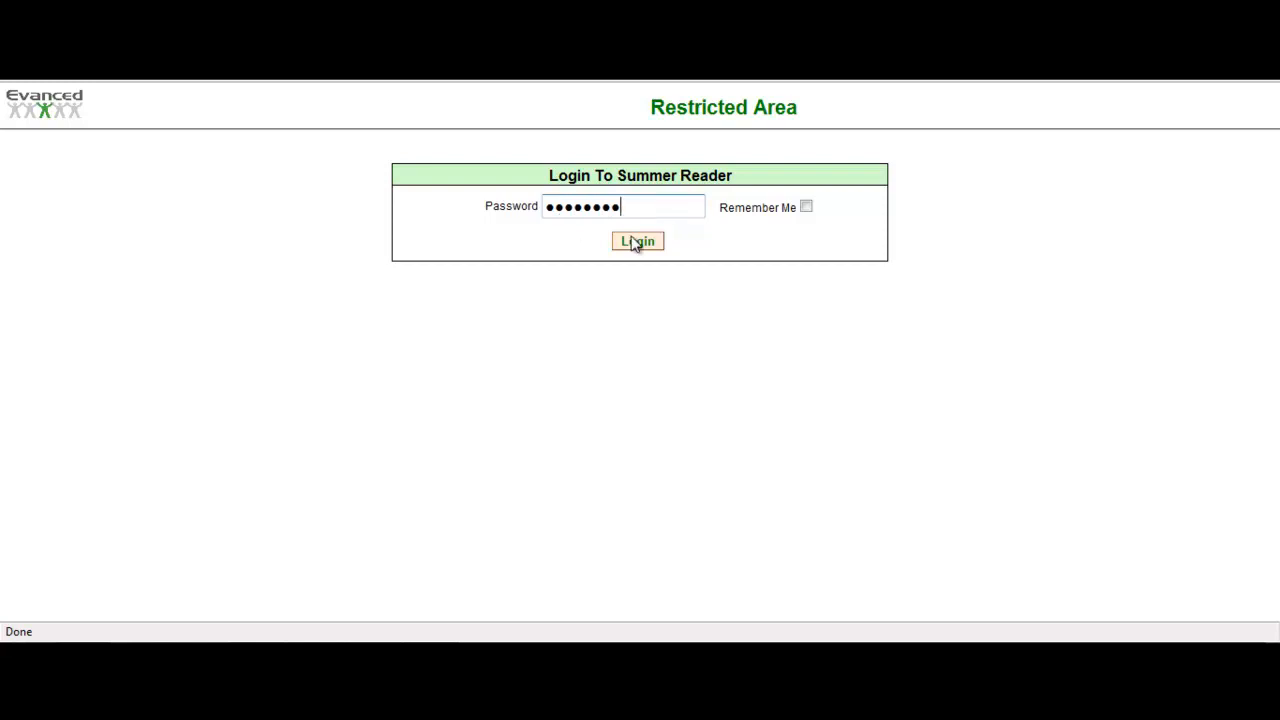
Step: Log in as administrator and go to System Maintenance
click(636, 240)
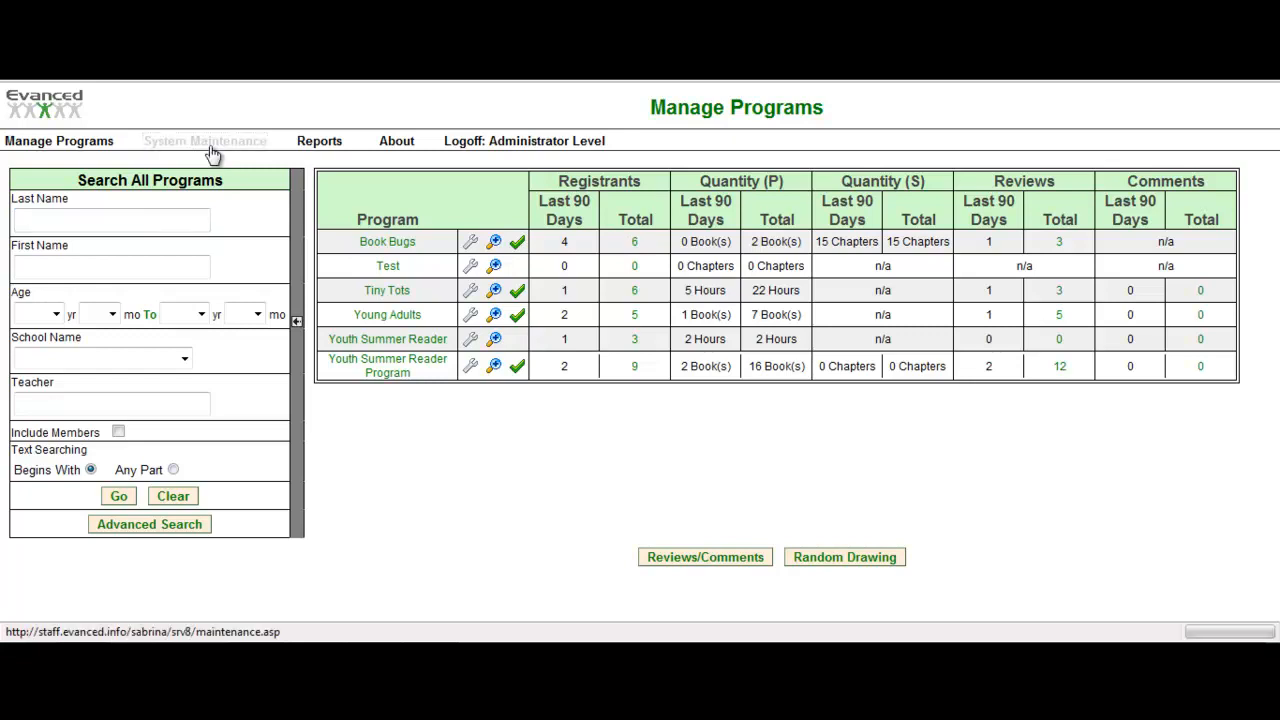
click(204, 140)
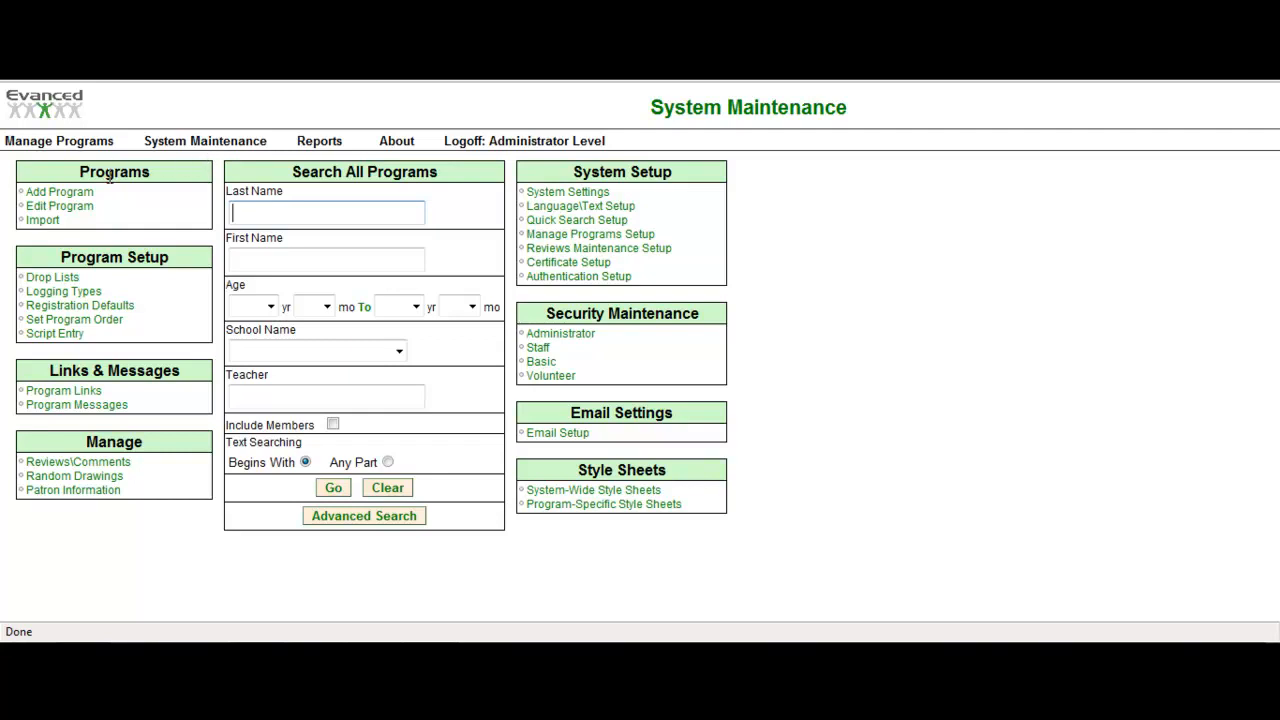
mouse_move(60, 206)
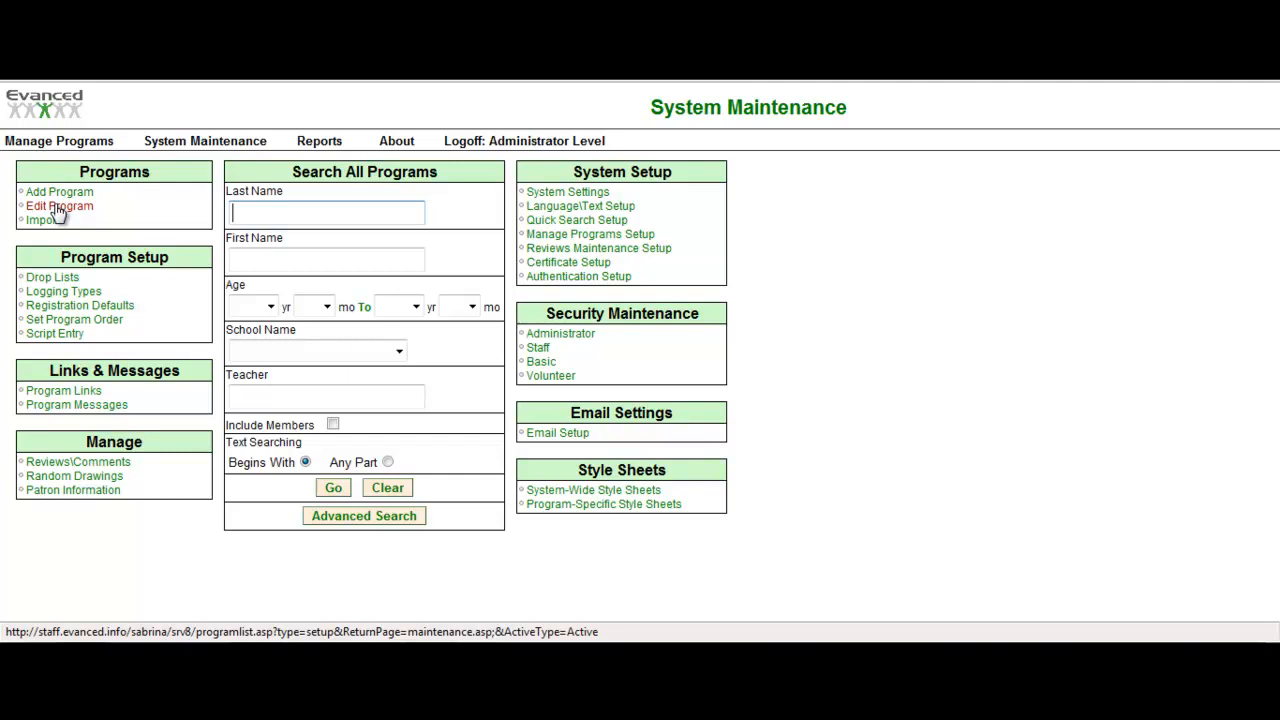
Step: Choose Edit Program and select Book Bugs from the Programs list
click(60, 204)
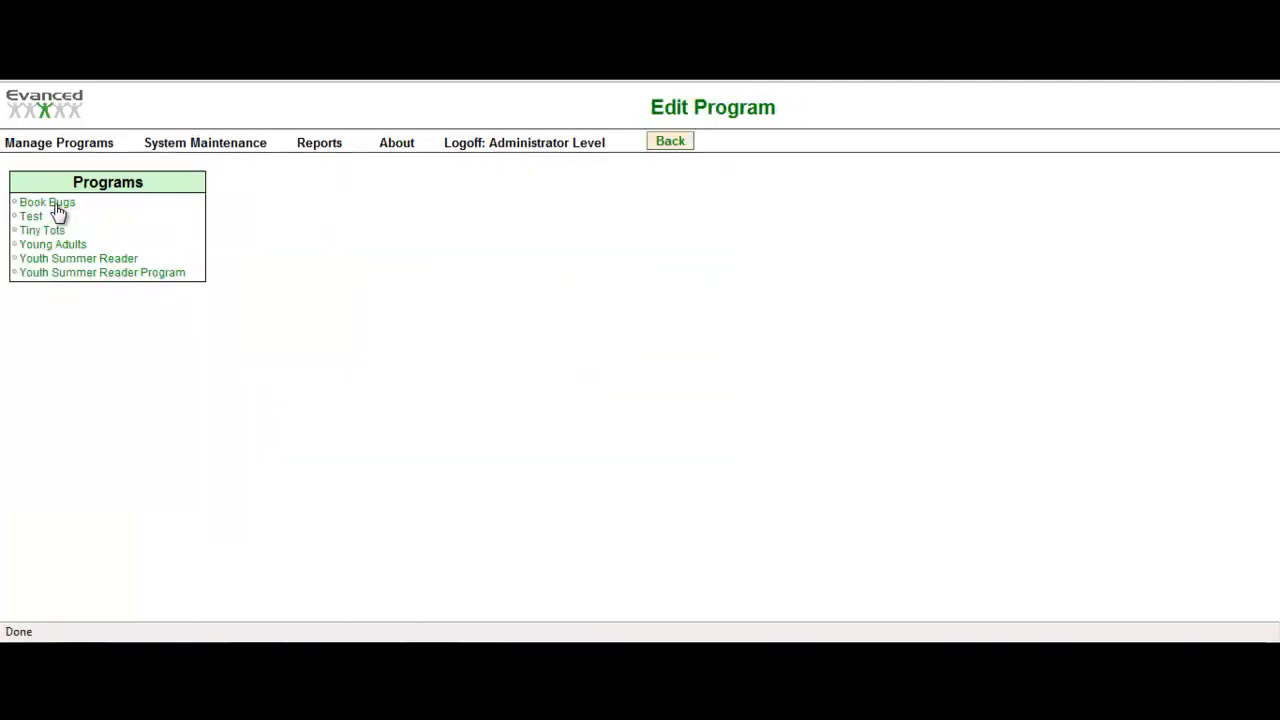
mouse_move(108, 200)
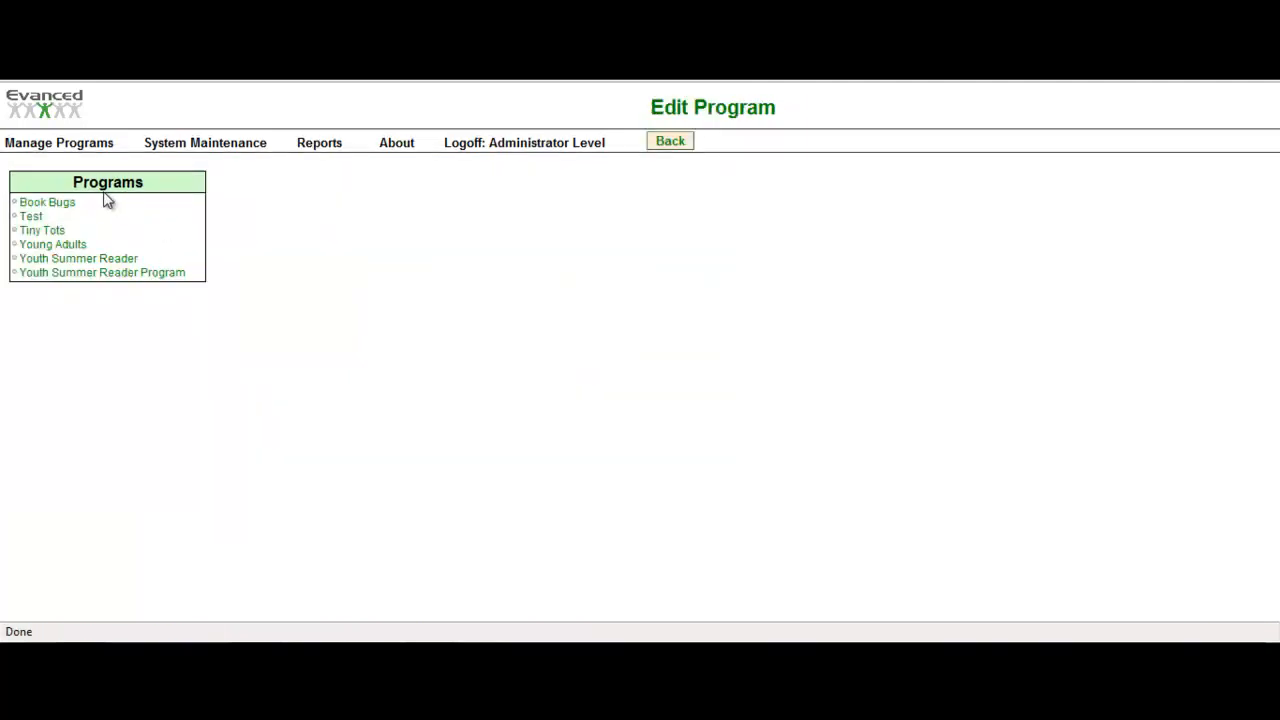
mouse_move(84, 224)
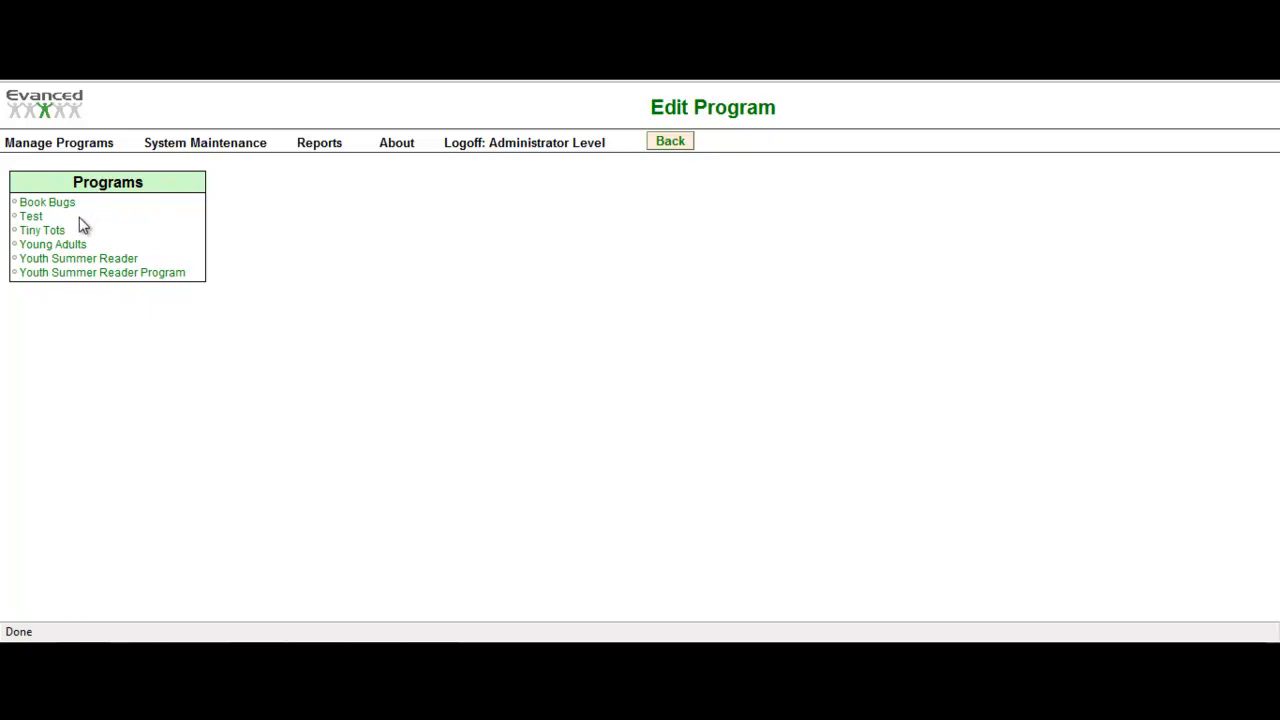
click(46, 200)
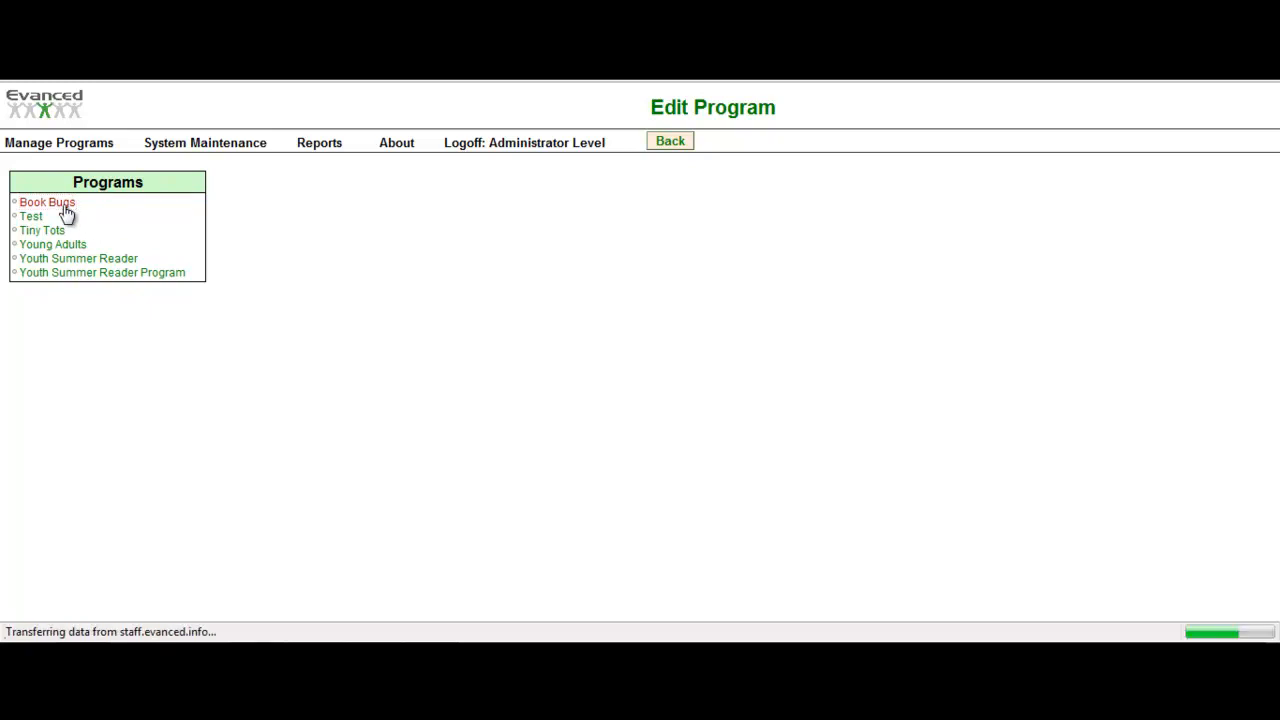
click(46, 200)
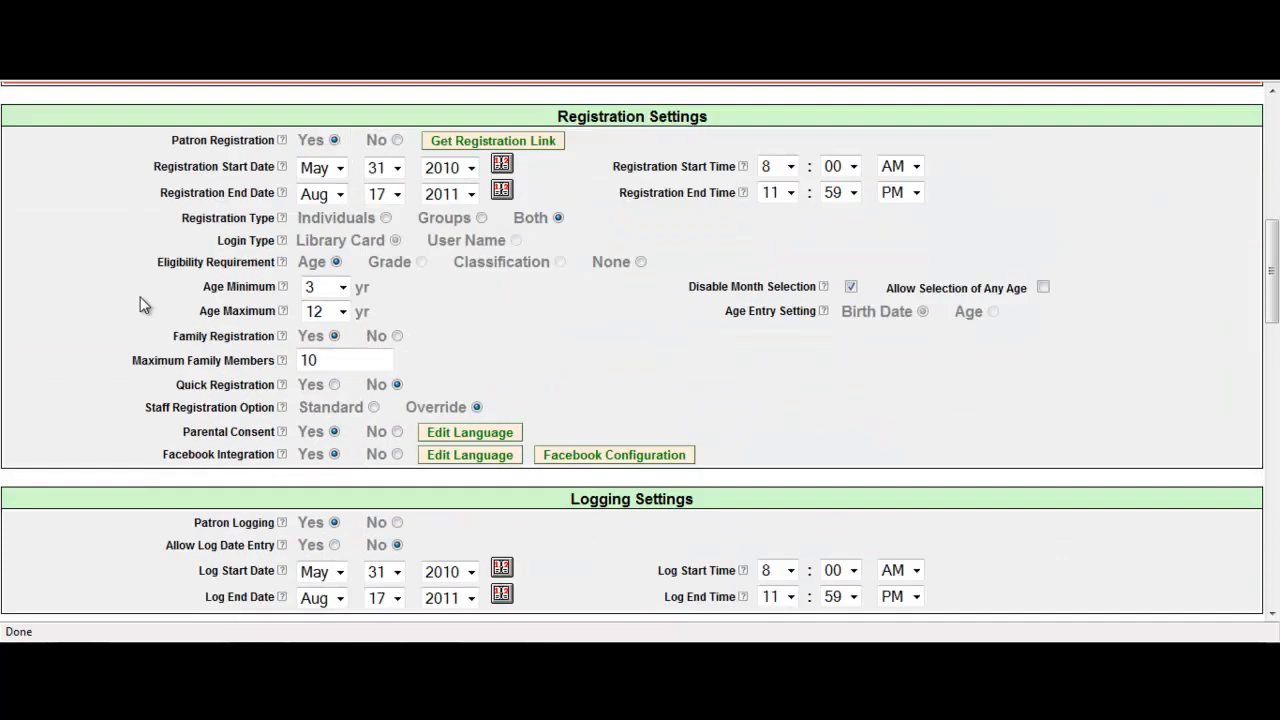
Step: Scroll to the Facebook Integration option in Book Bugs' Registration Settings
scroll(down, 3)
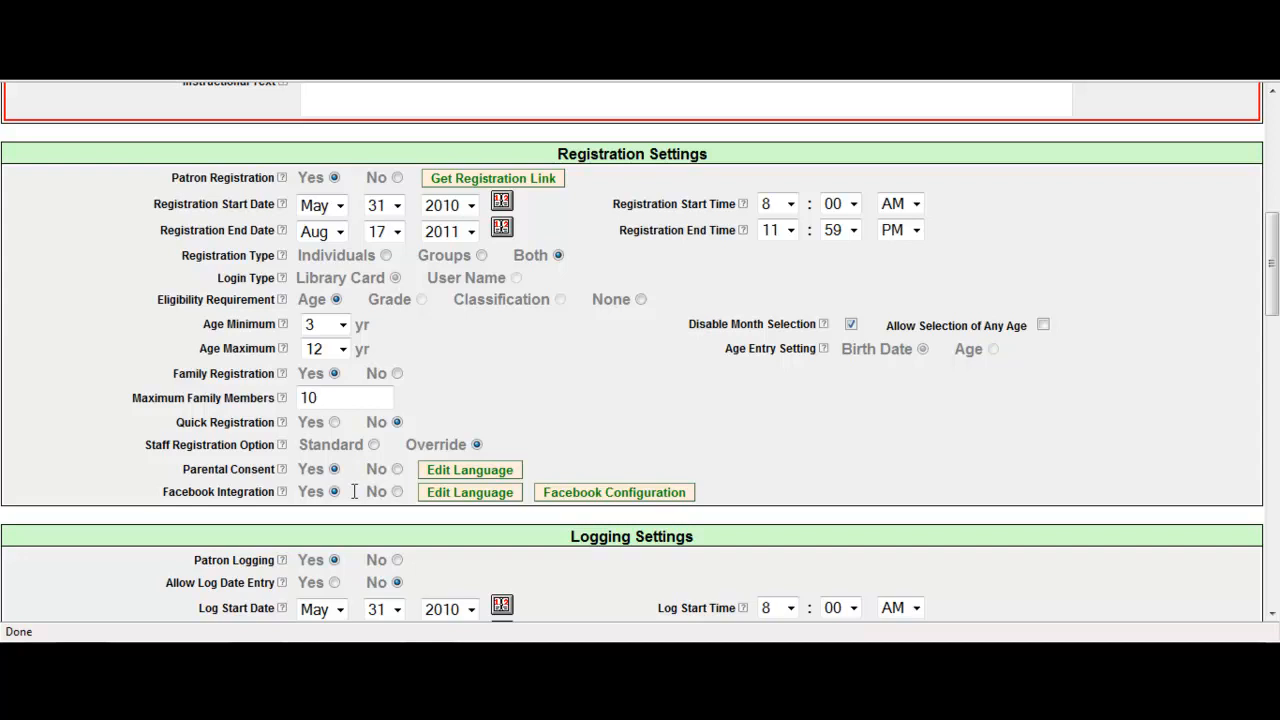
mouse_move(388, 500)
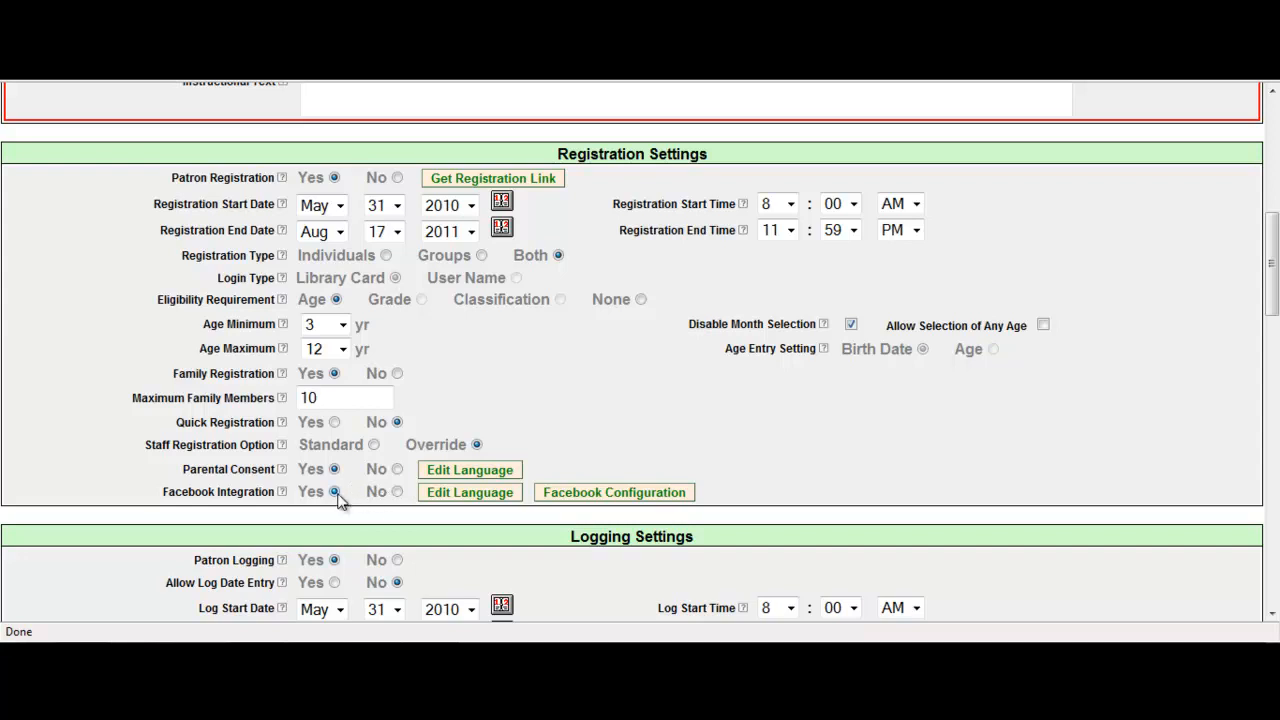
mouse_move(468, 492)
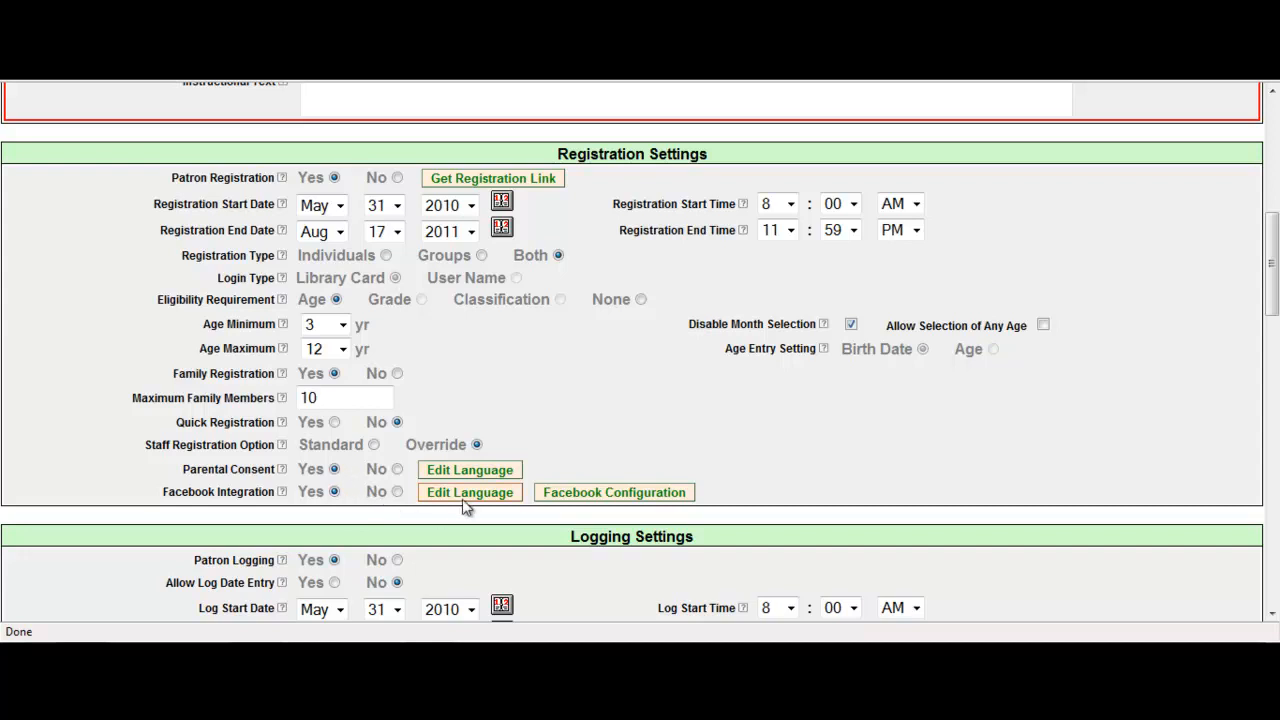
Step: Review the Facebook question text 'Add information to Facebook?' and save it
click(468, 492)
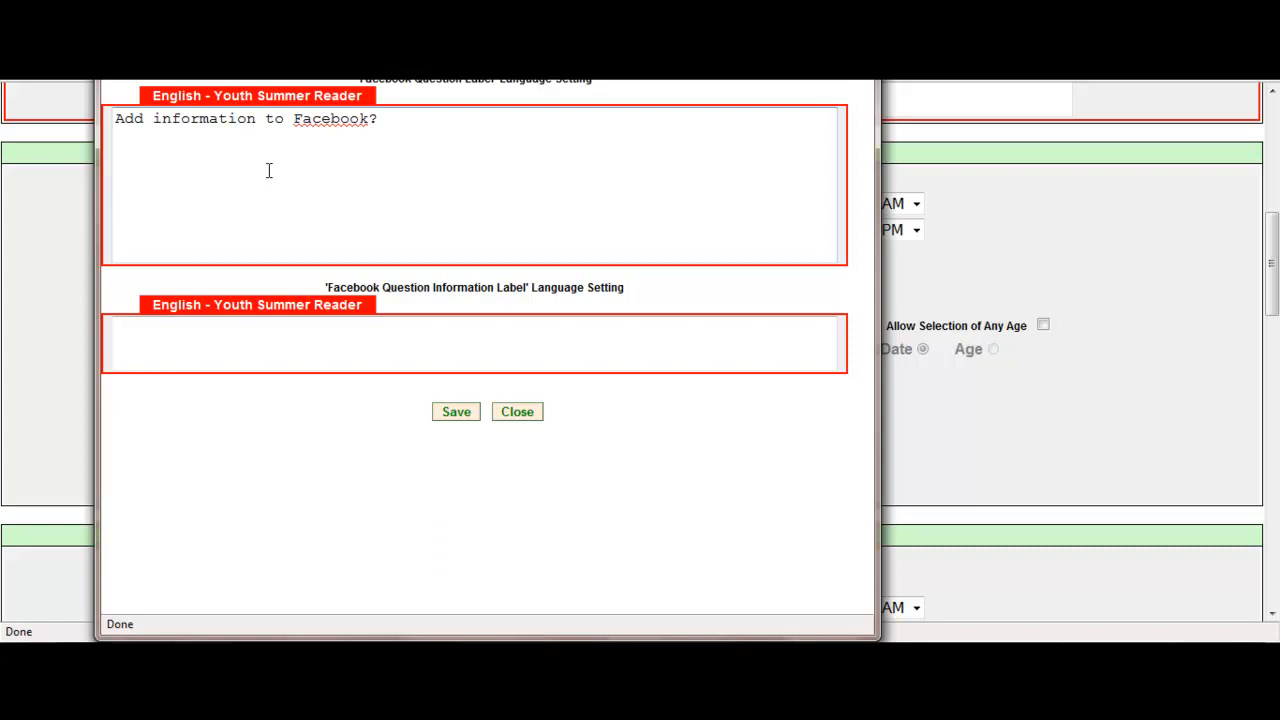
drag(268, 118, 378, 118)
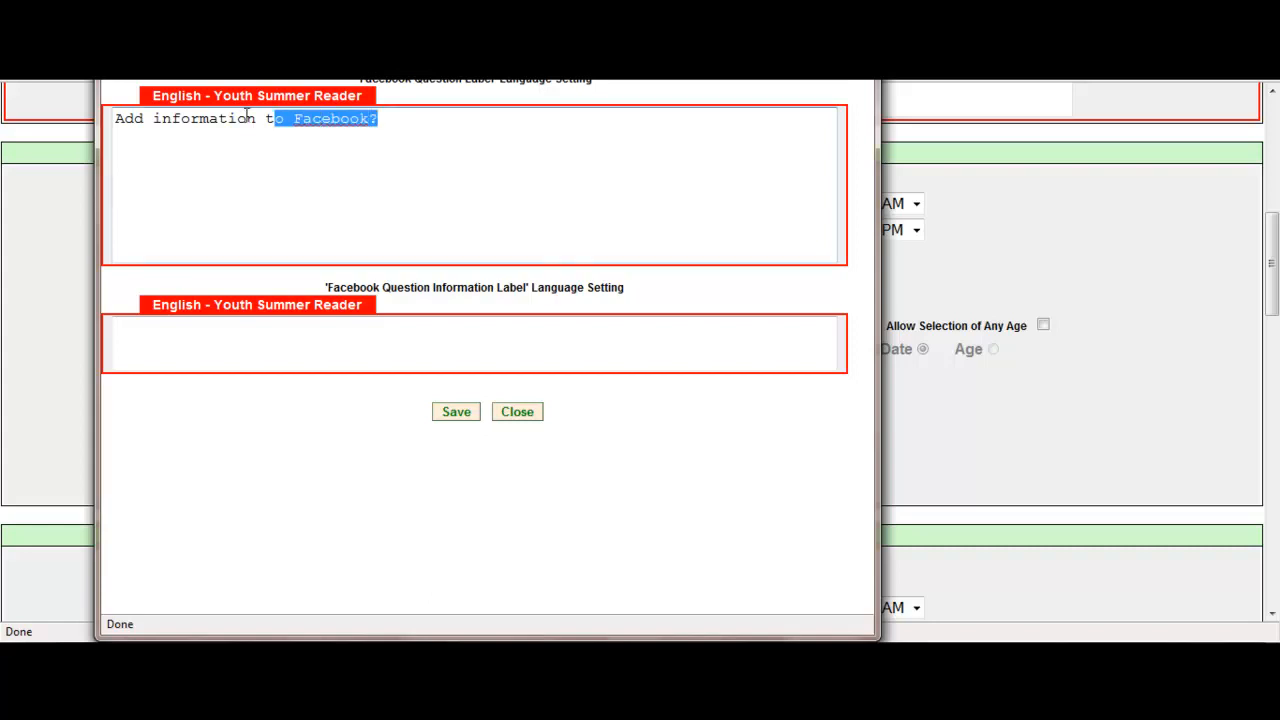
triple_click(244, 118)
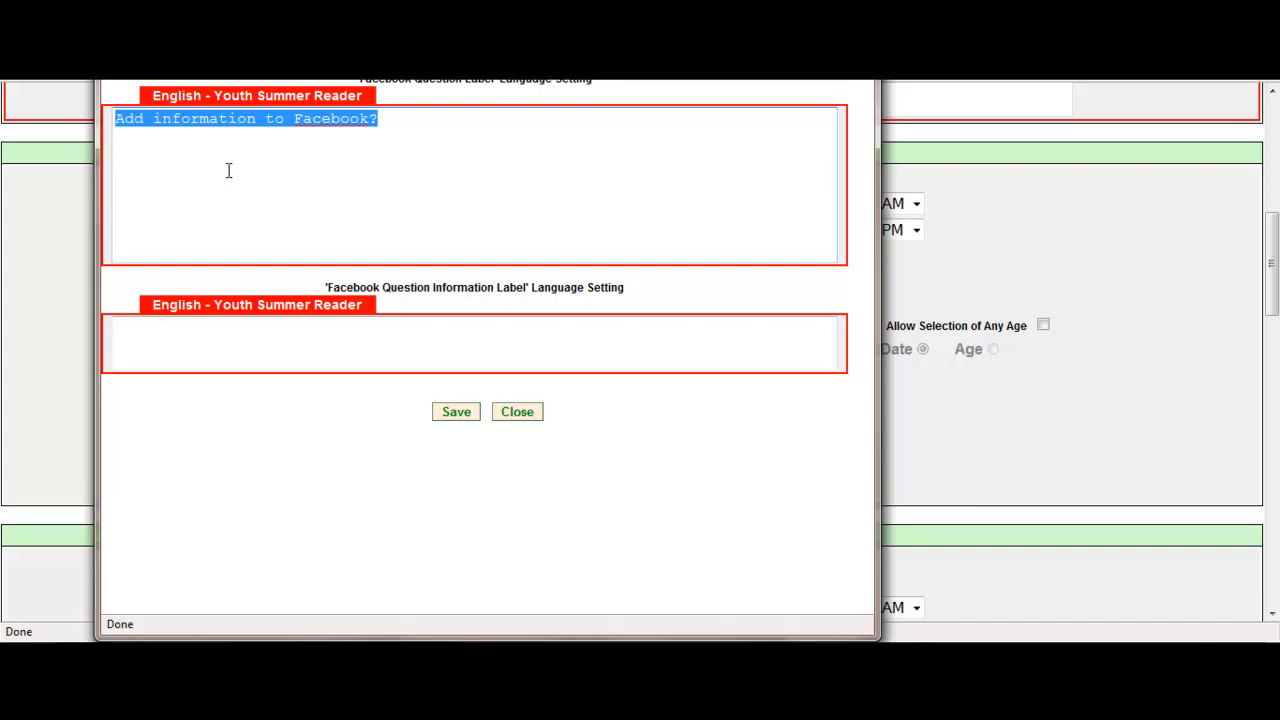
mouse_move(468, 406)
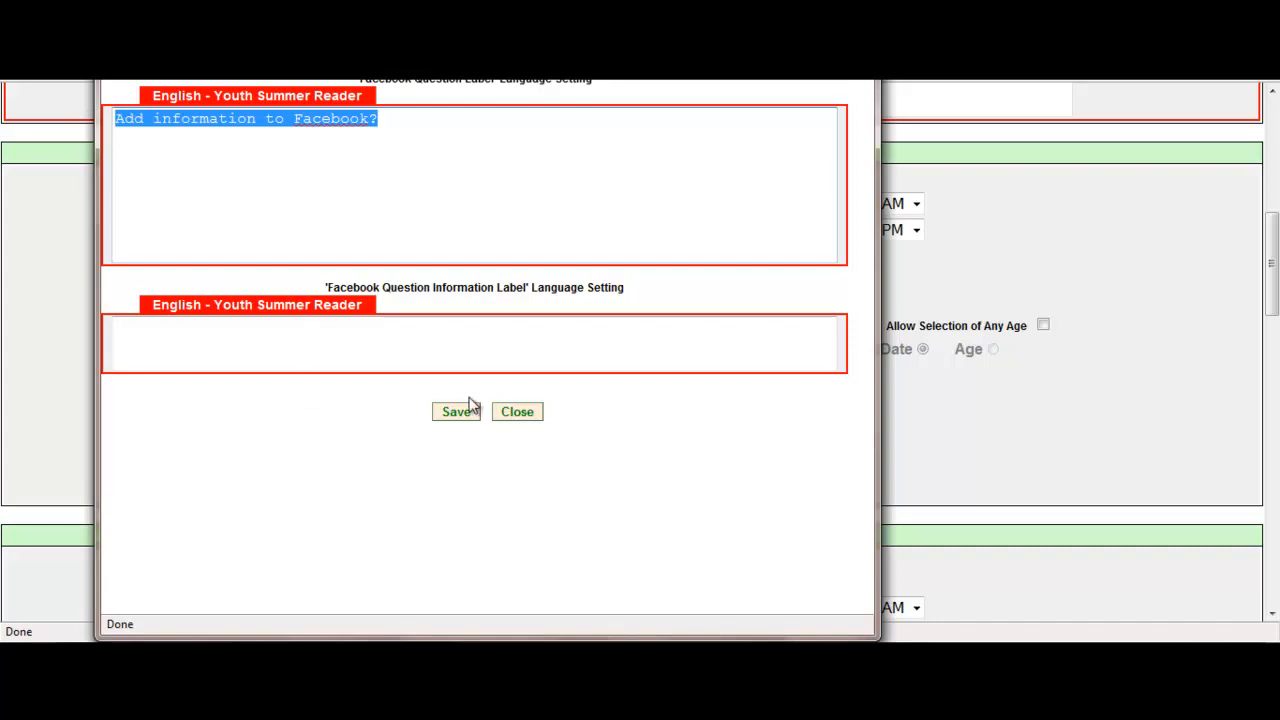
click(516, 412)
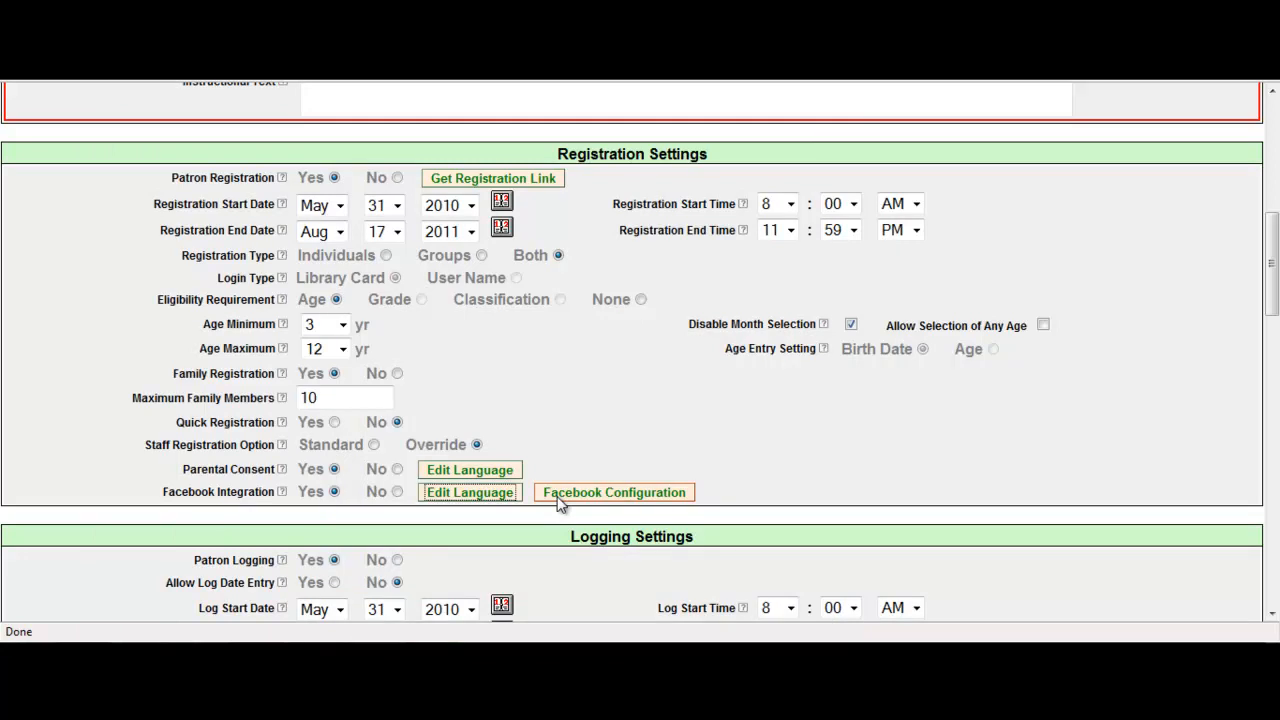
Step: Bring up Book Bugs' Facebook settings with all four posting options set to Yes
click(612, 492)
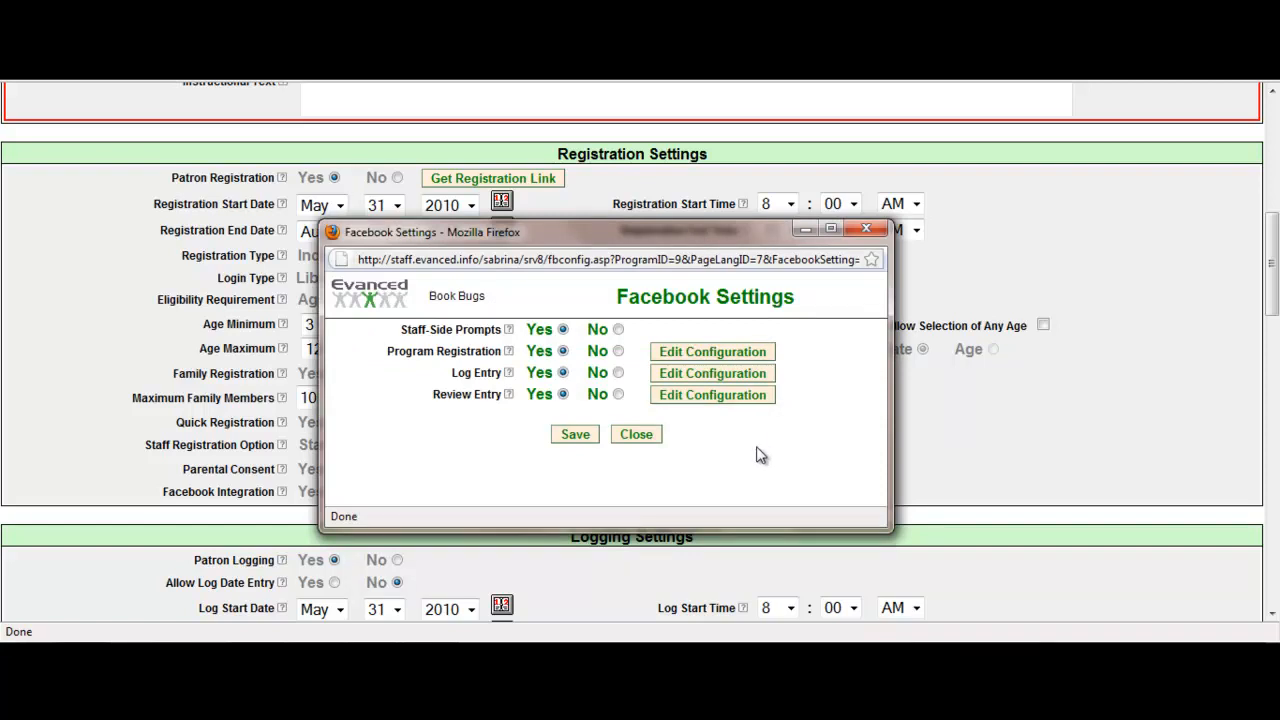
mouse_move(624, 408)
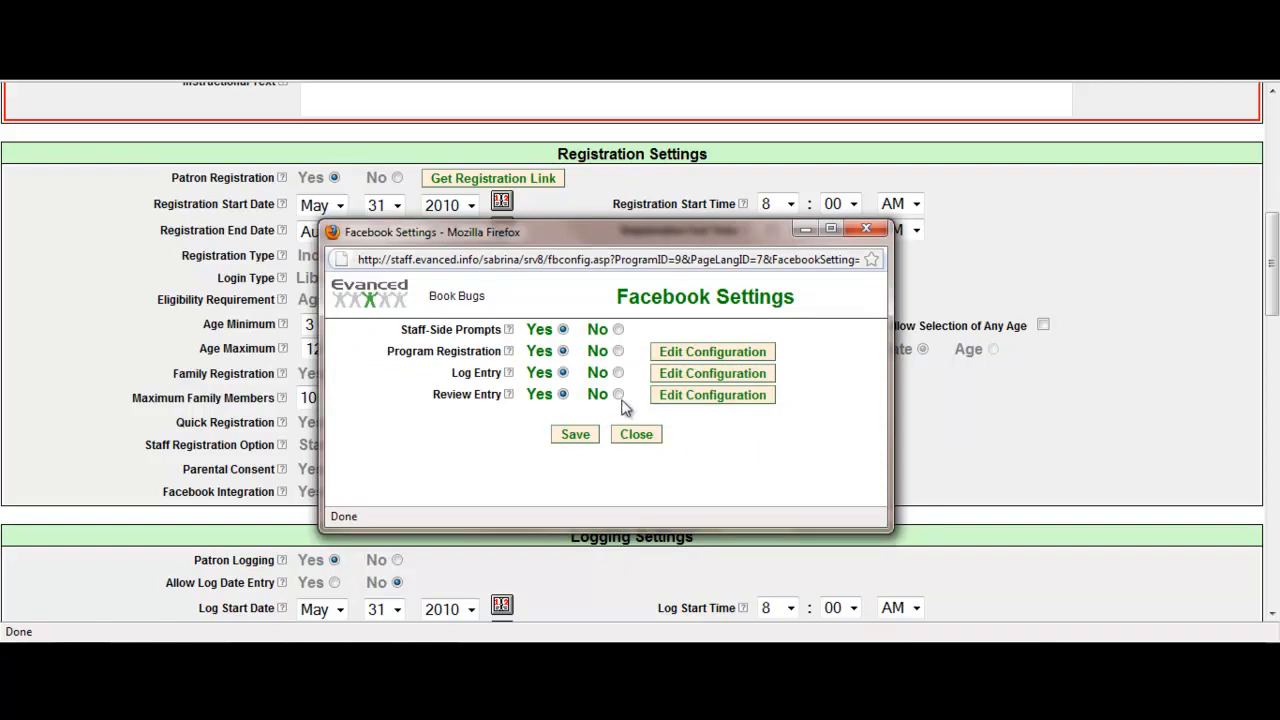
click(618, 328)
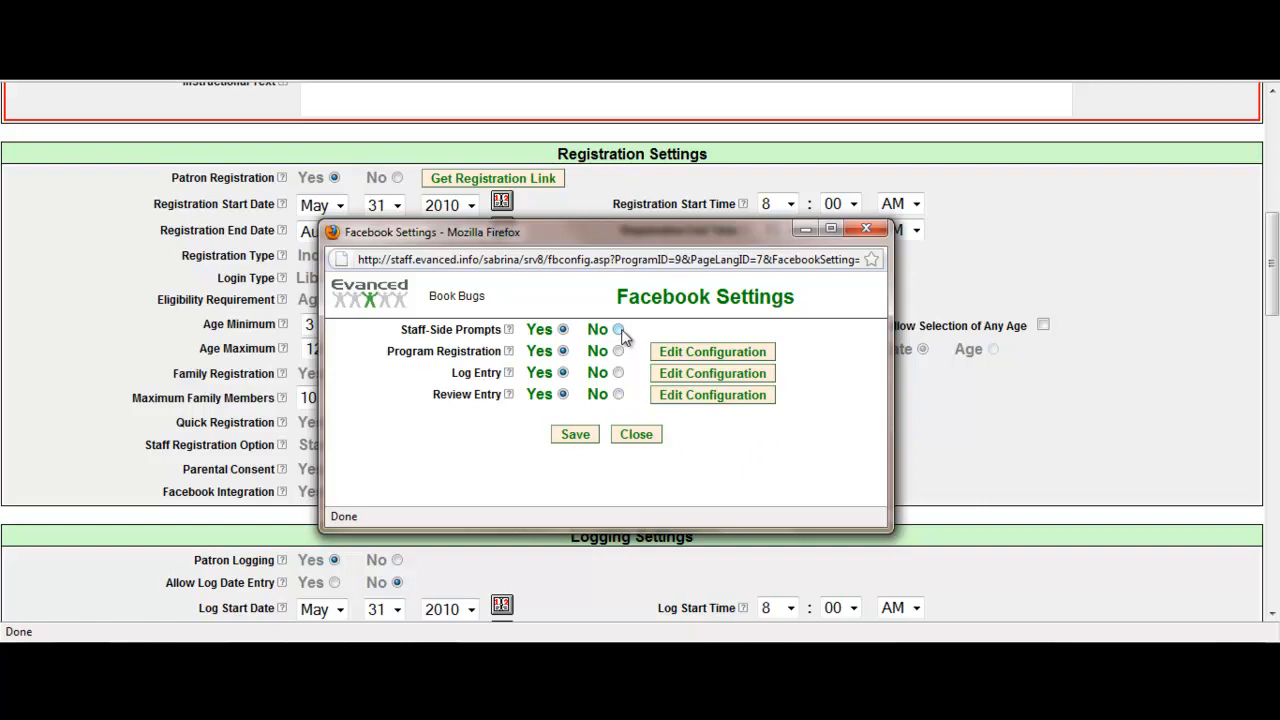
click(564, 328)
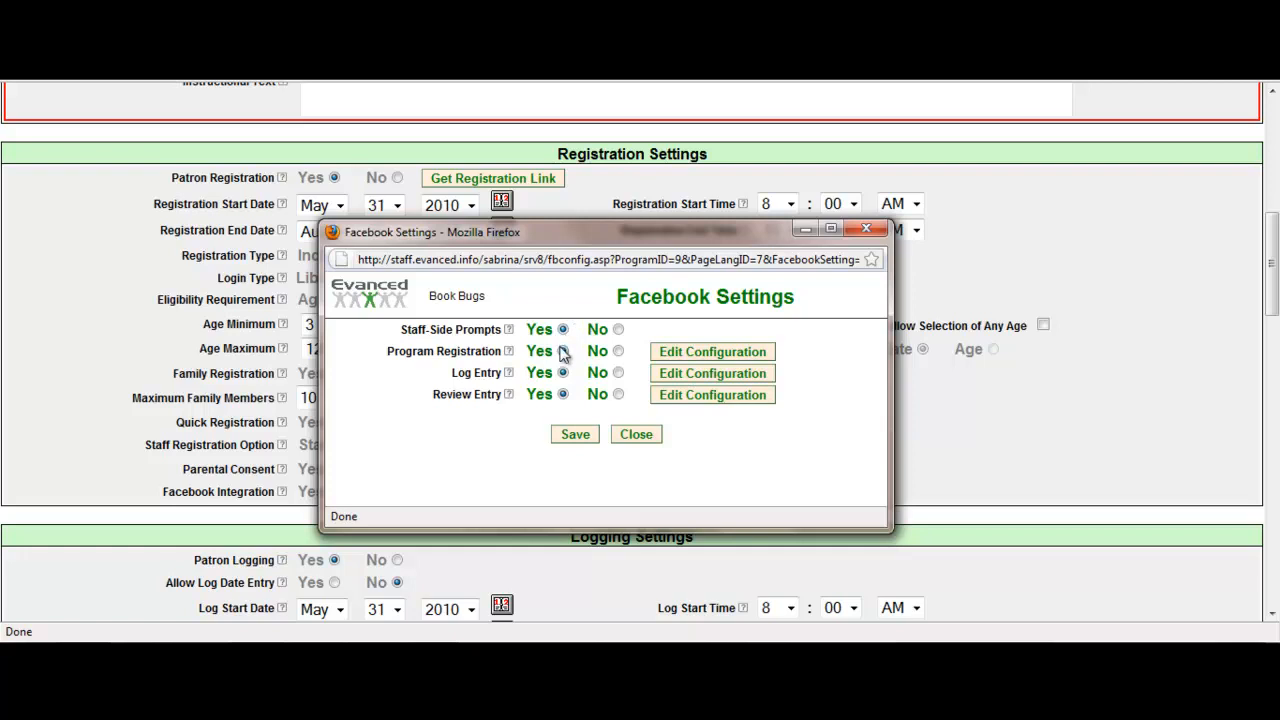
mouse_move(564, 376)
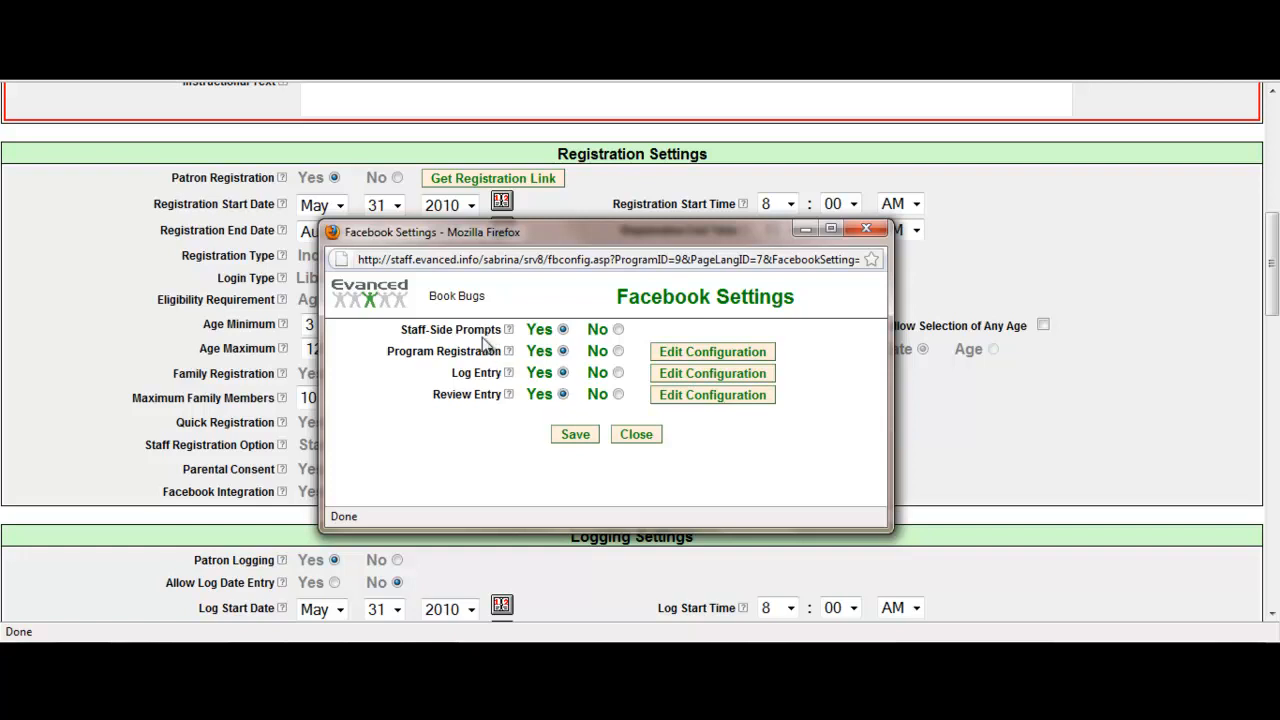
mouse_move(508, 328)
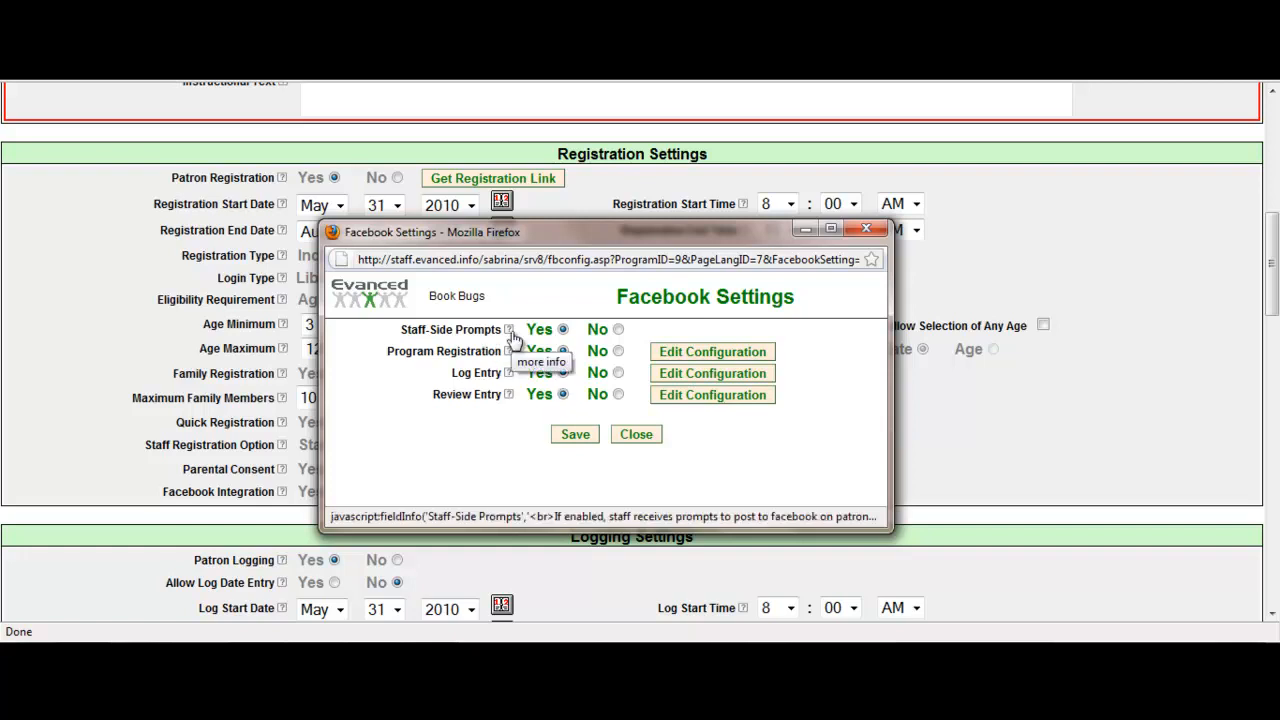
Step: Show the help explanation for the Staff-Side Prompts setting
click(508, 328)
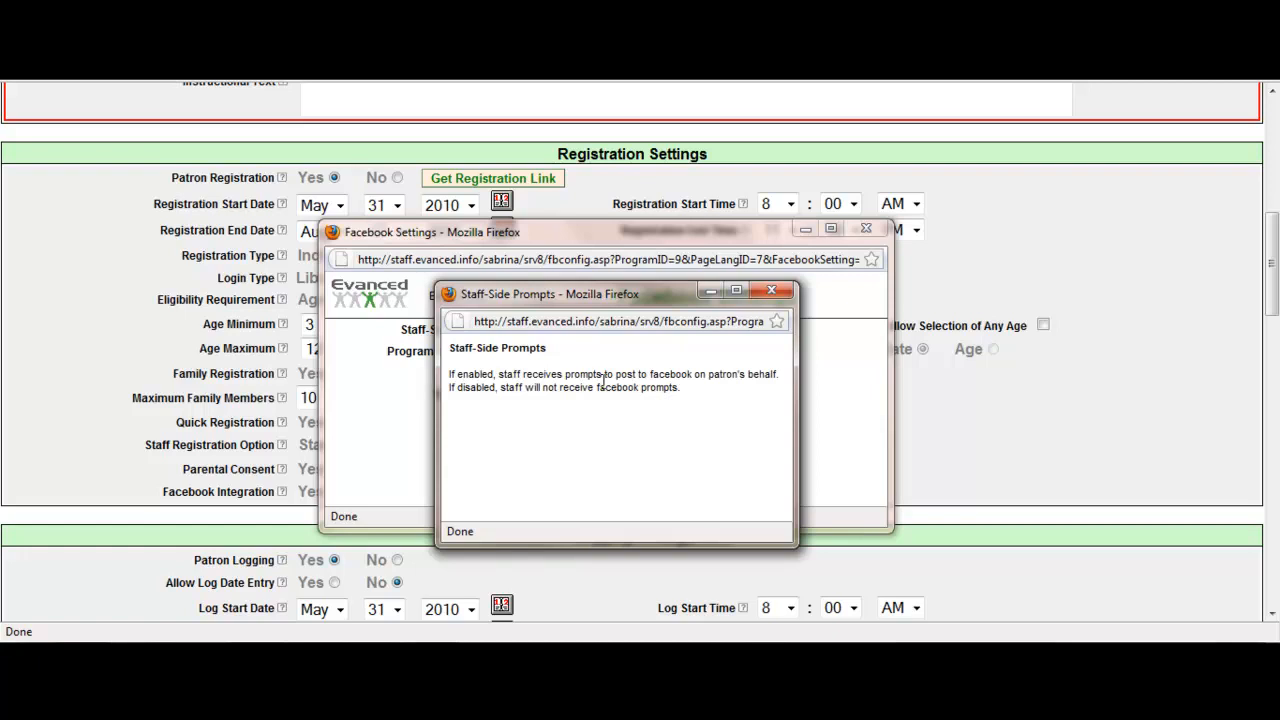
mouse_move(772, 290)
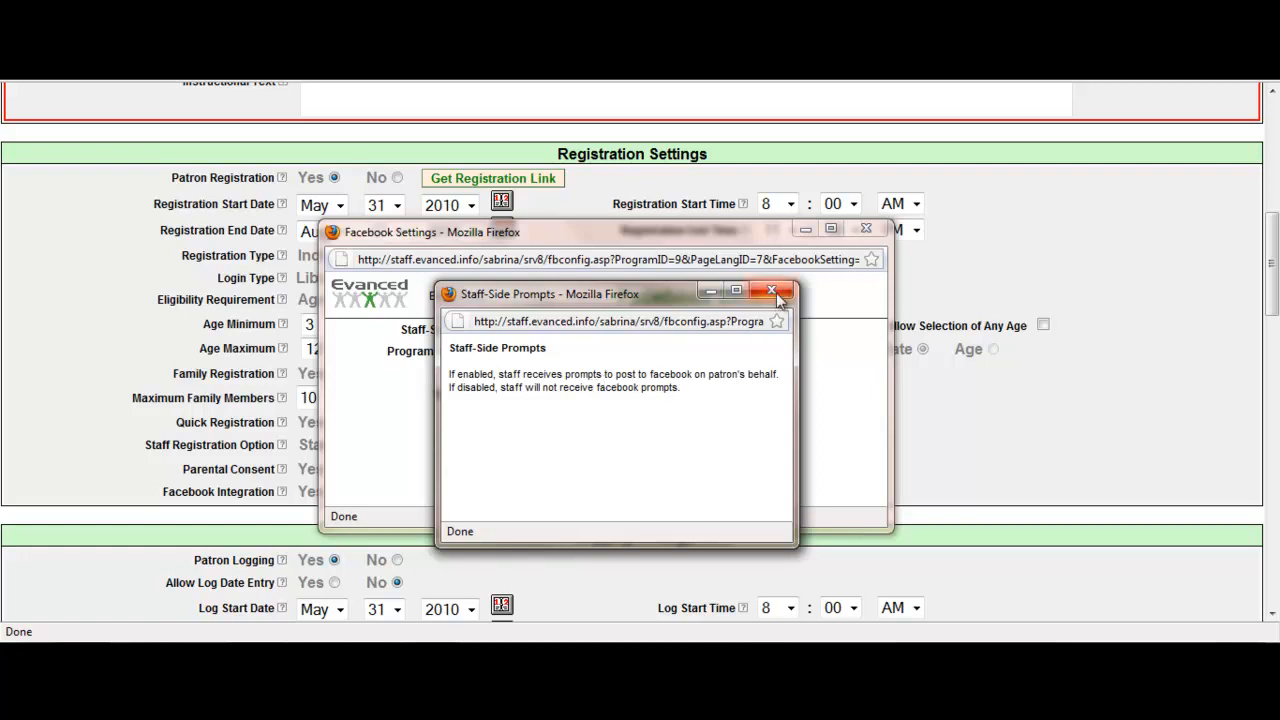
mouse_move(772, 290)
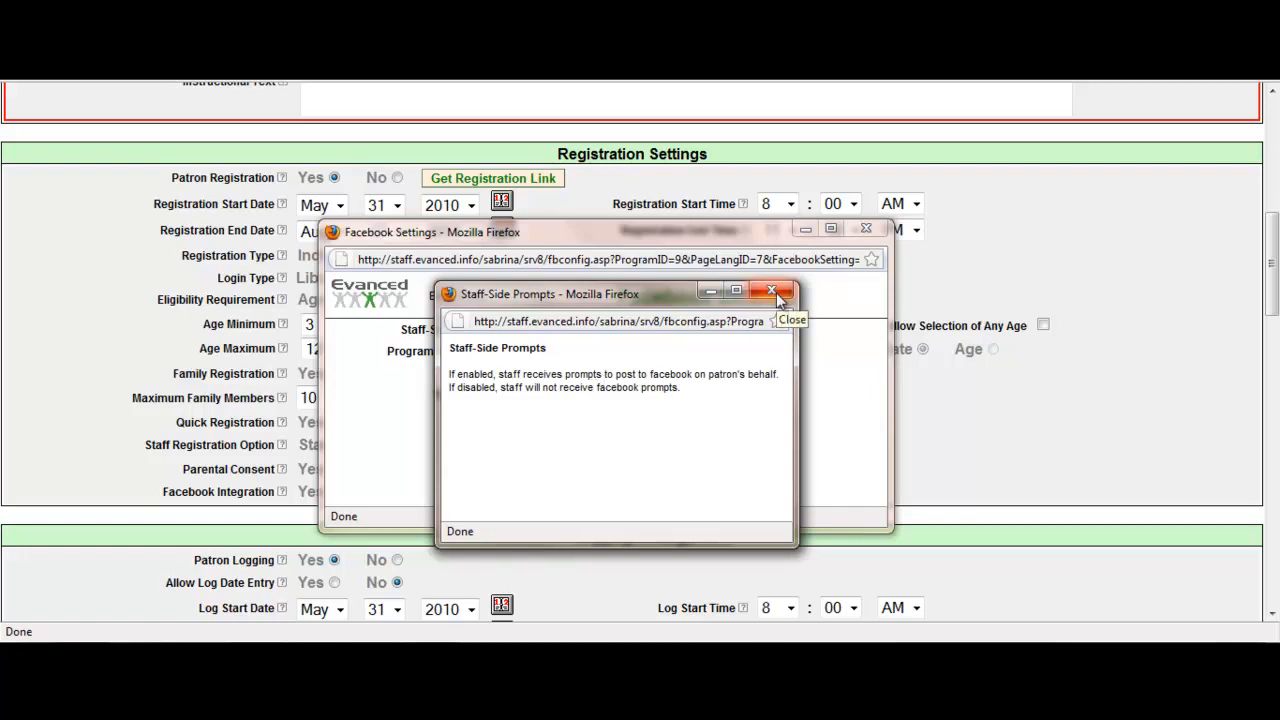
Step: Close the help and switch Staff-Side Prompts to No, leaving the other three Yes
click(772, 292)
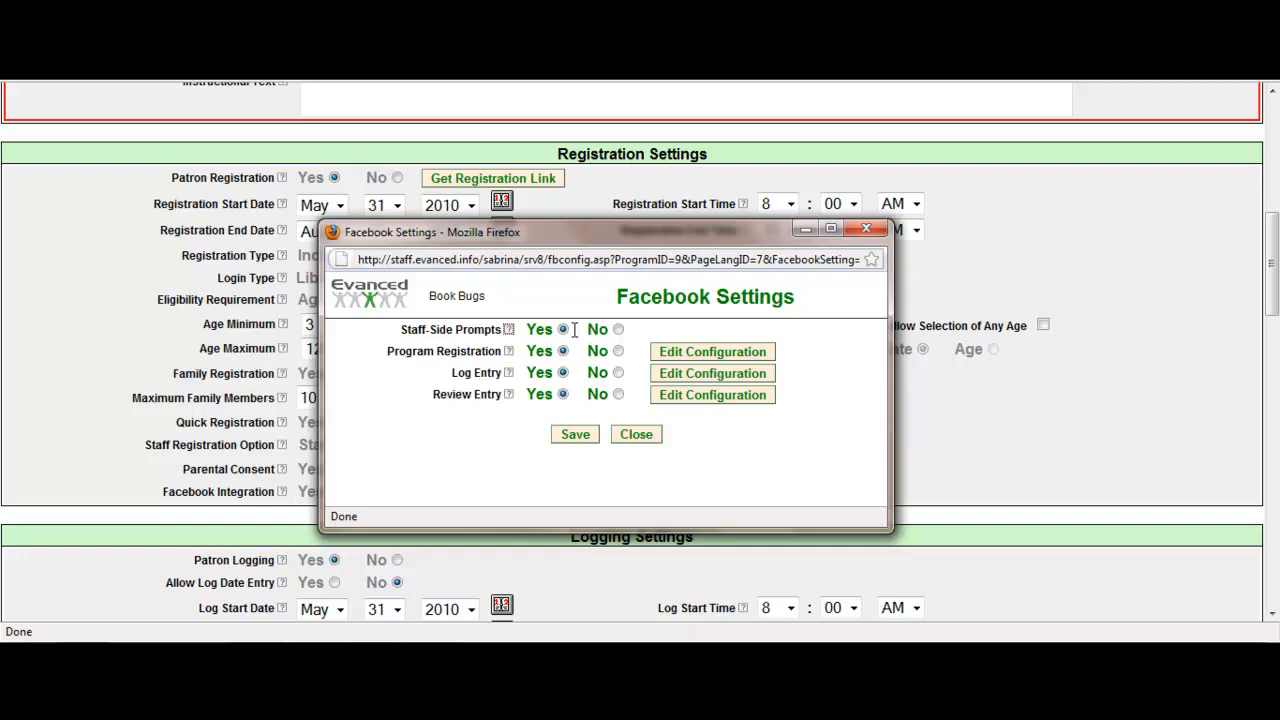
click(618, 328)
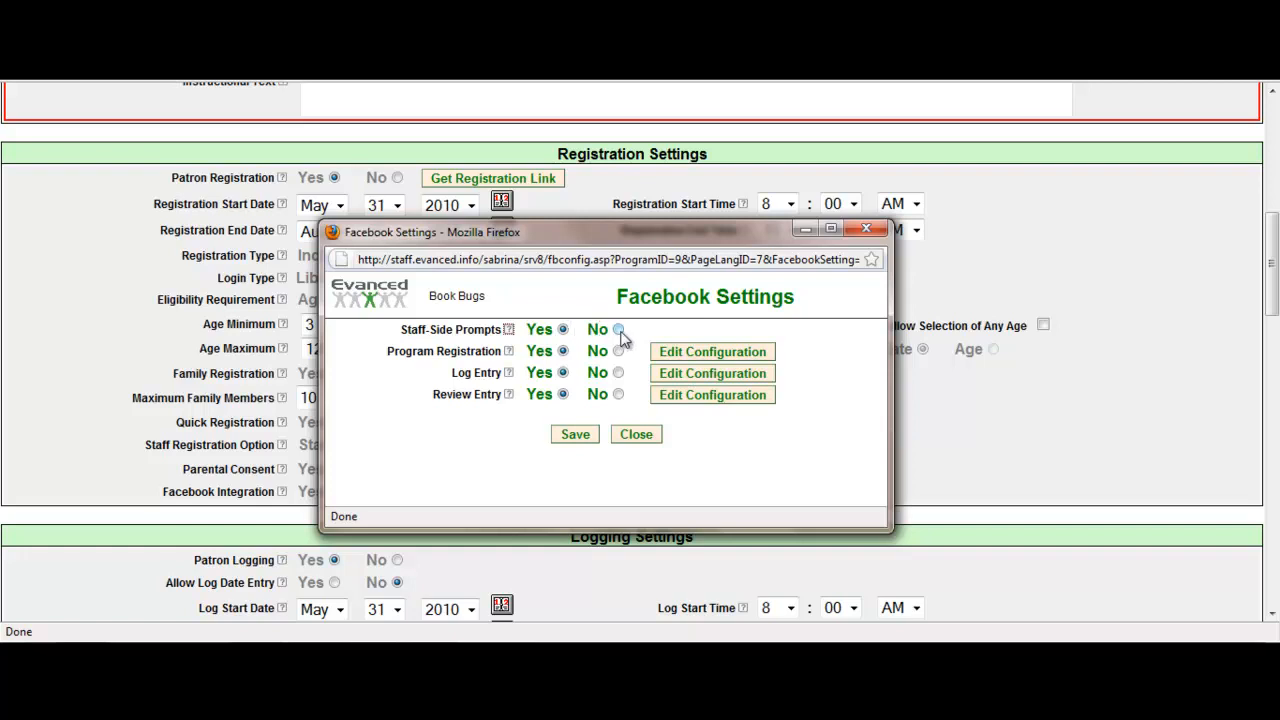
click(618, 328)
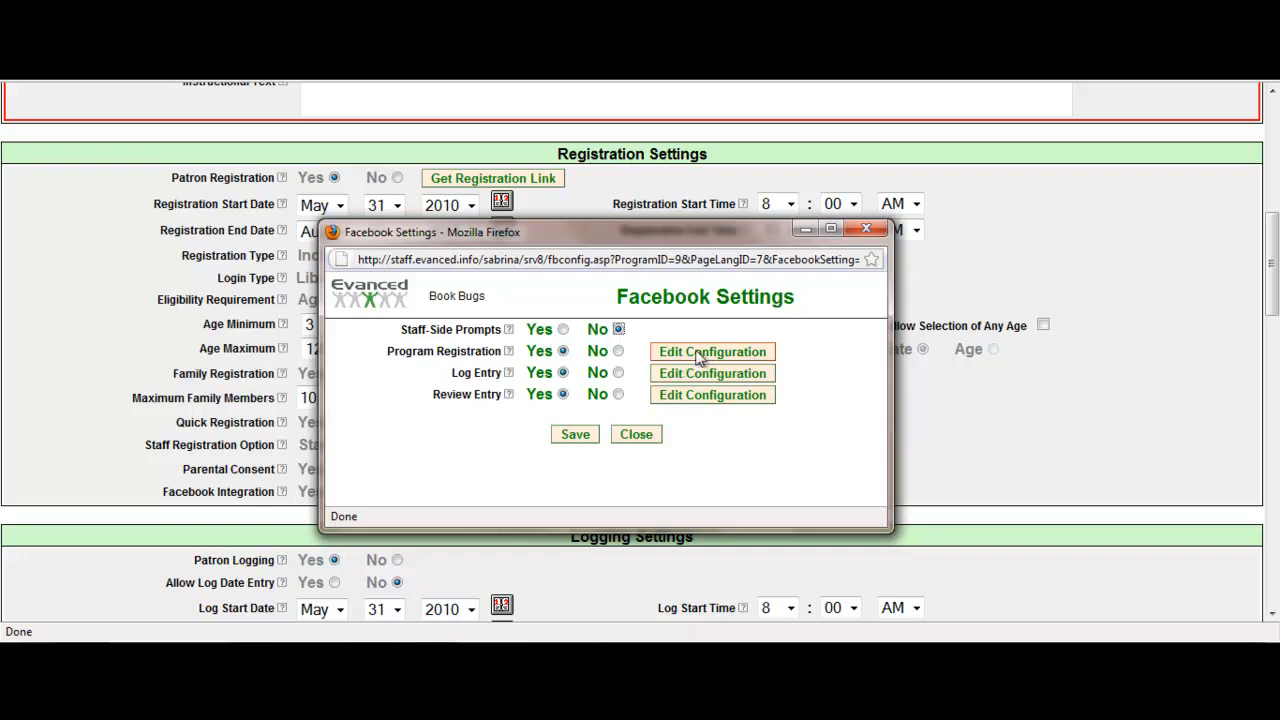
Step: Edit the Program Registration Facebook message, reviewing its 'What's on your mind?' prompt and message text
click(712, 352)
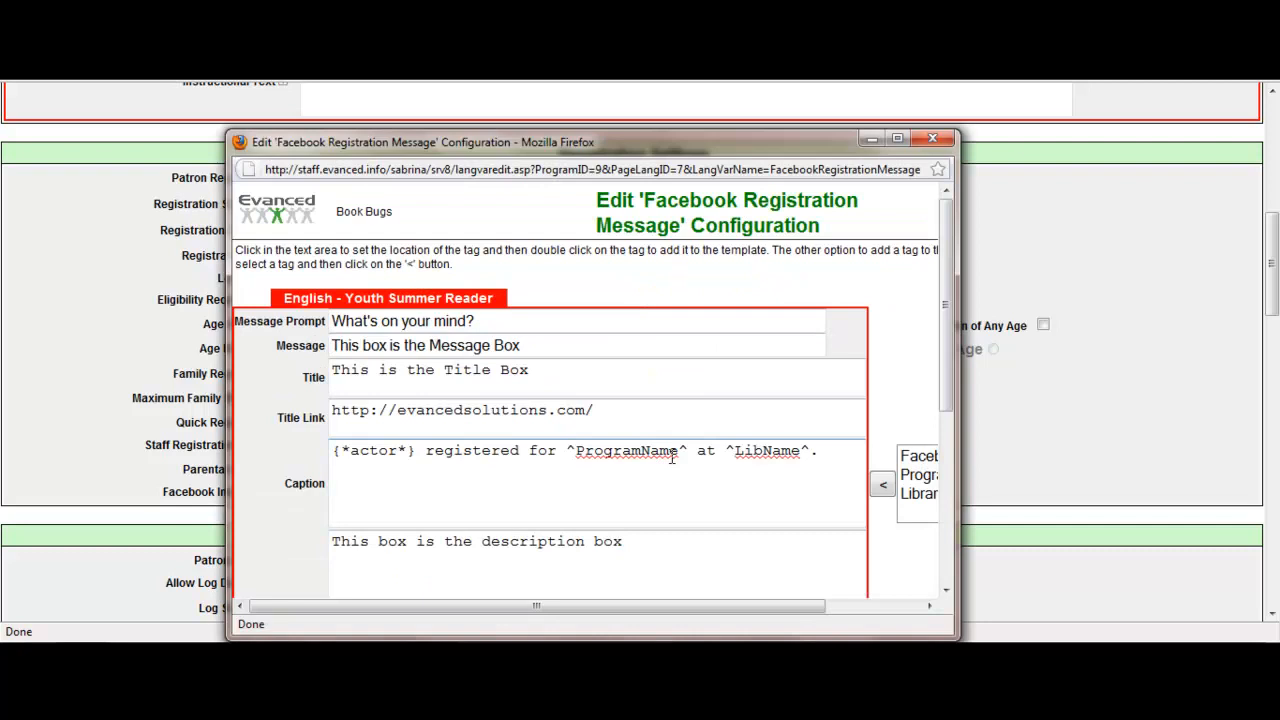
mouse_move(740, 494)
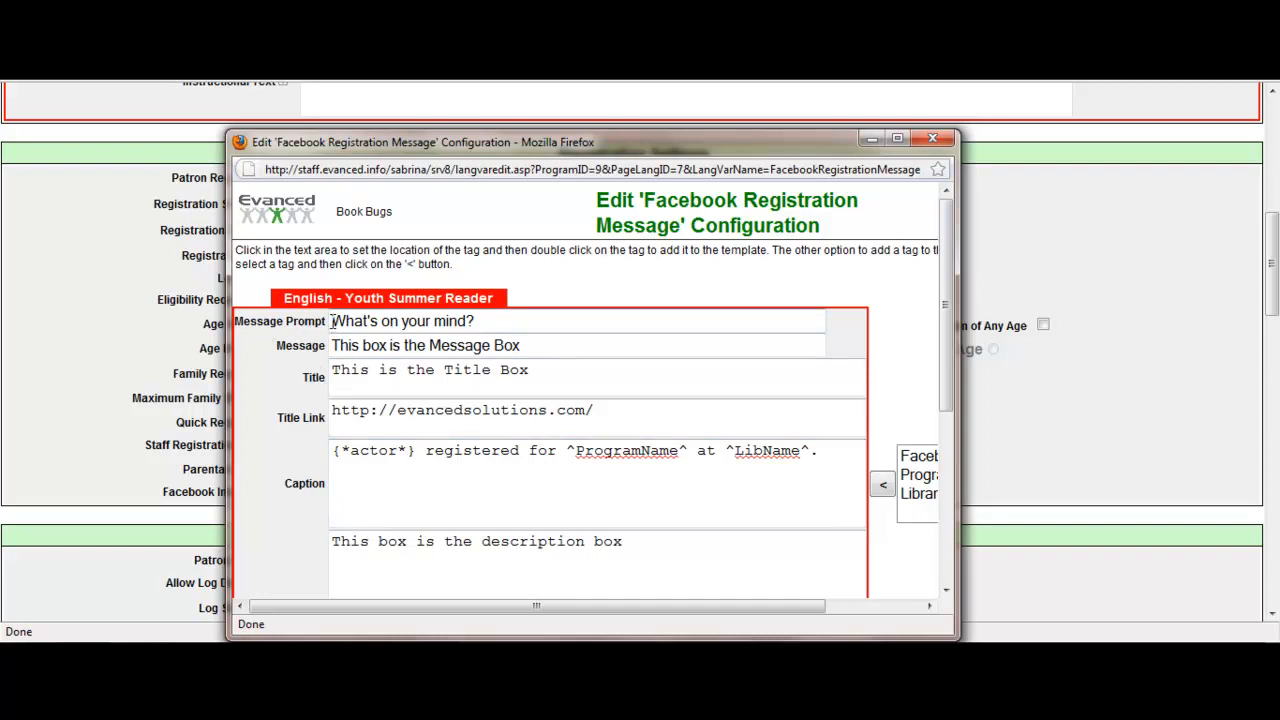
double_click(400, 320)
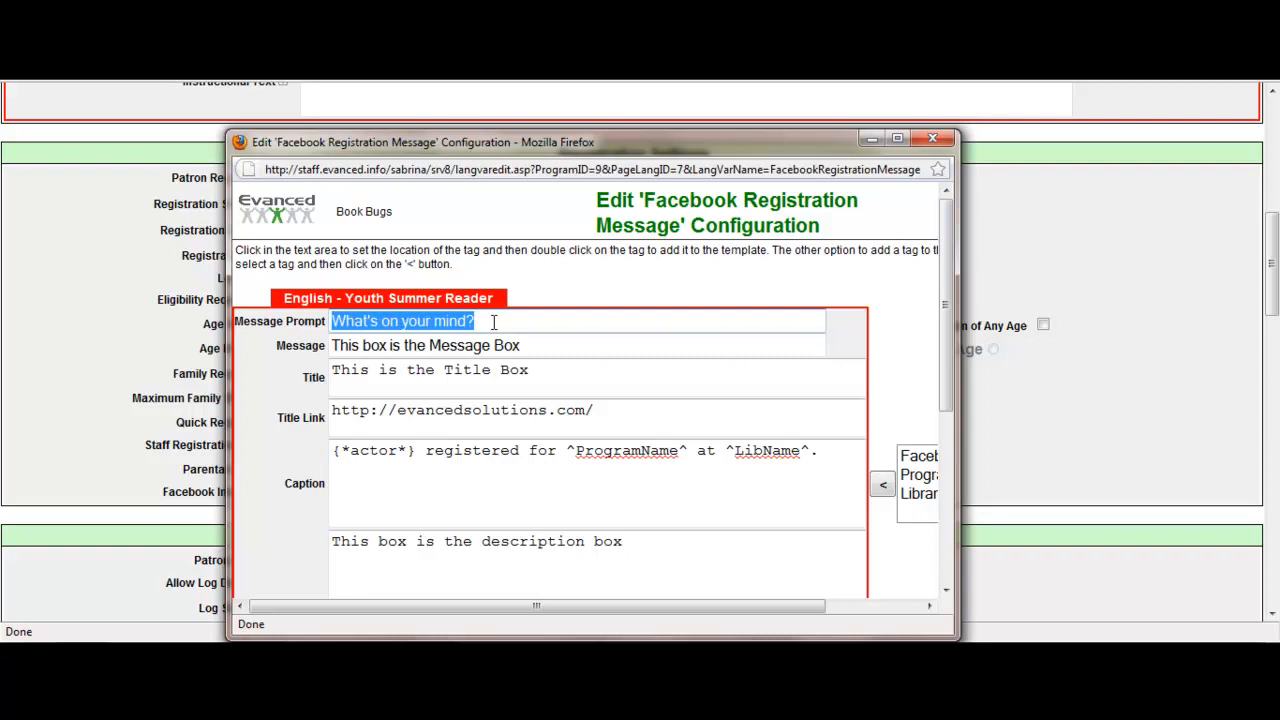
double_click(478, 344)
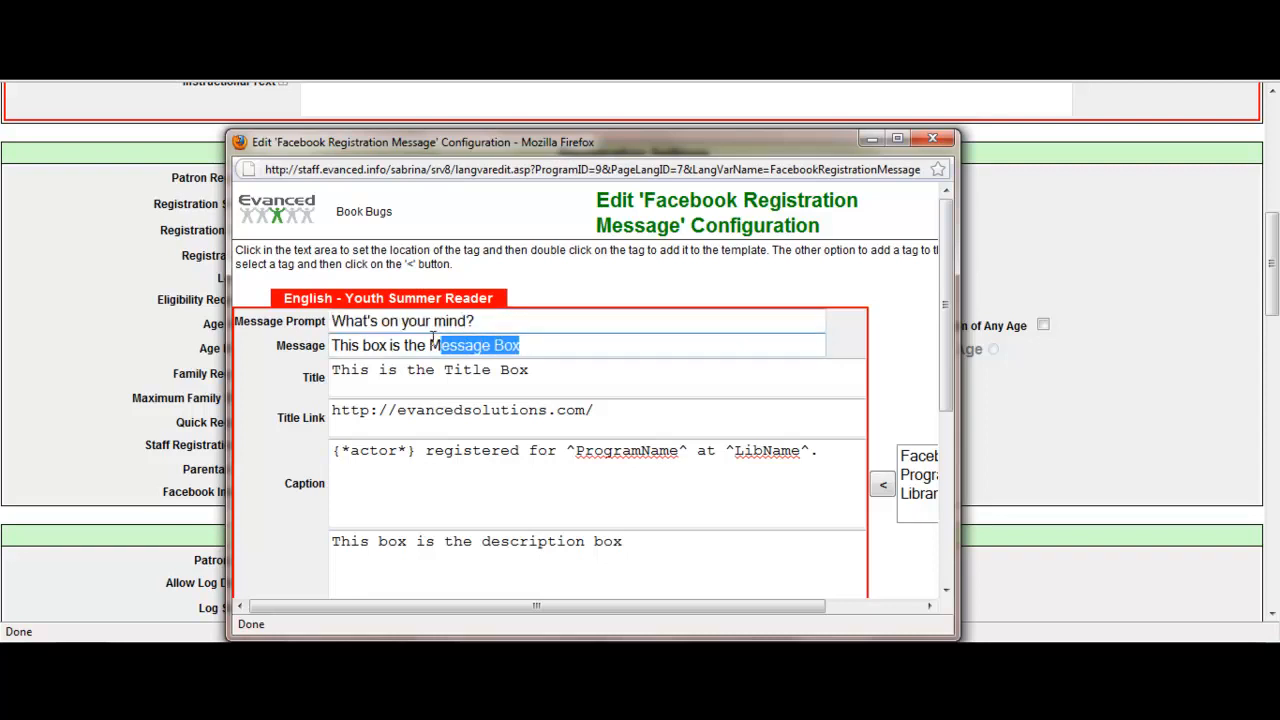
triple_click(424, 344)
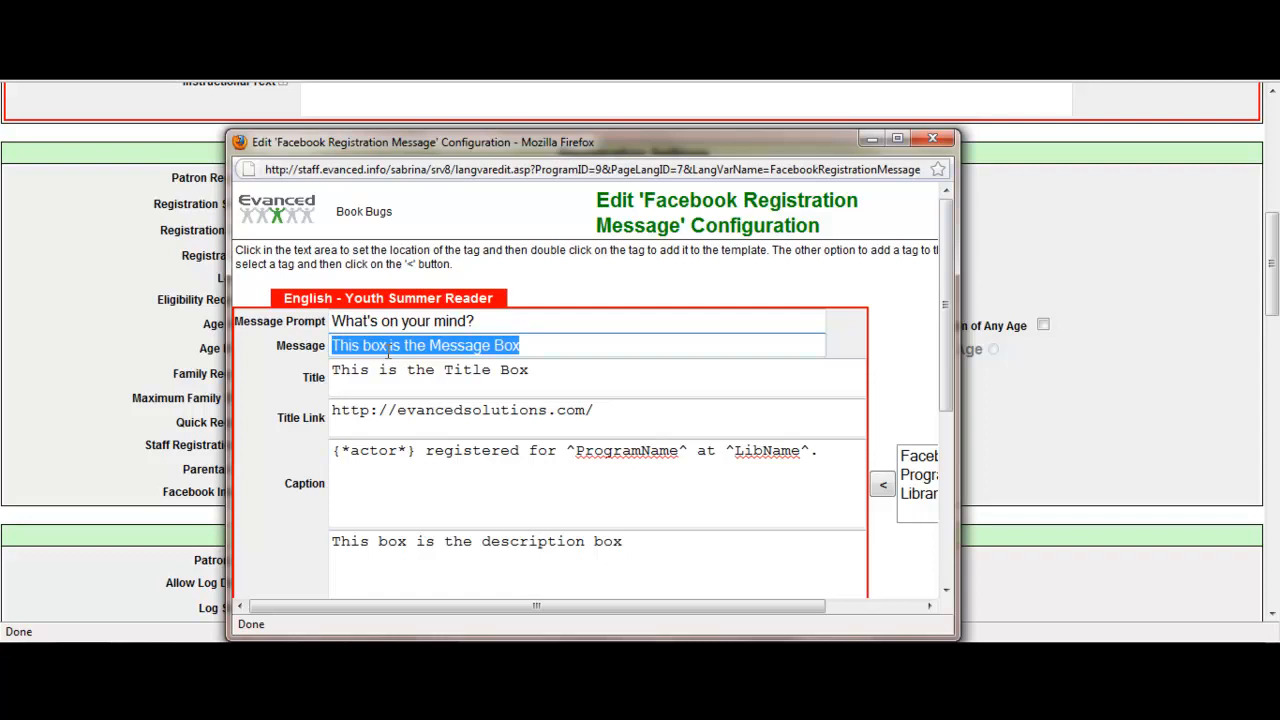
mouse_move(400, 404)
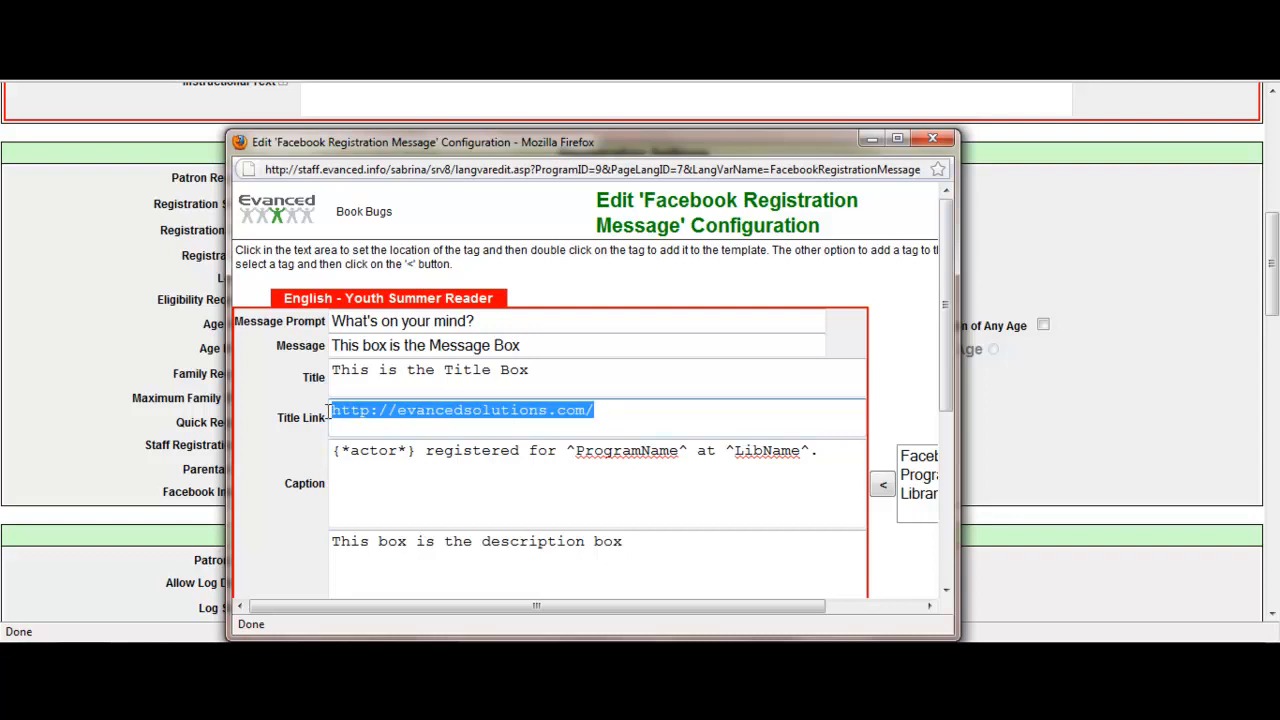
mouse_move(664, 418)
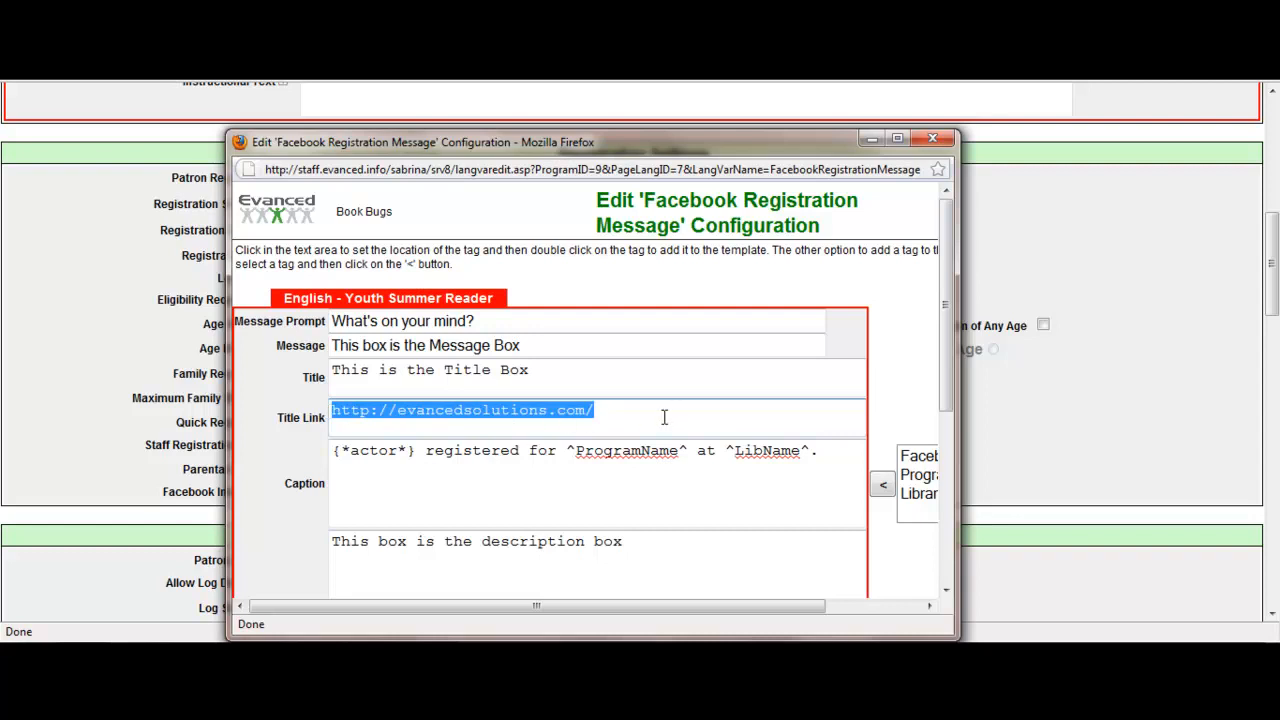
mouse_move(660, 418)
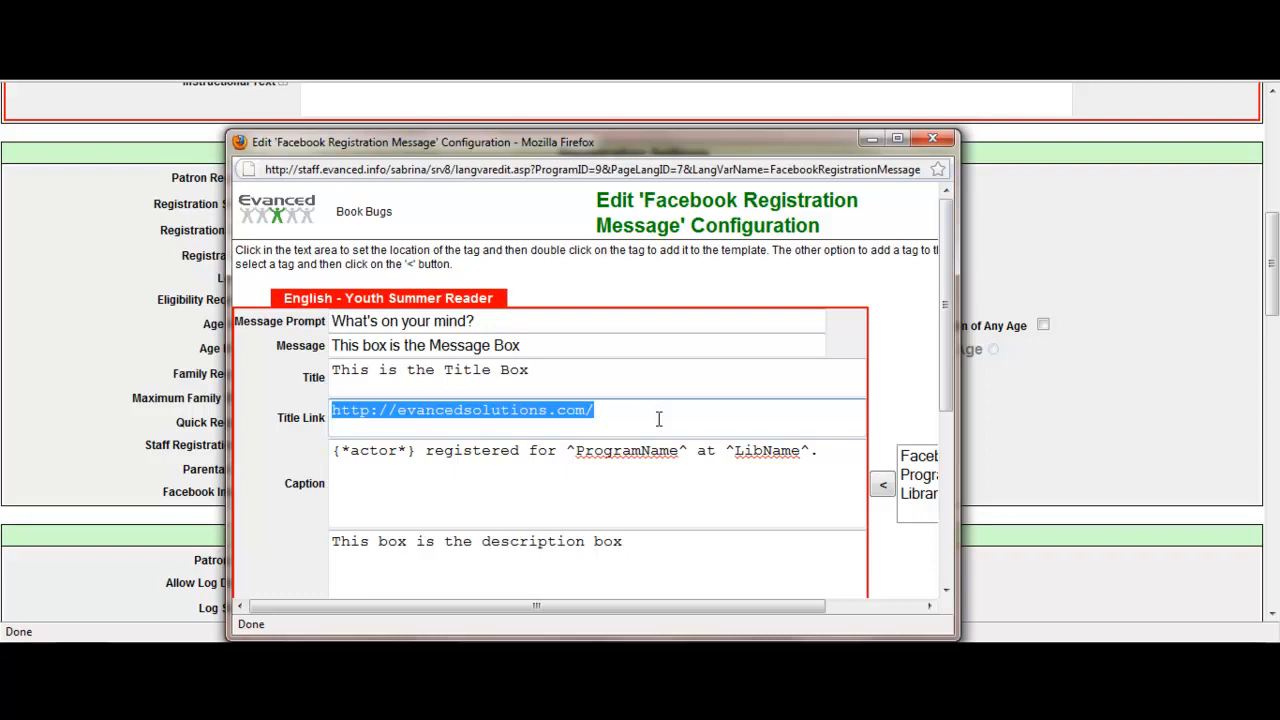
mouse_move(644, 422)
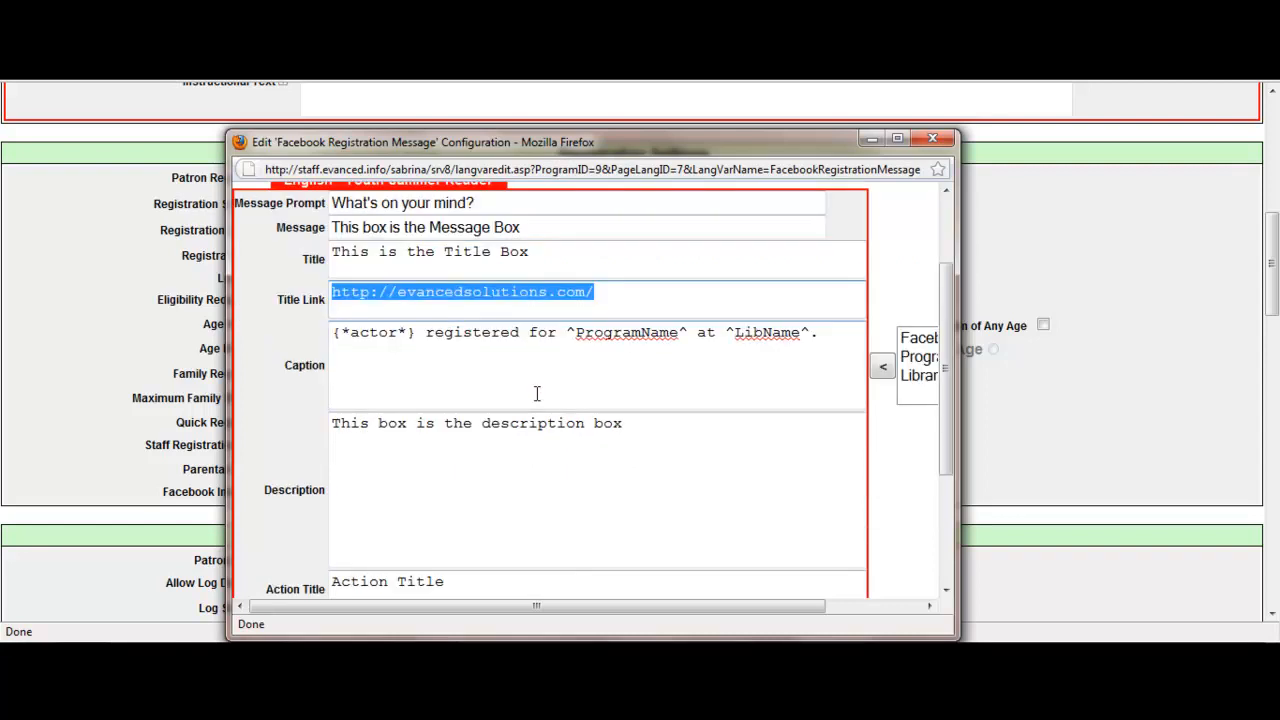
mouse_move(388, 356)
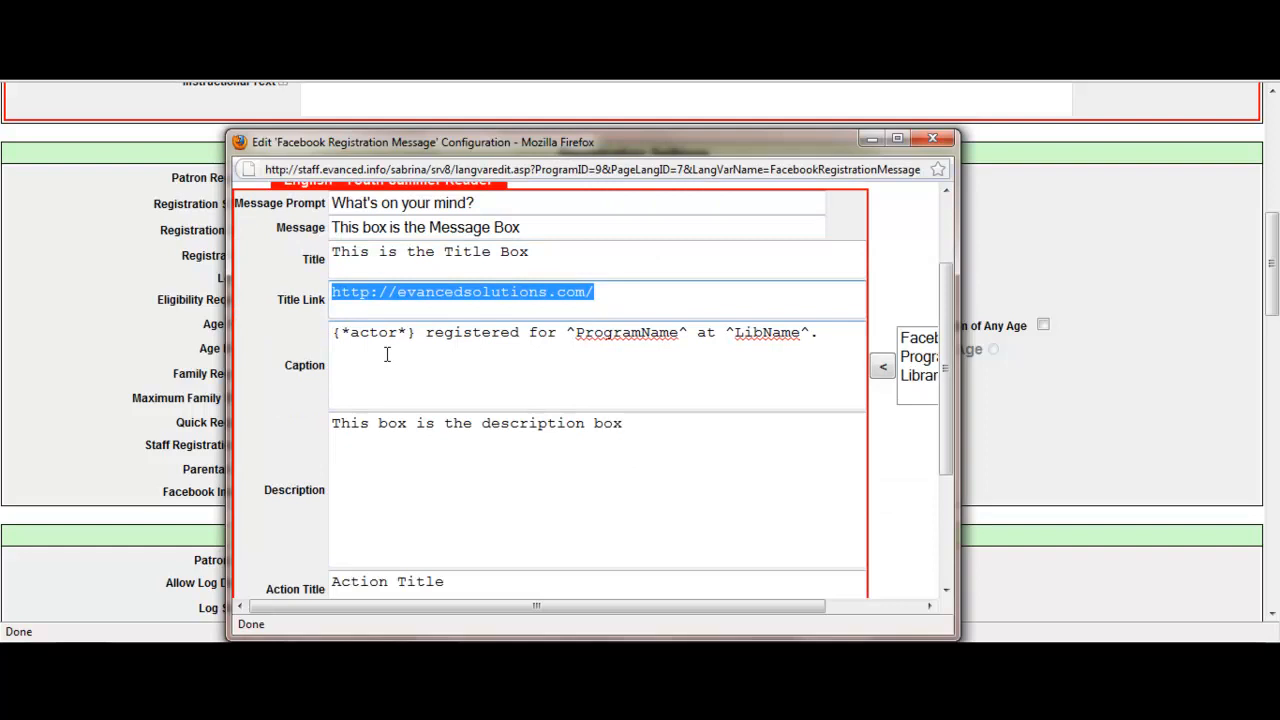
mouse_move(596, 336)
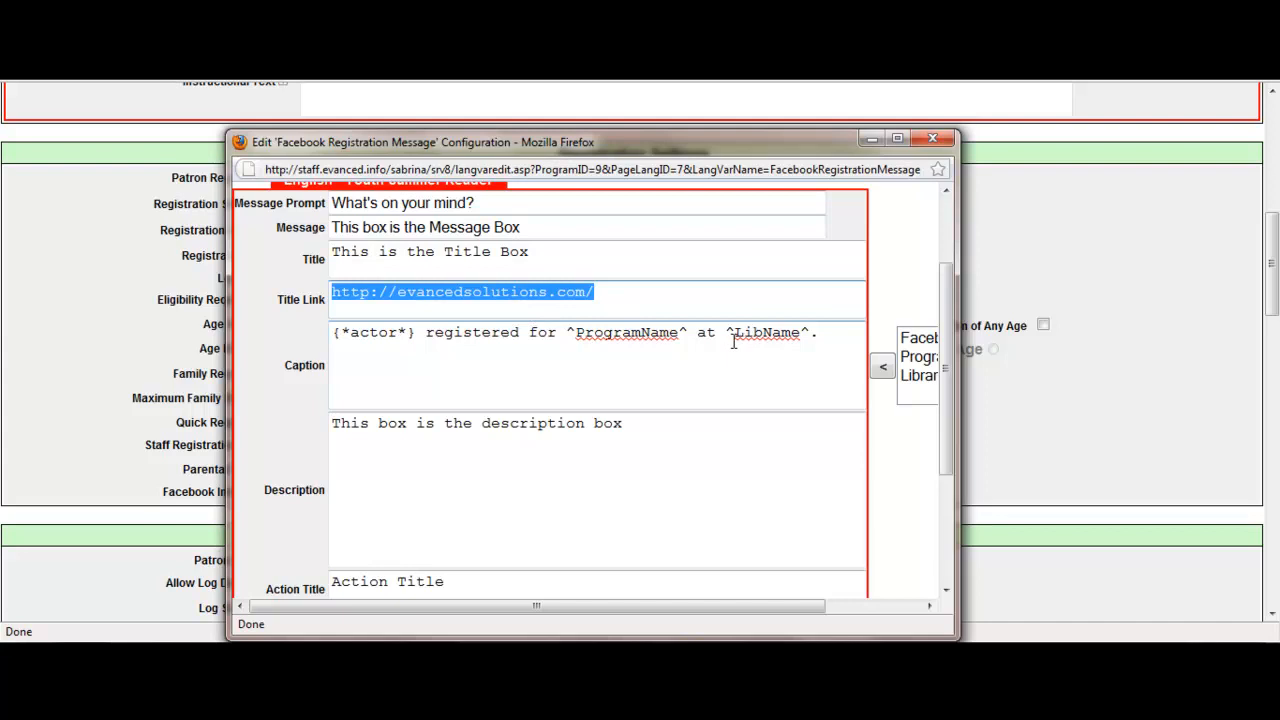
Step: Review the caption tags and close the registration message editor
click(572, 332)
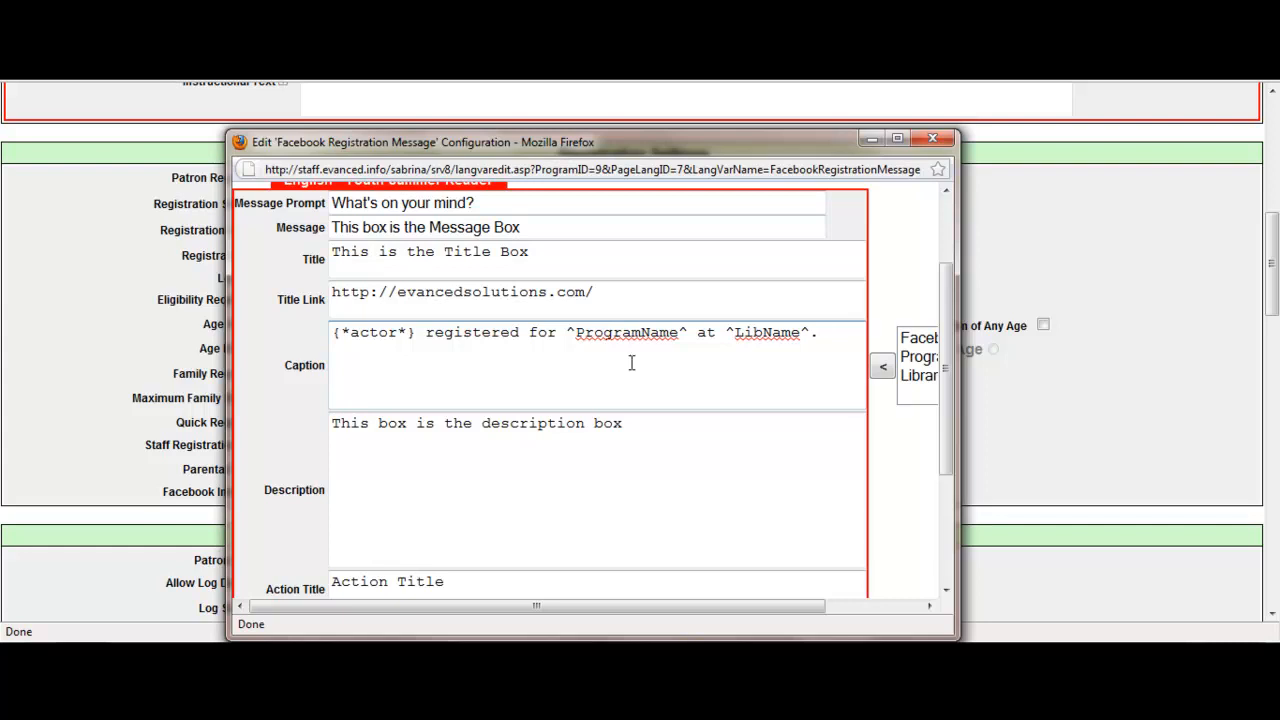
scroll(down, 3)
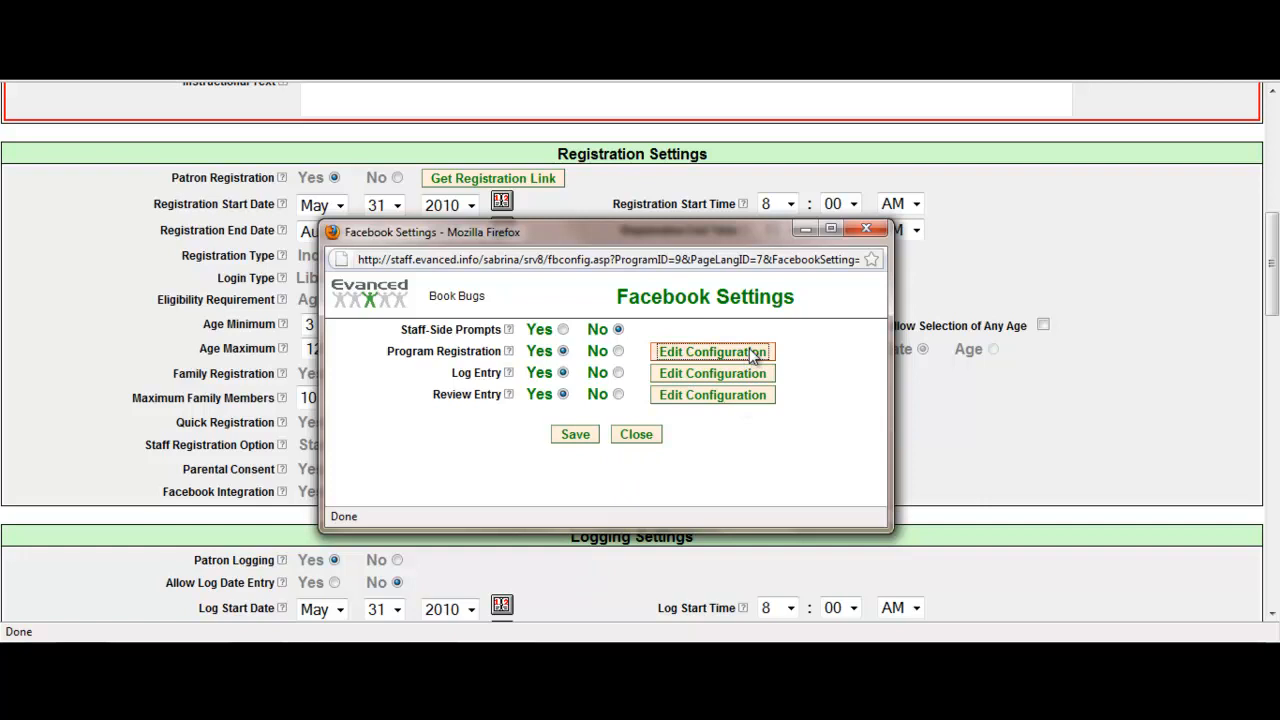
mouse_move(710, 352)
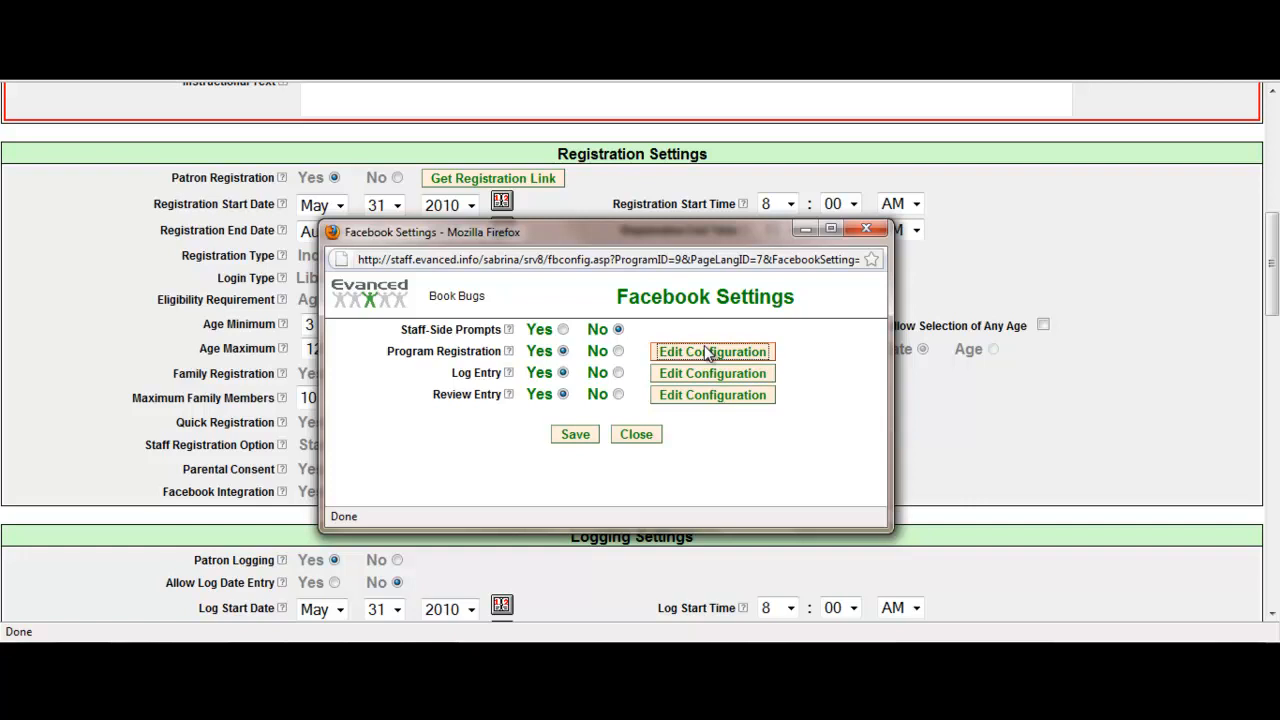
mouse_move(688, 380)
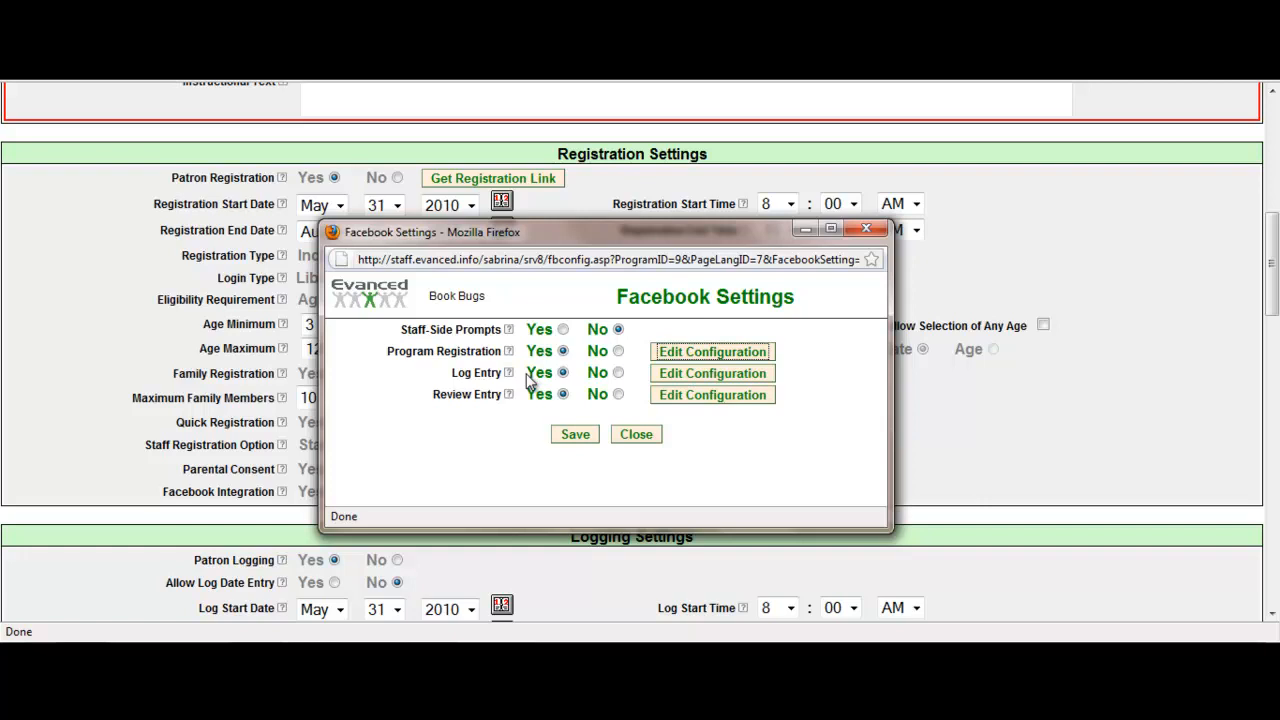
mouse_move(544, 374)
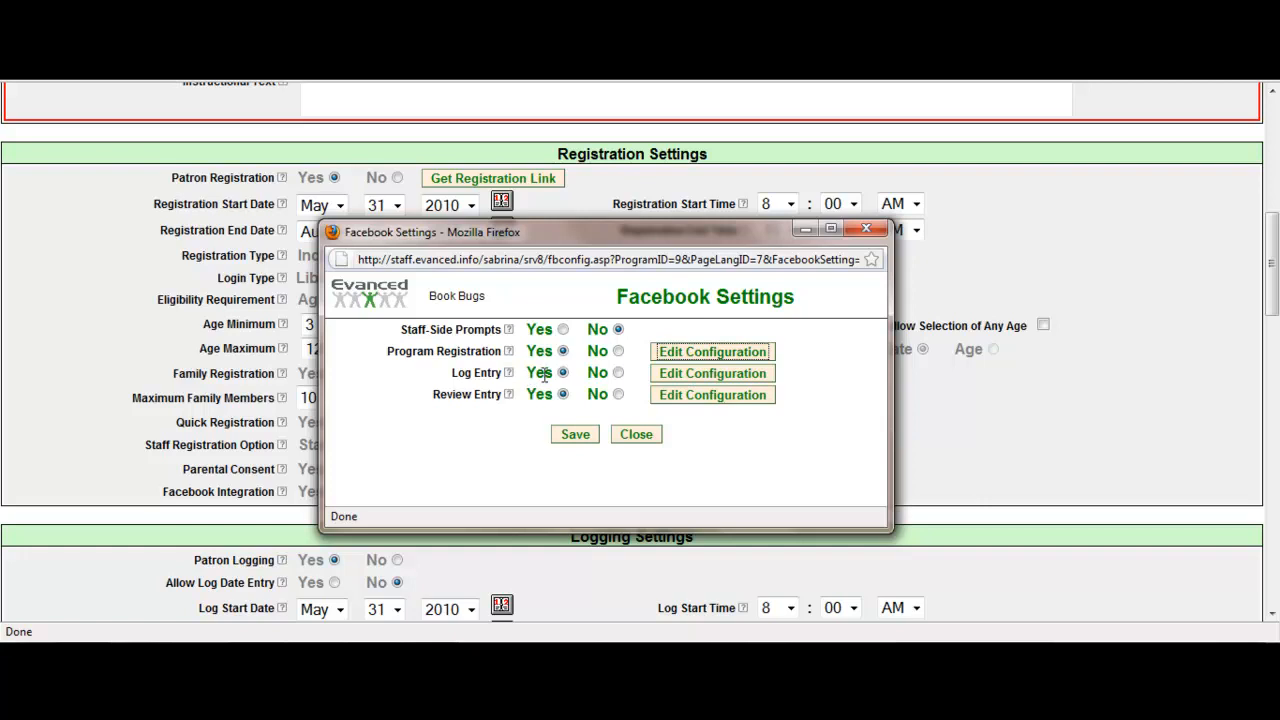
mouse_move(712, 374)
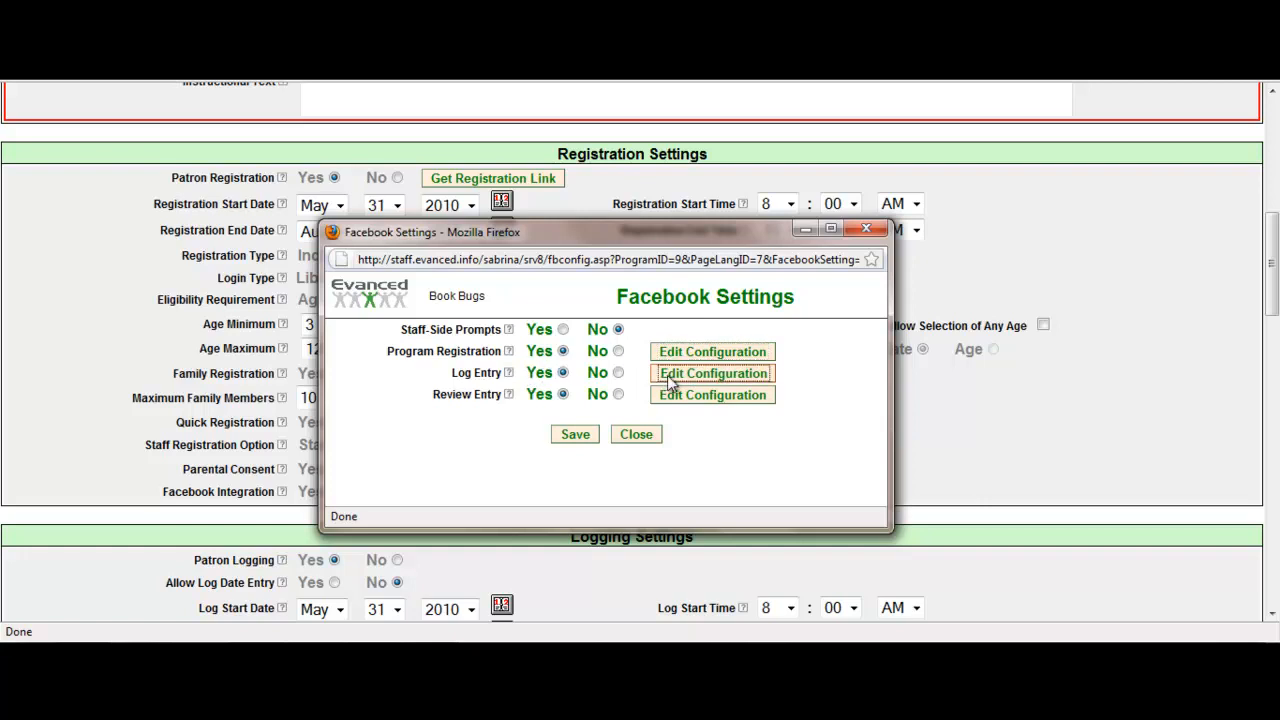
Step: Review the Log Entry message with its read-title caption tags and save it
click(712, 374)
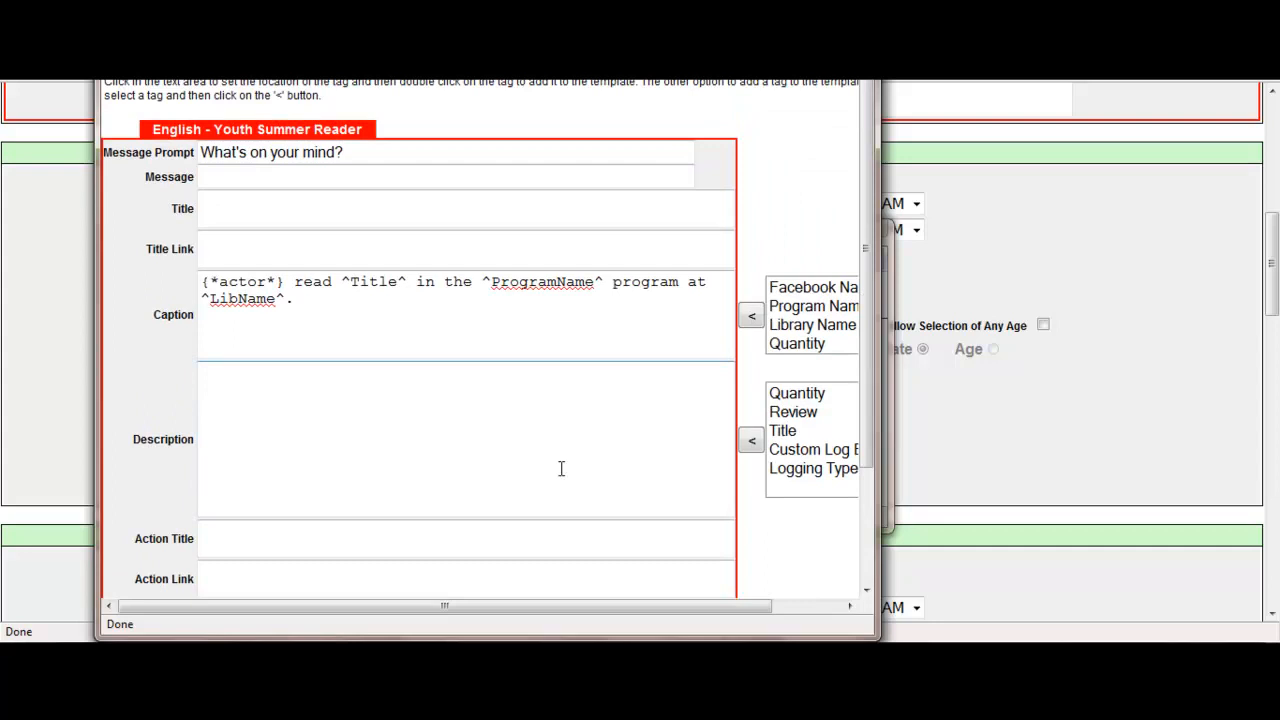
click(444, 176)
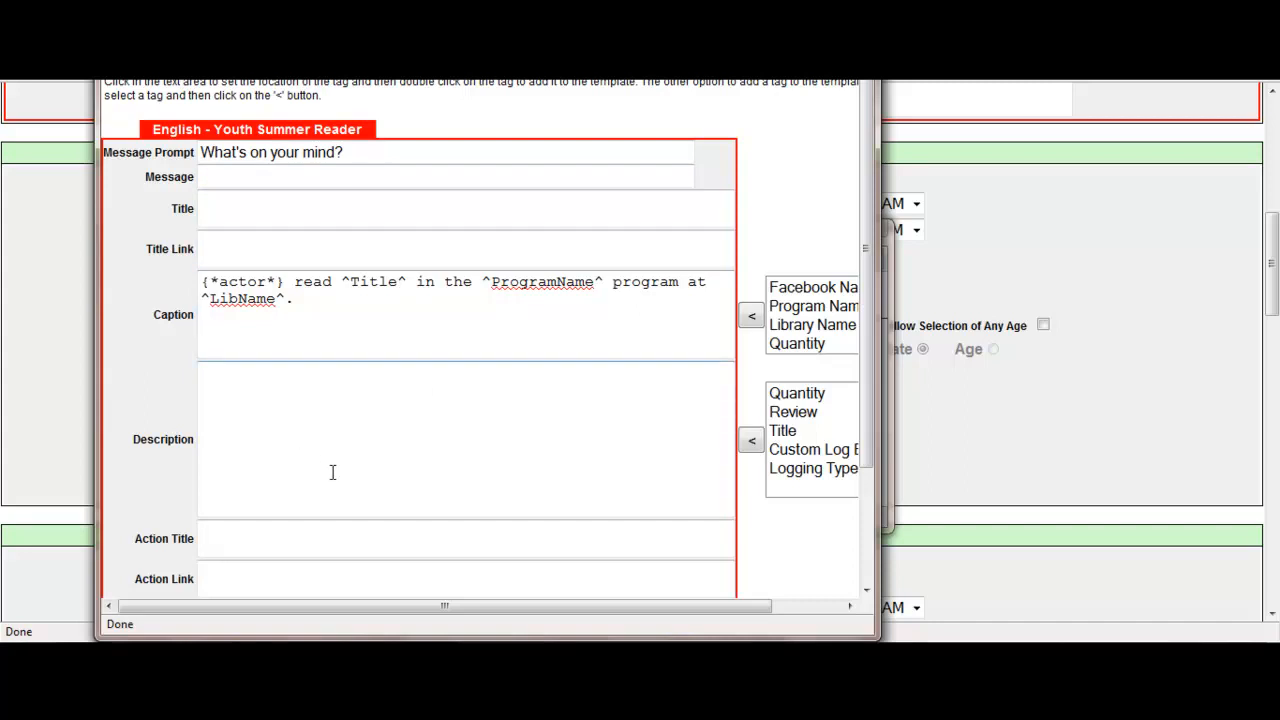
scroll(down, 3)
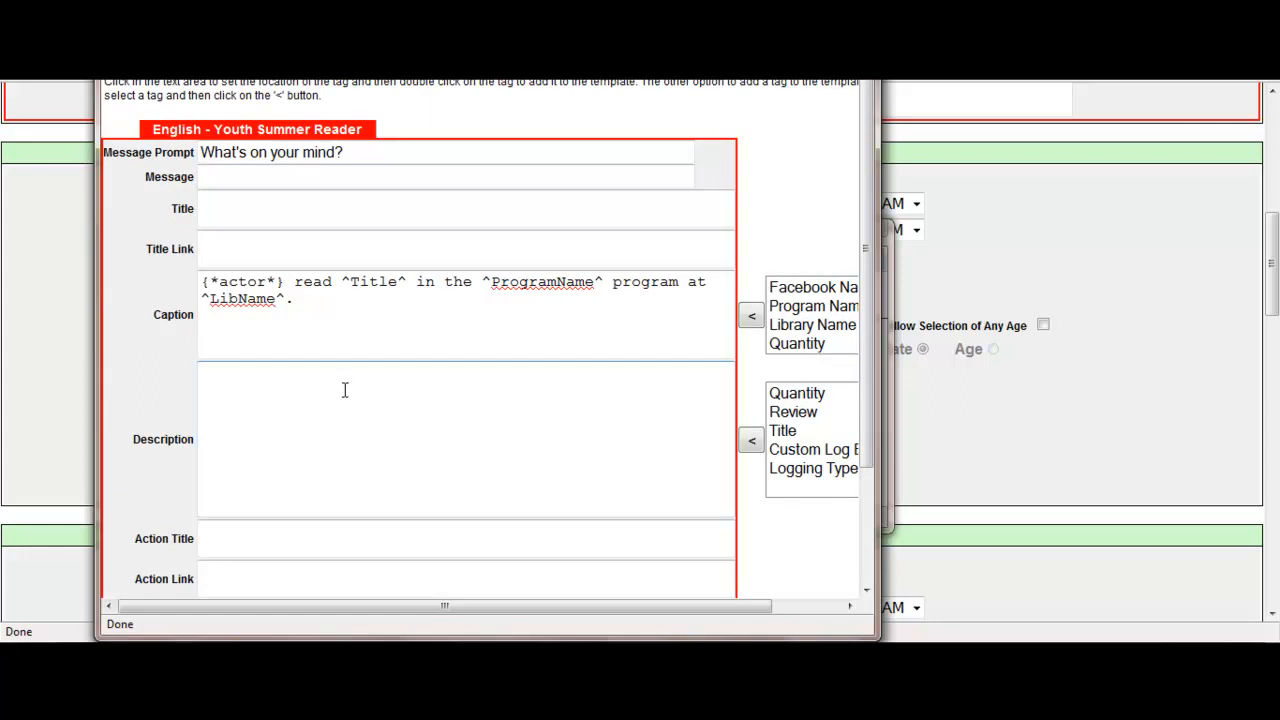
scroll(down, 3)
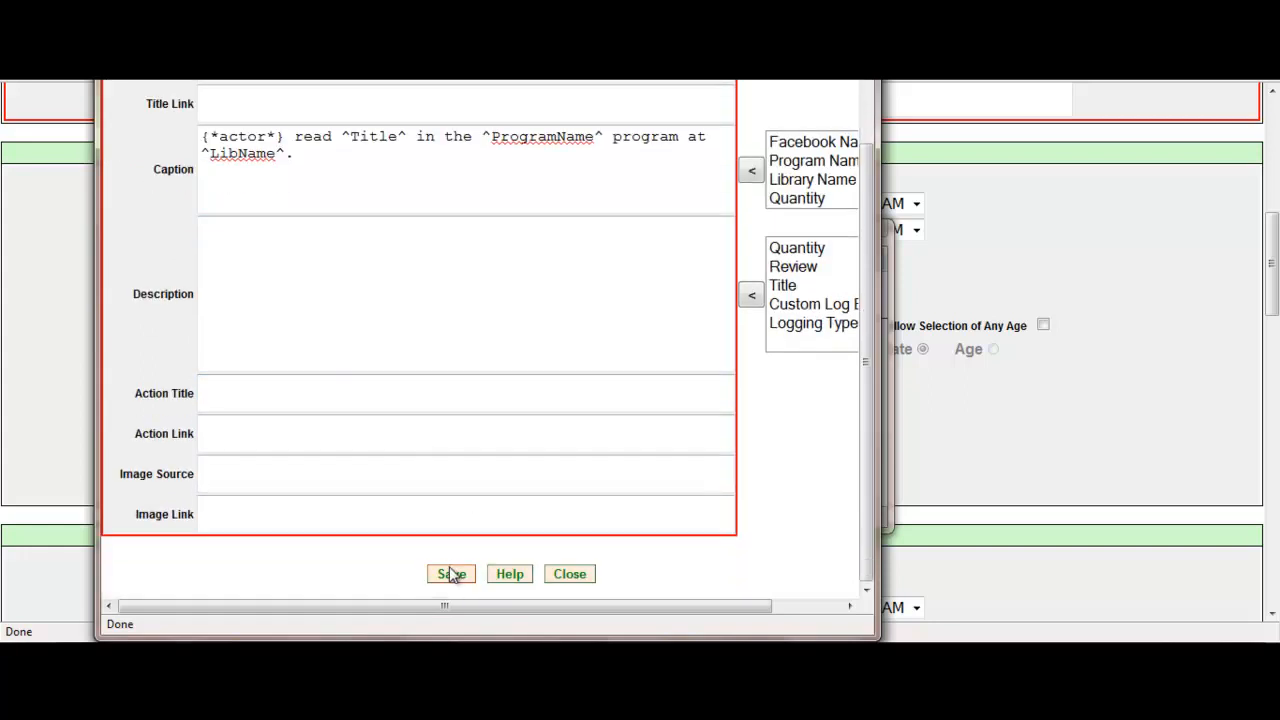
click(450, 572)
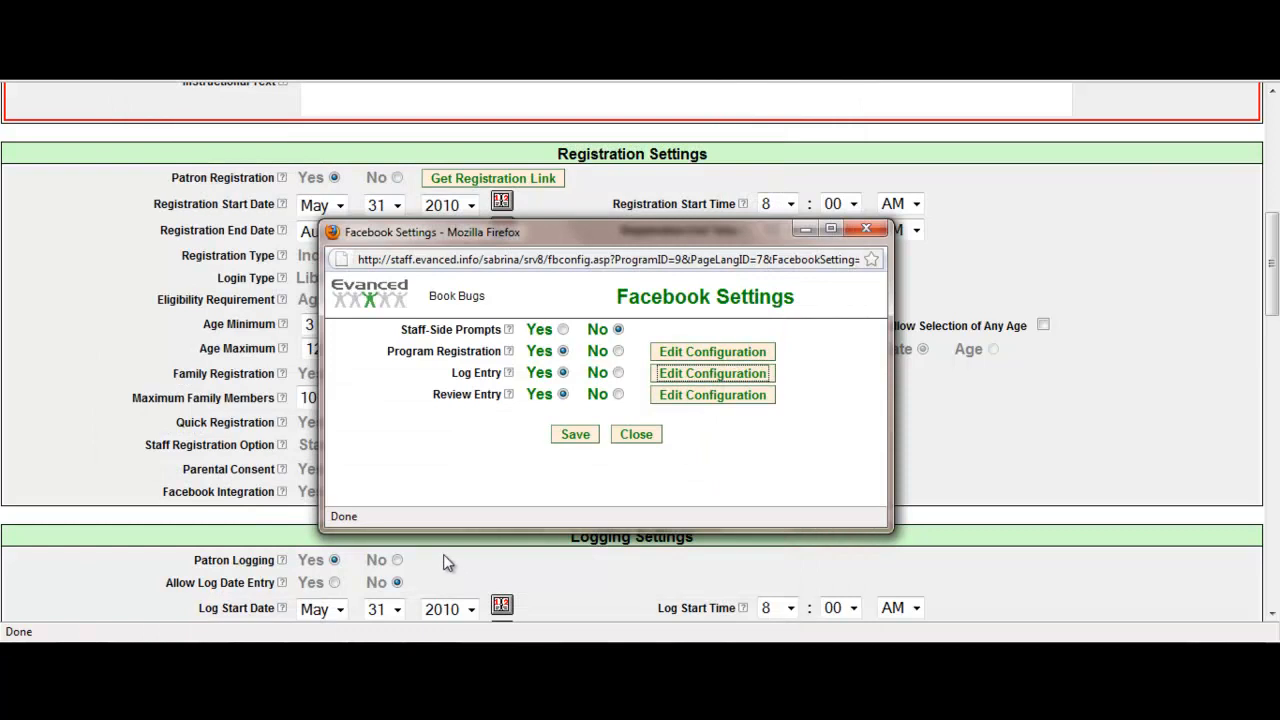
mouse_move(480, 420)
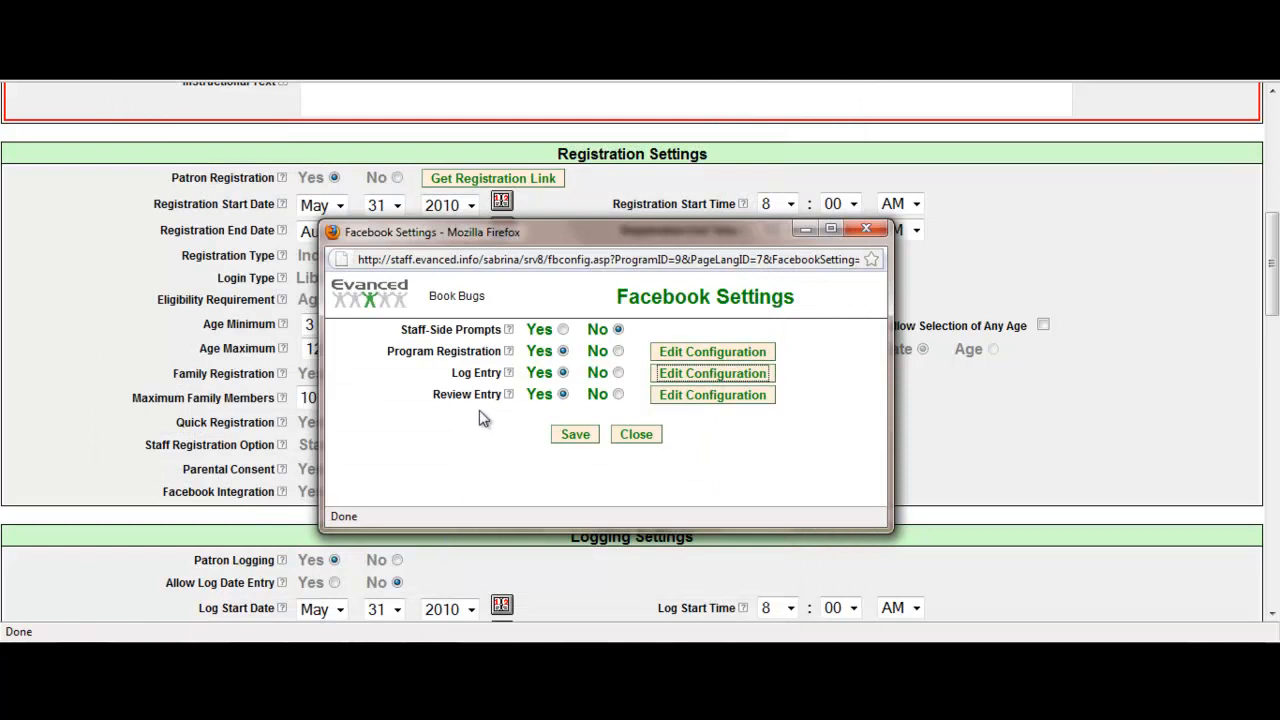
mouse_move(464, 400)
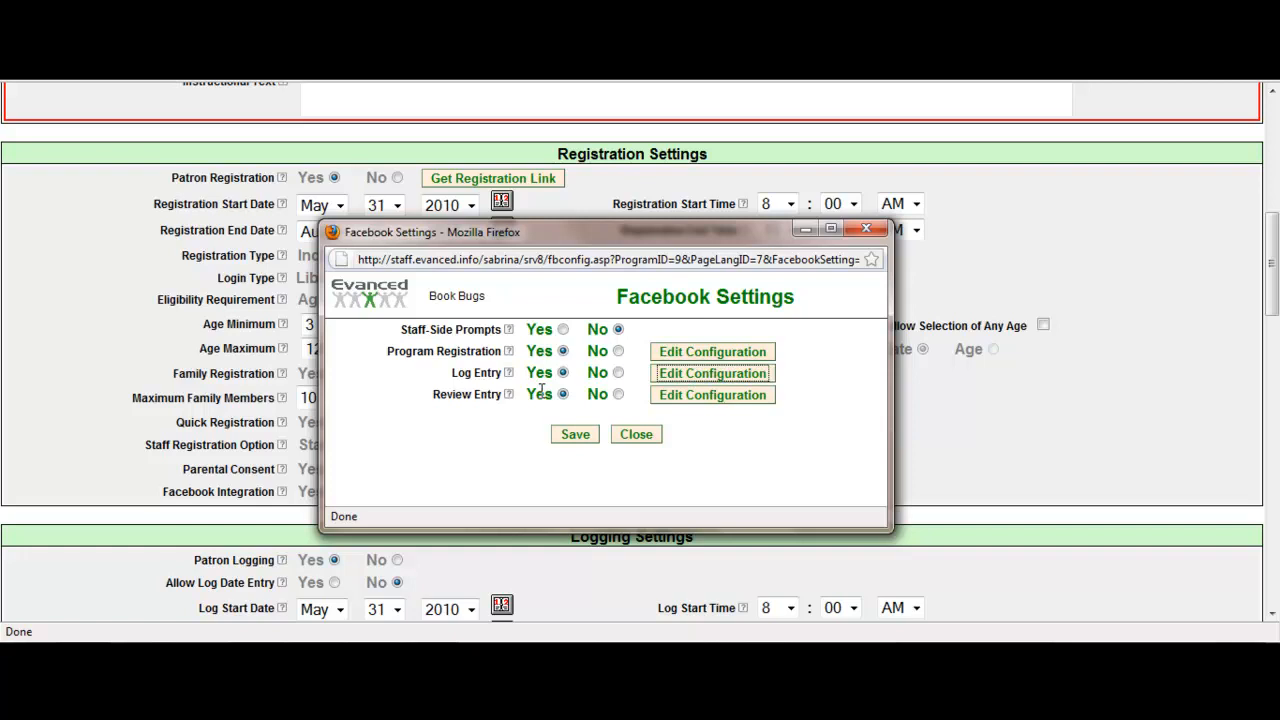
mouse_move(604, 416)
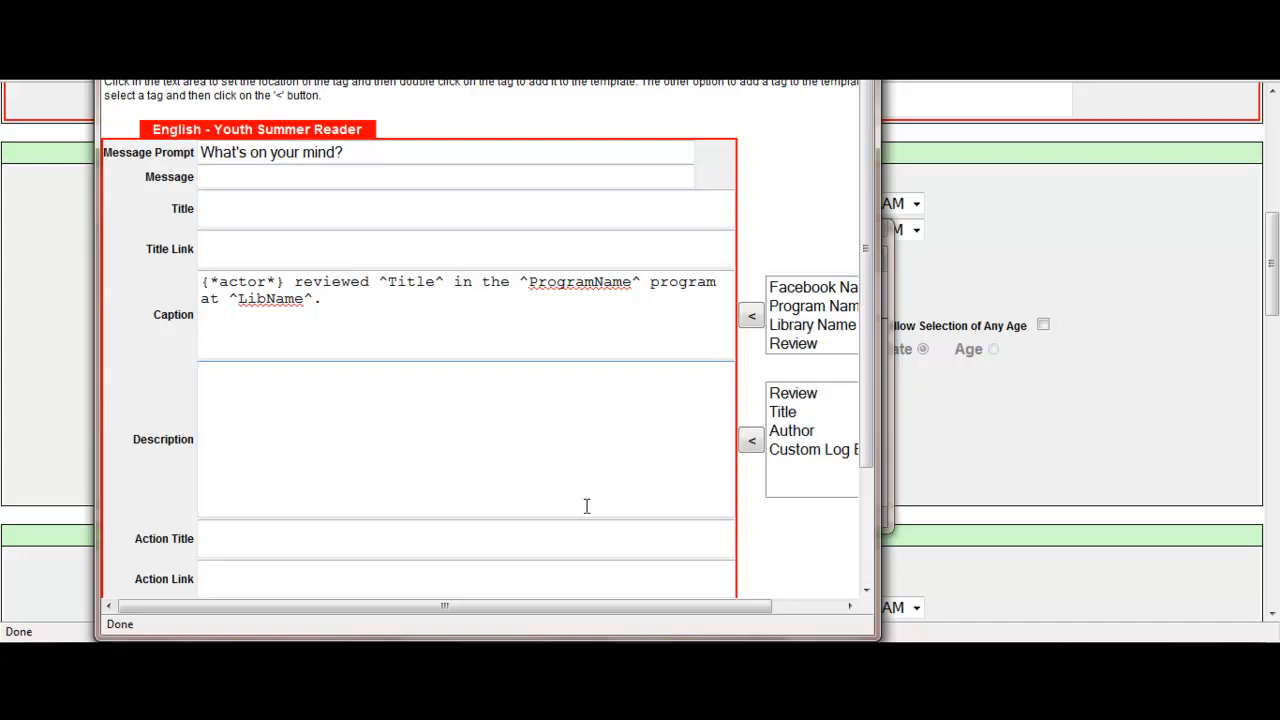
scroll(down, 3)
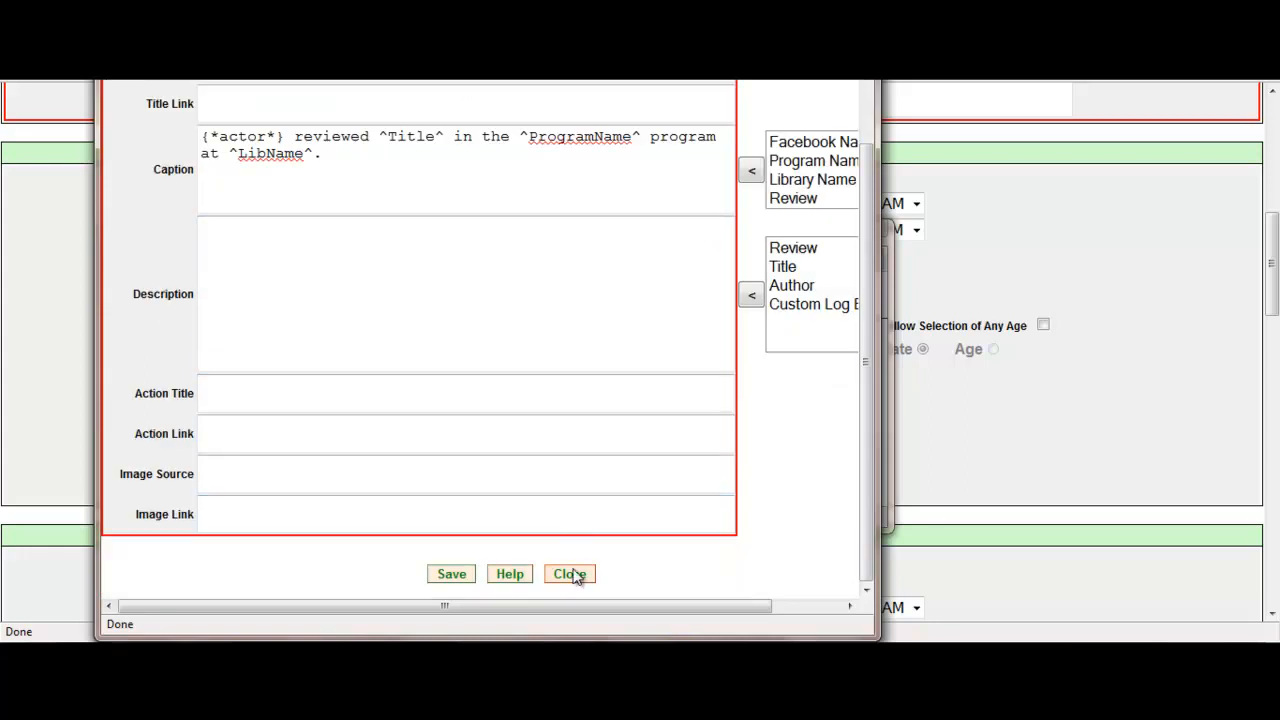
click(568, 572)
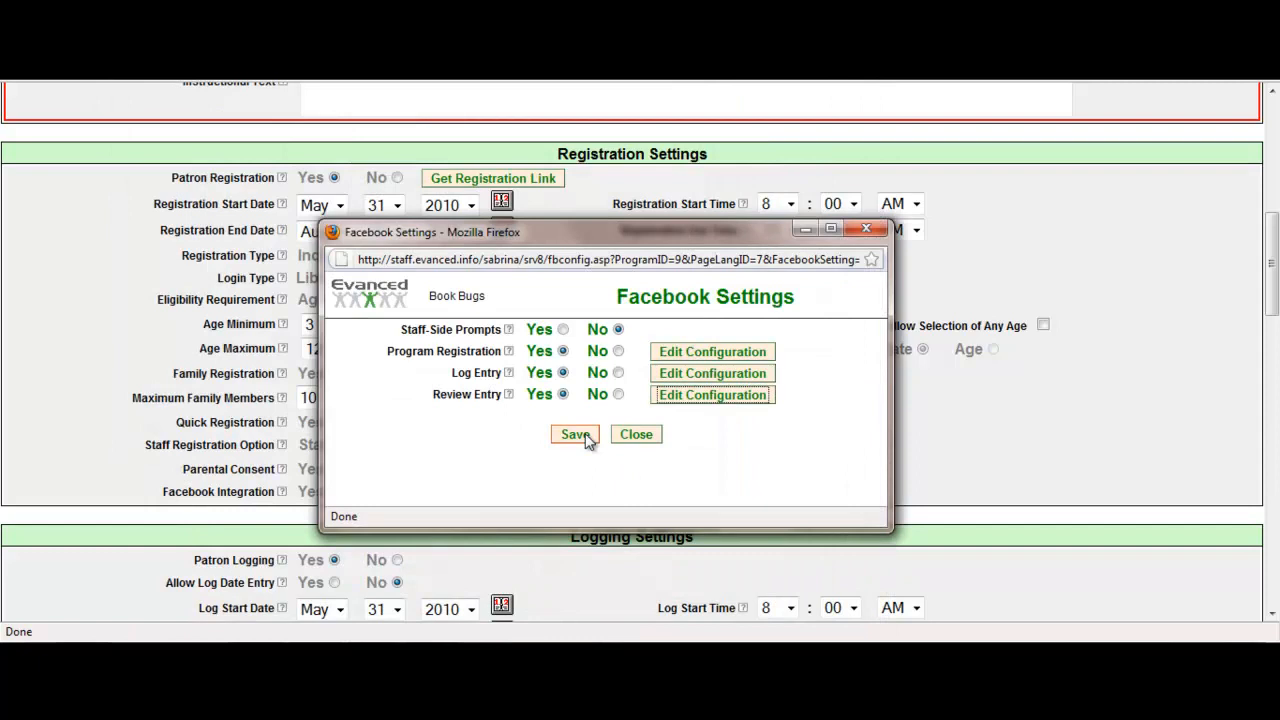
Step: Save Book Bugs' Facebook settings, then save the program and return to the program list
click(572, 434)
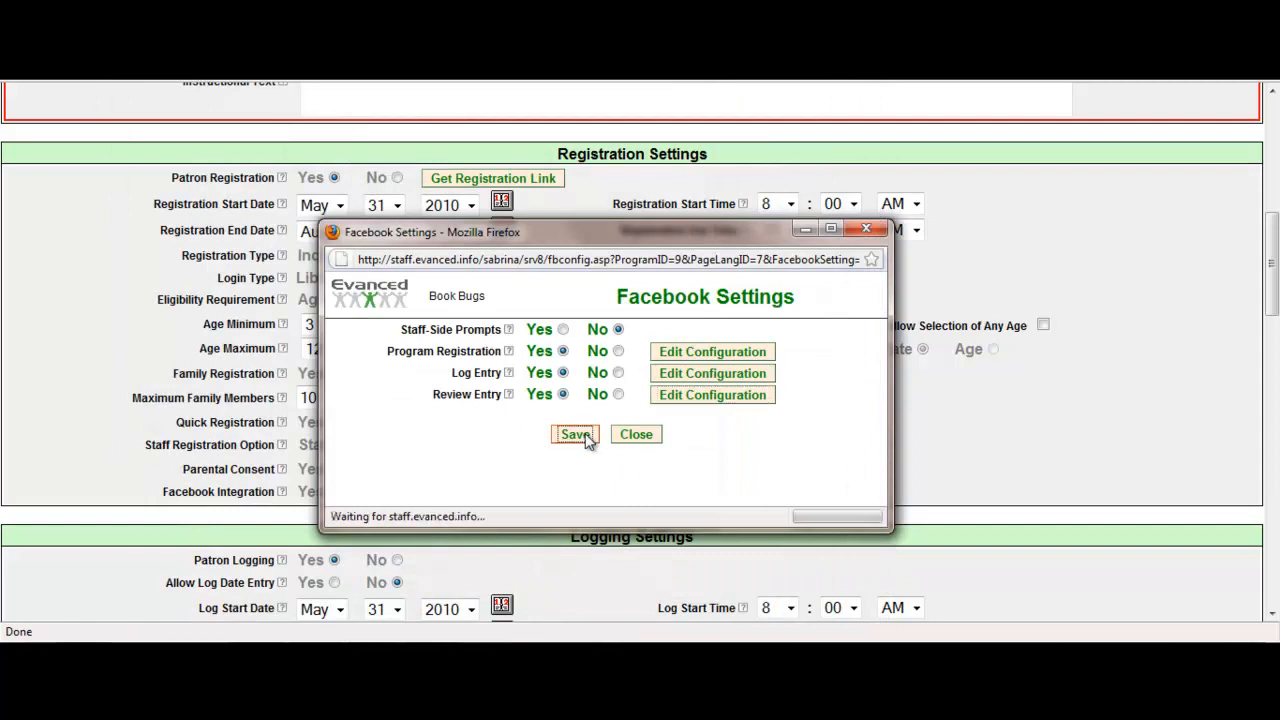
click(572, 434)
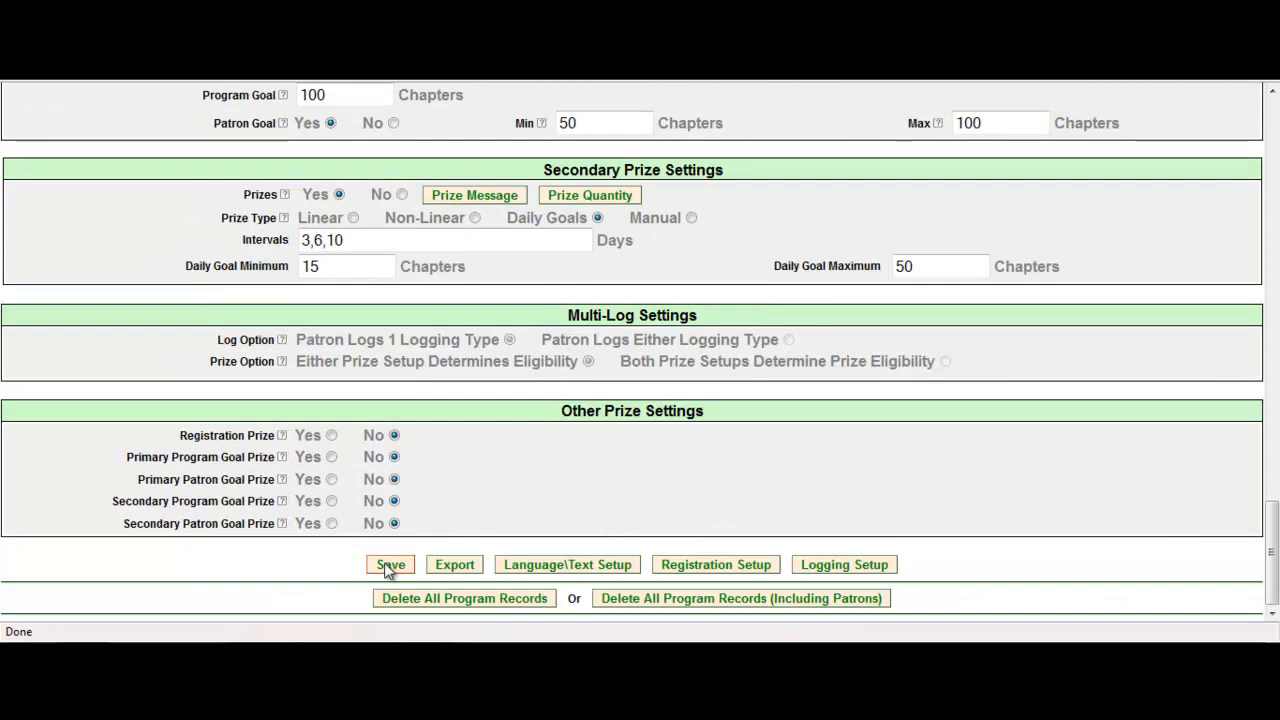
click(390, 564)
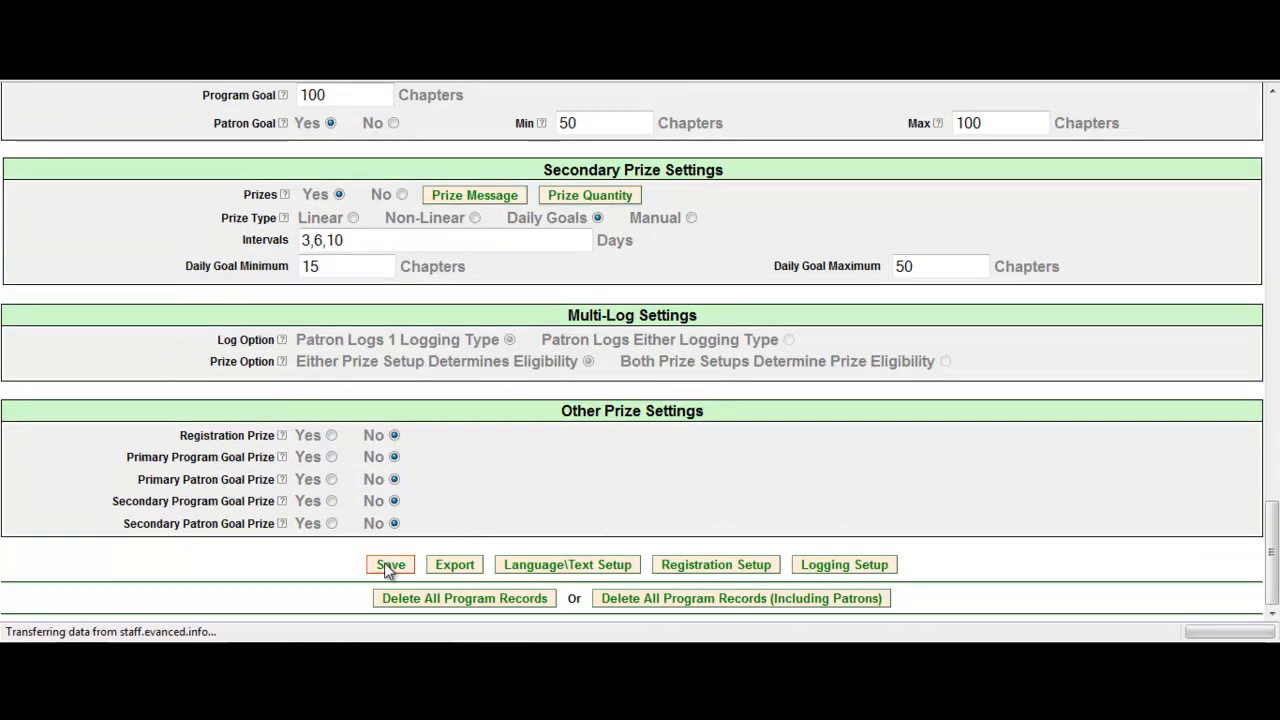
click(390, 564)
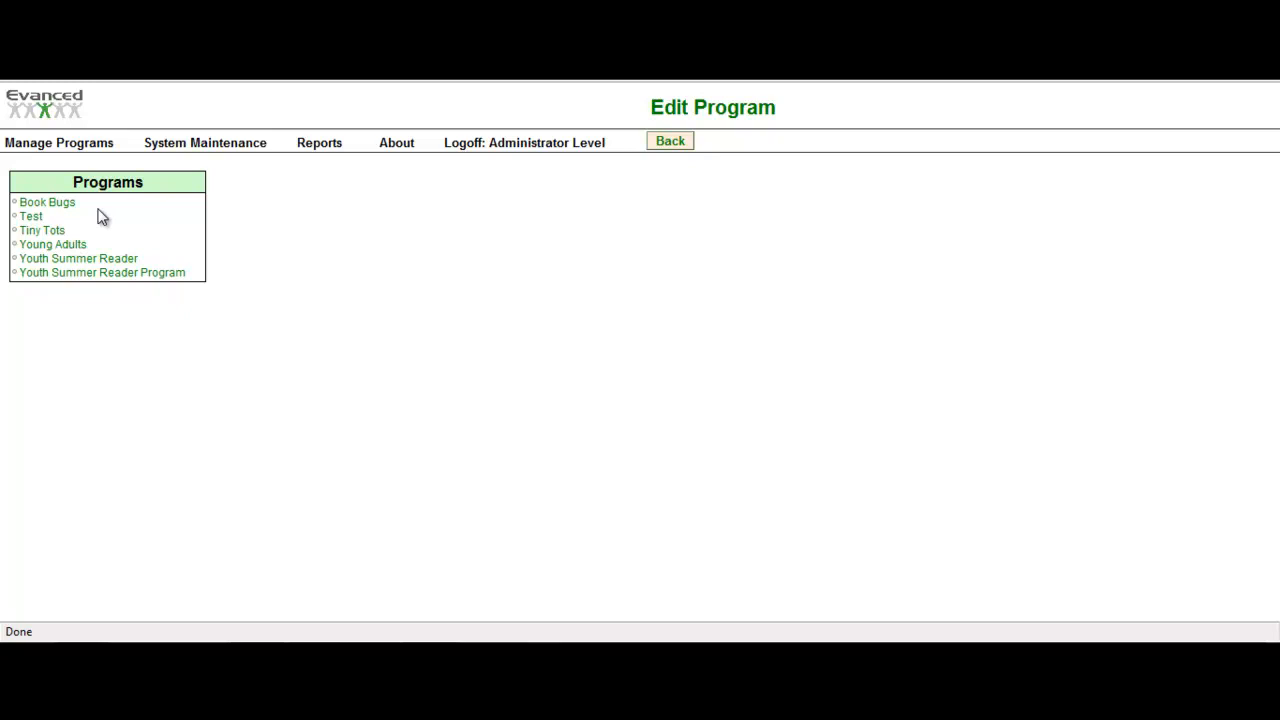
Step: From the patron Program Home Page, choose Book Bugs and start a new patron sign-up
click(48, 200)
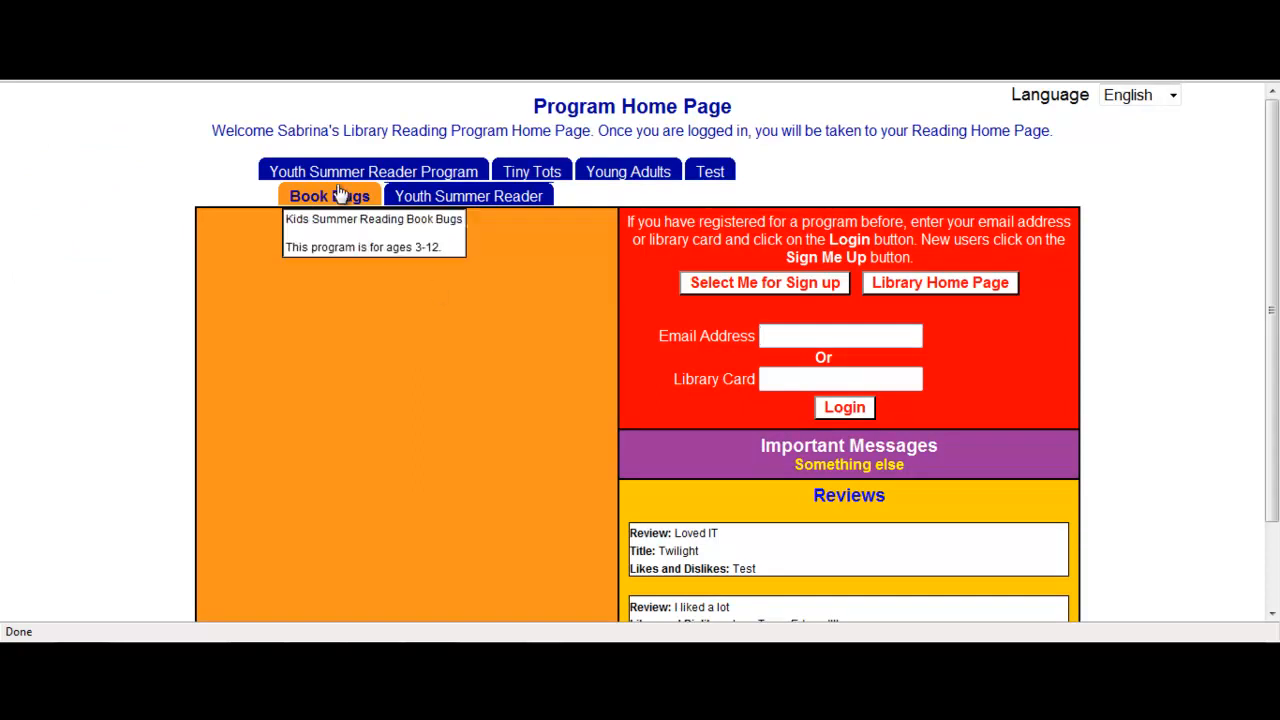
click(328, 196)
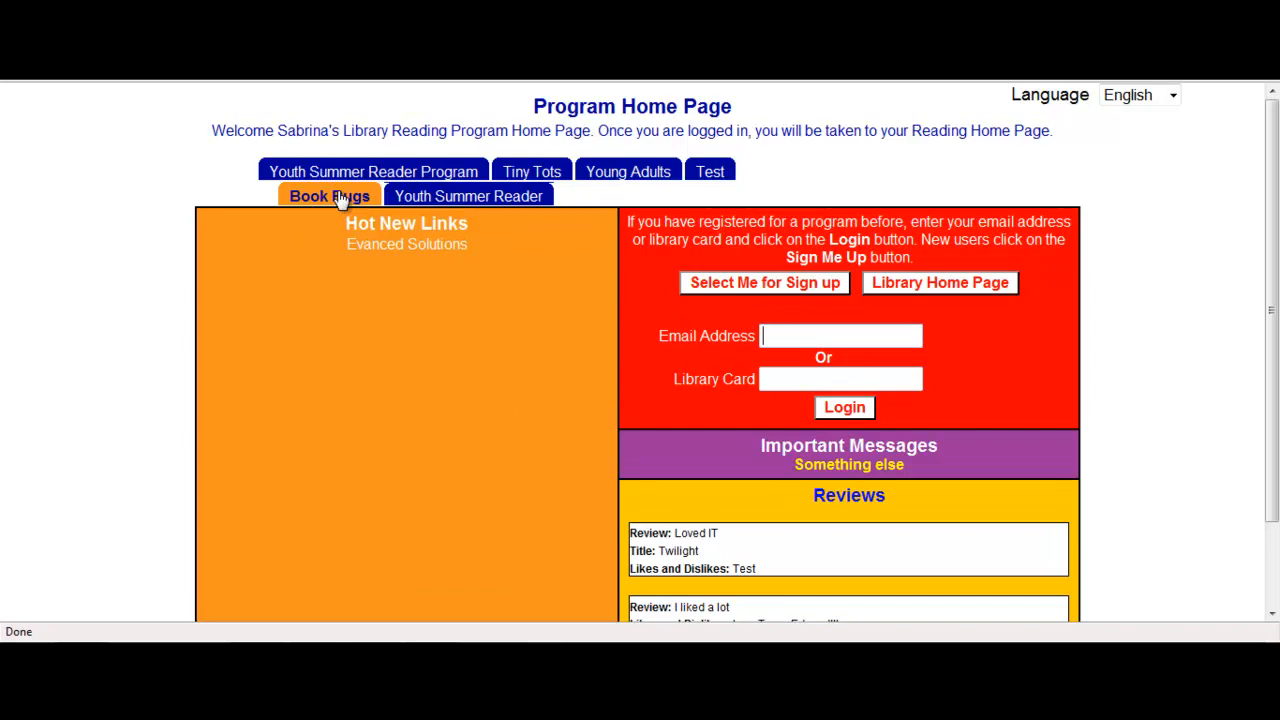
mouse_move(708, 320)
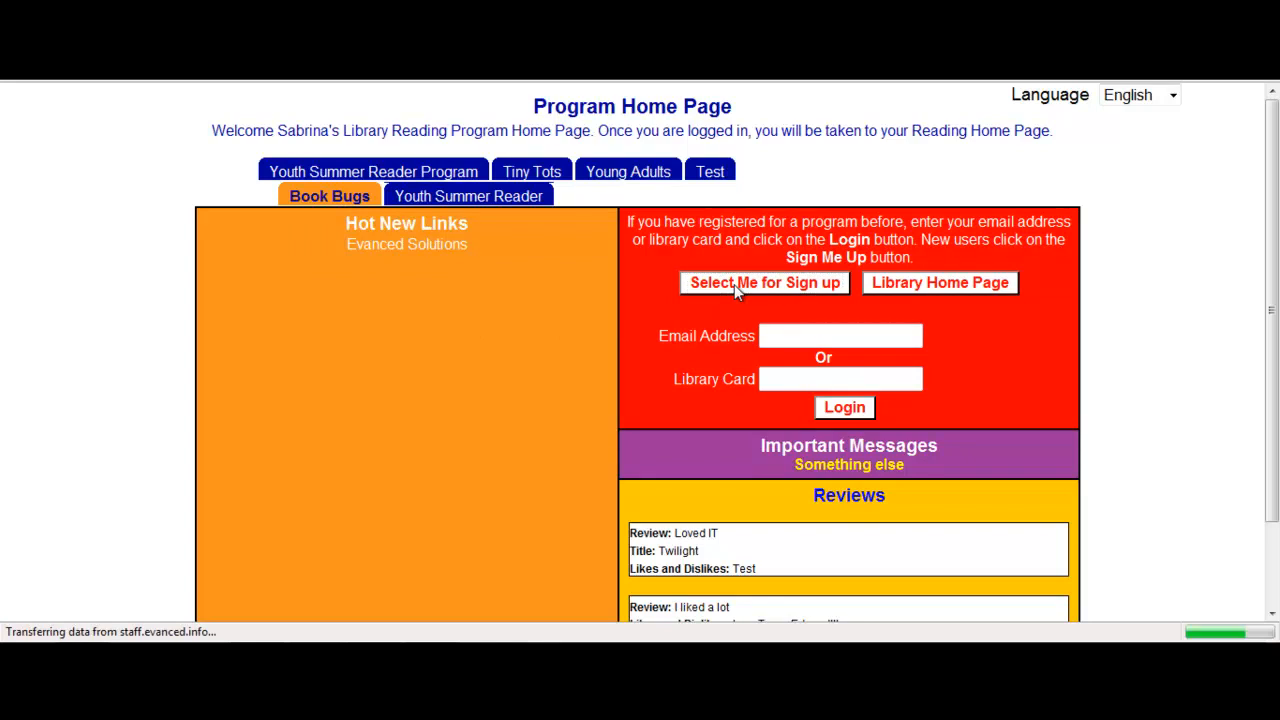
click(764, 282)
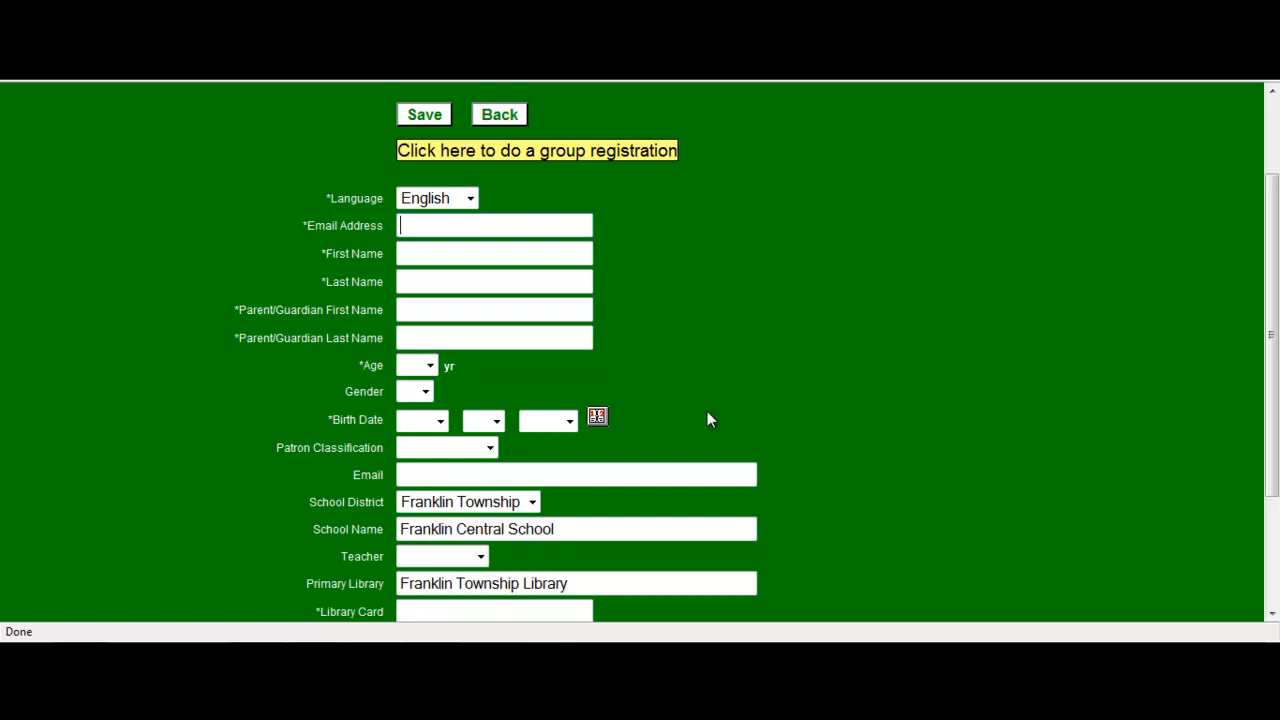
mouse_move(322, 252)
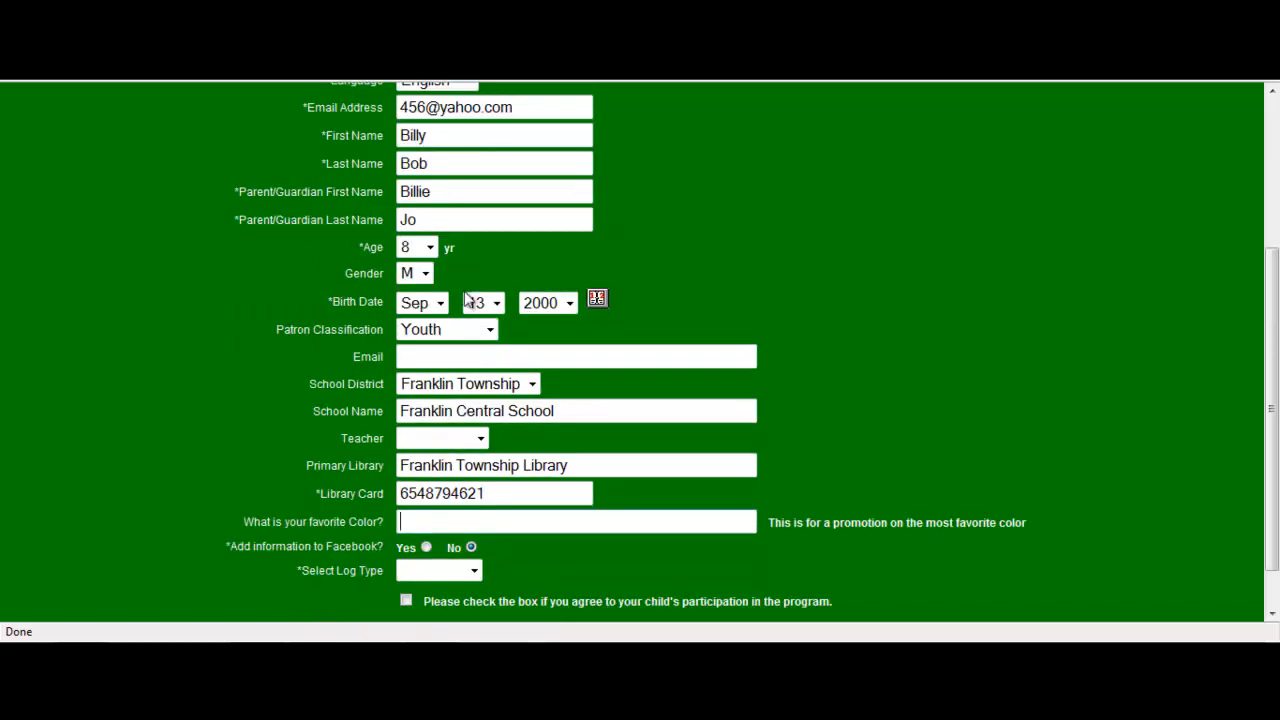
Step: Register Billy Bob with a birth date, Facebook opt-in Yes, goal 15 books and consent ticked
click(478, 304)
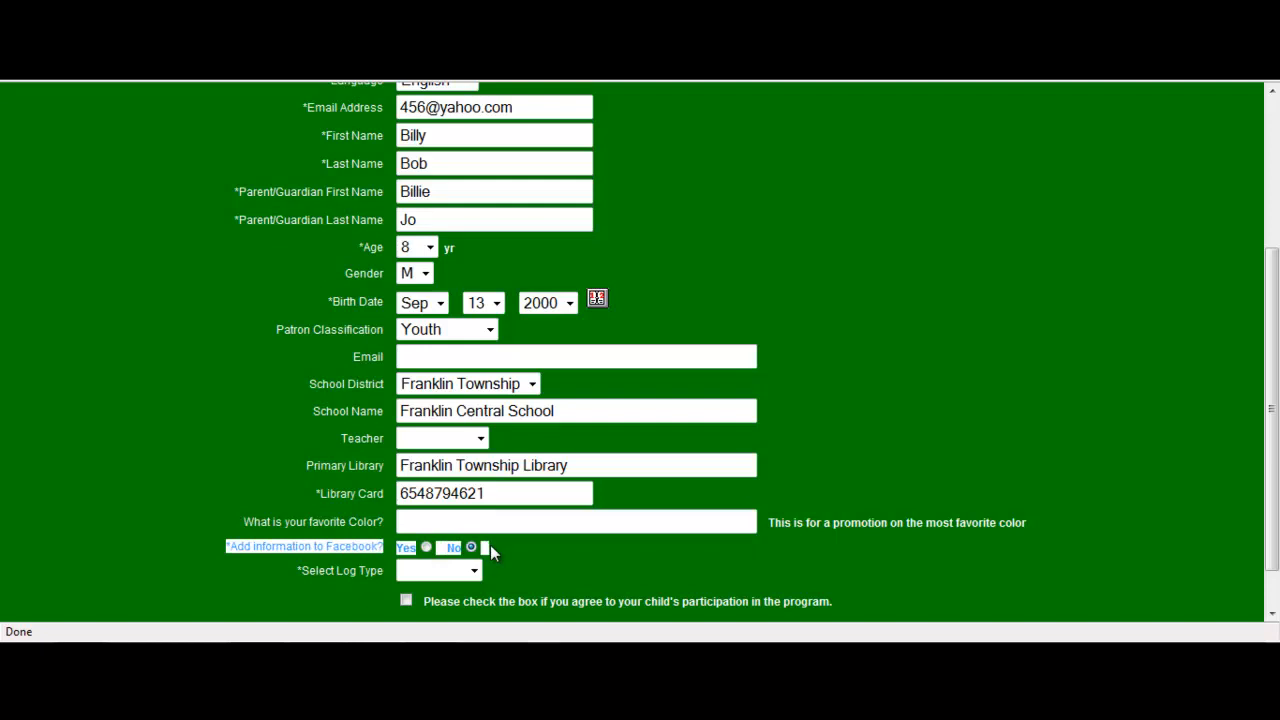
mouse_move(264, 568)
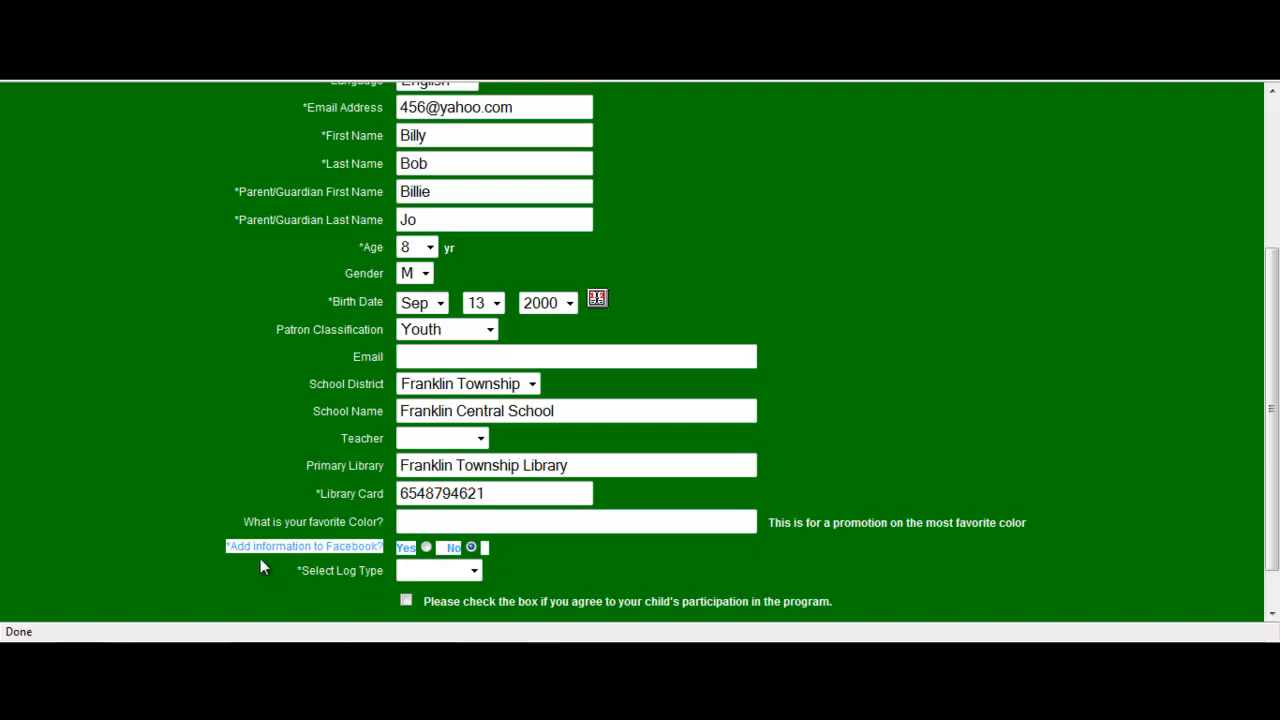
mouse_move(412, 548)
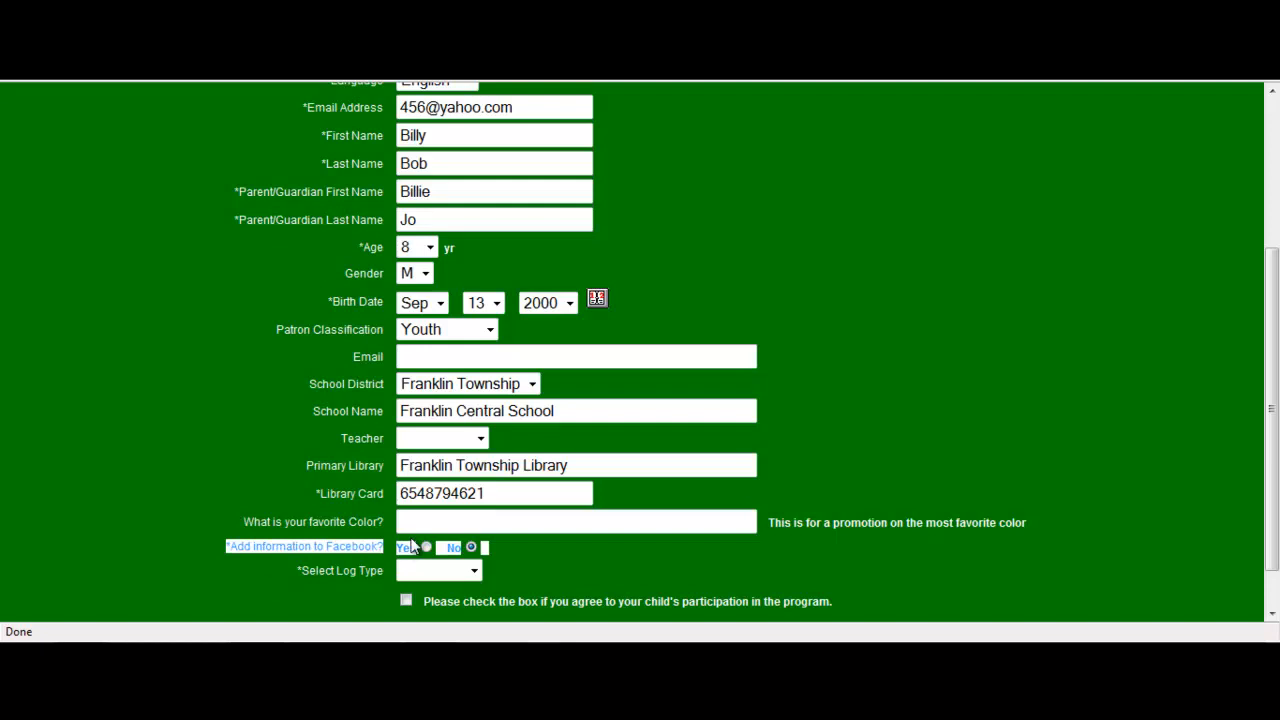
click(428, 548)
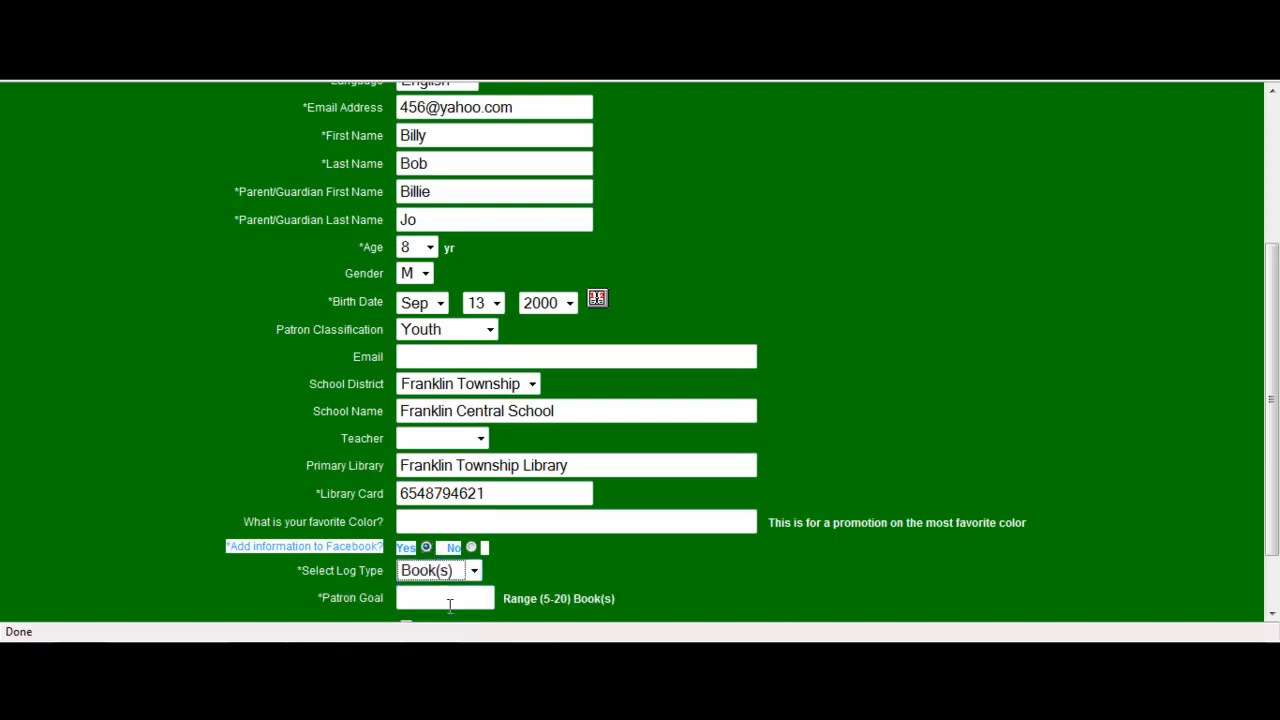
click(444, 598)
text(15)
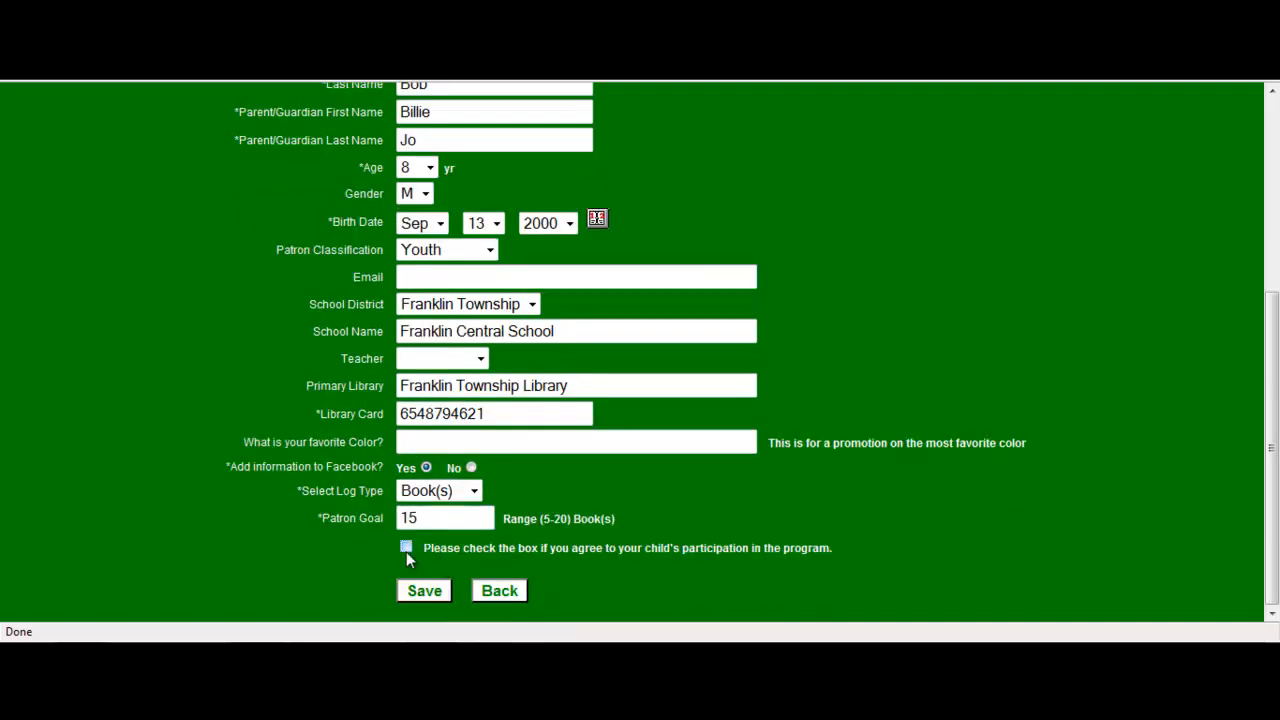
click(424, 590)
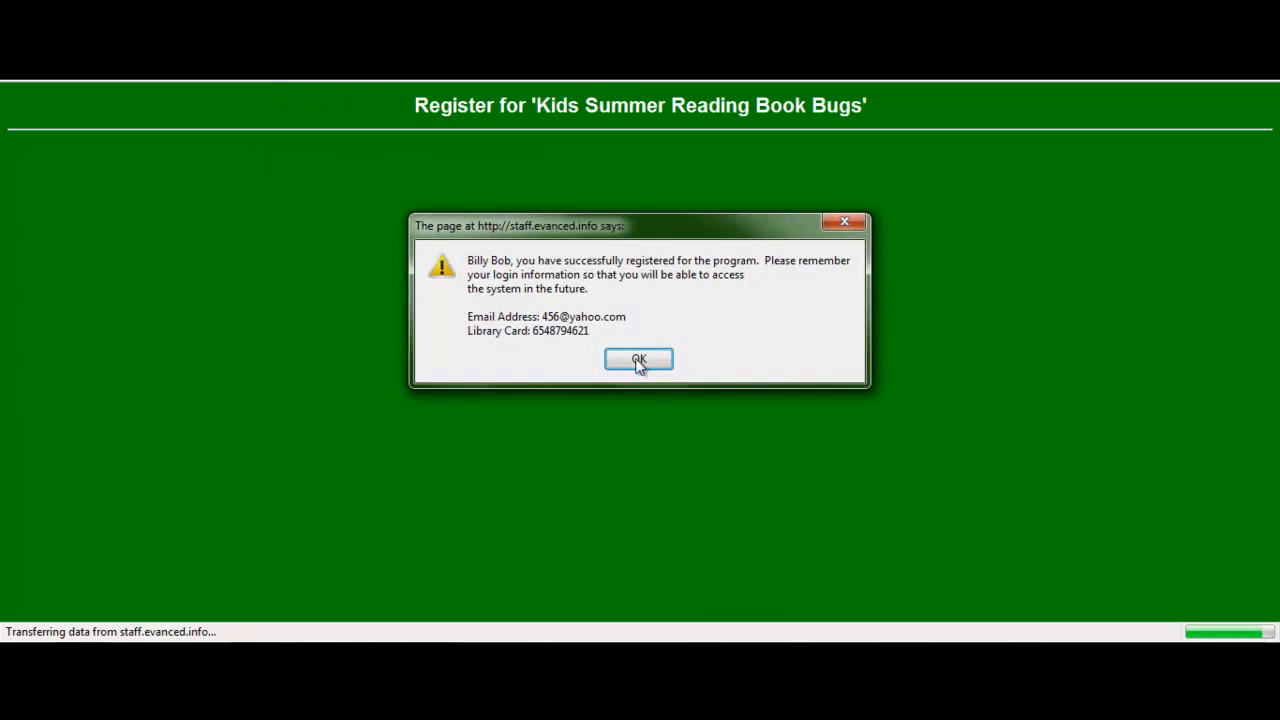
click(638, 360)
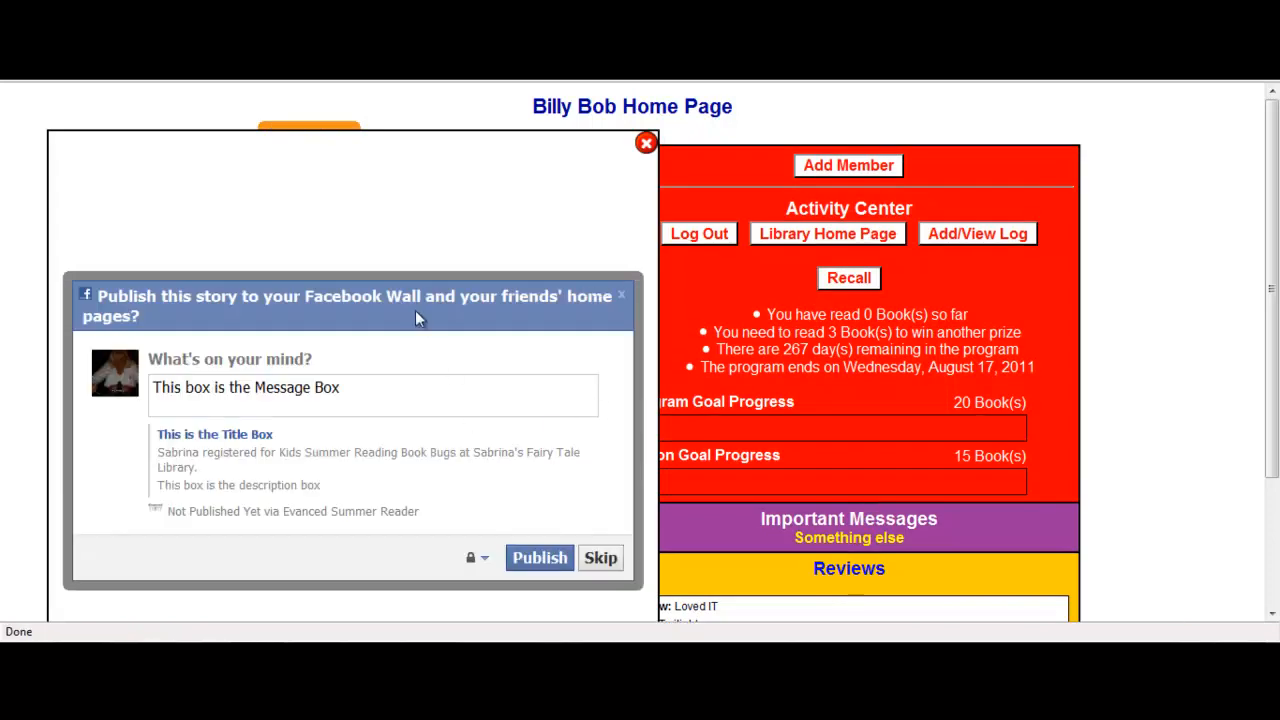
mouse_move(458, 350)
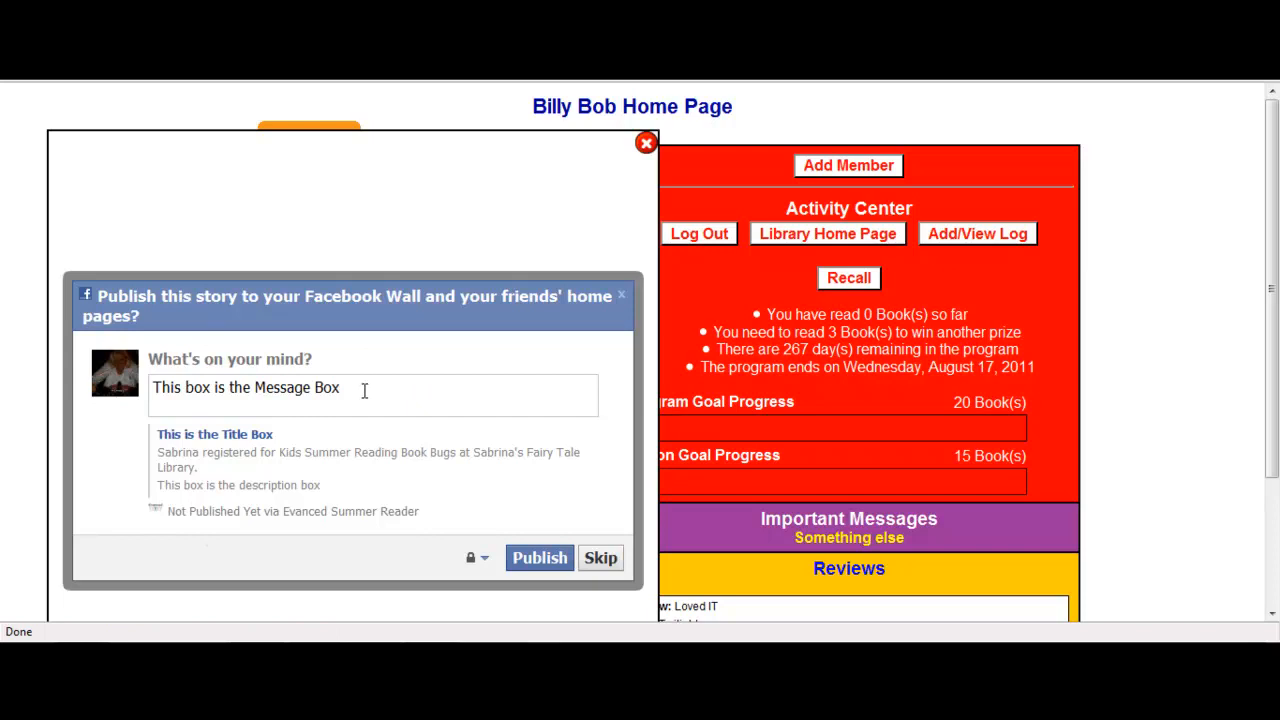
Step: Scroll through the Facebook publish prompt's message, title and description areas
scroll(down, 3)
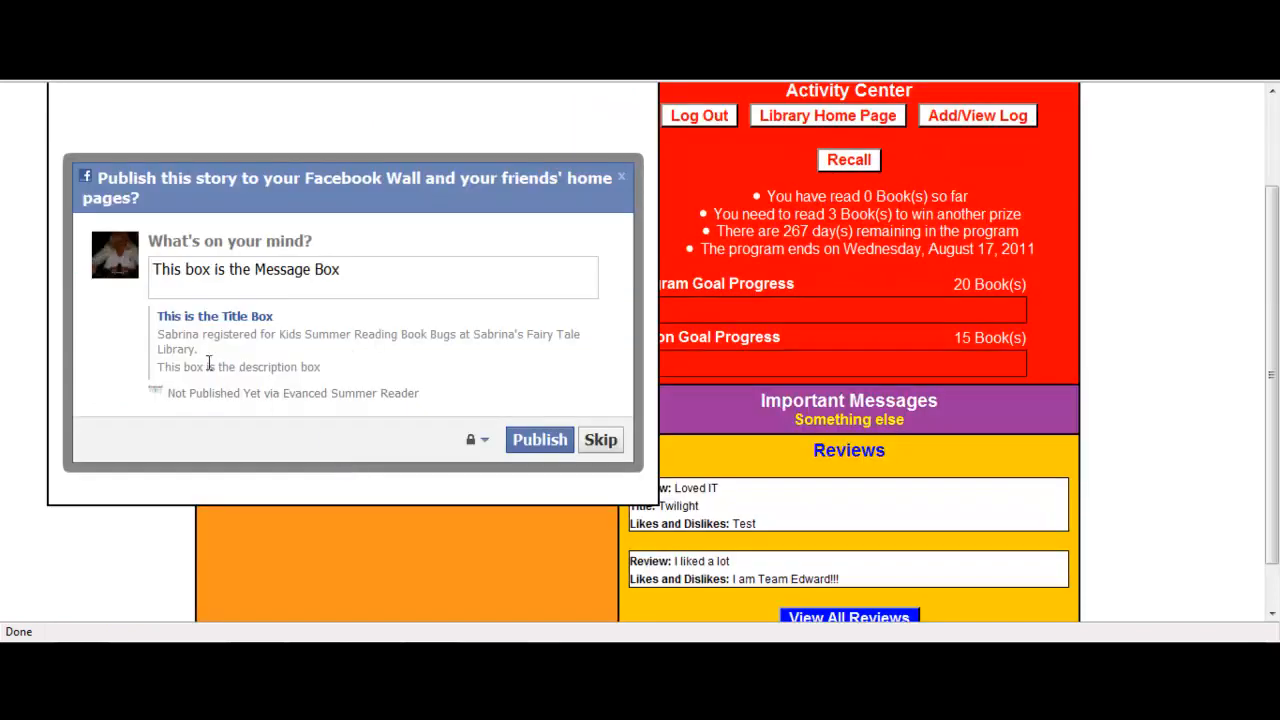
mouse_move(350, 392)
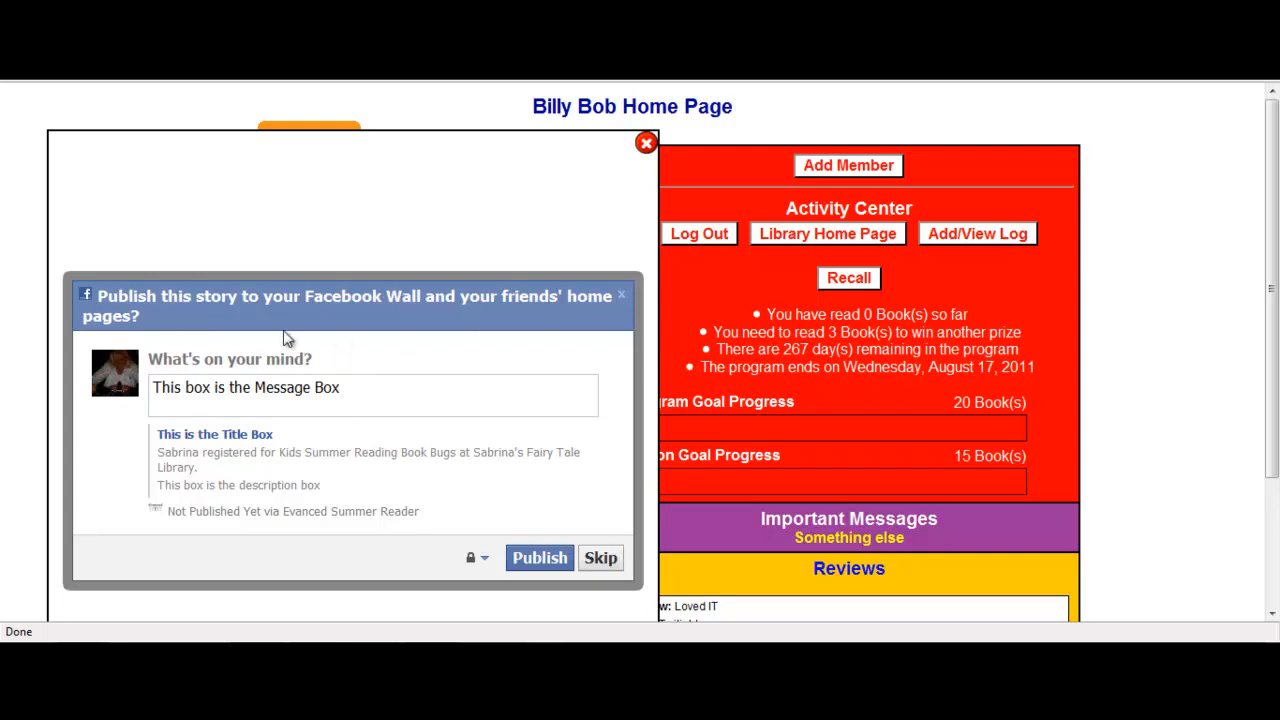
scroll(down, 3)
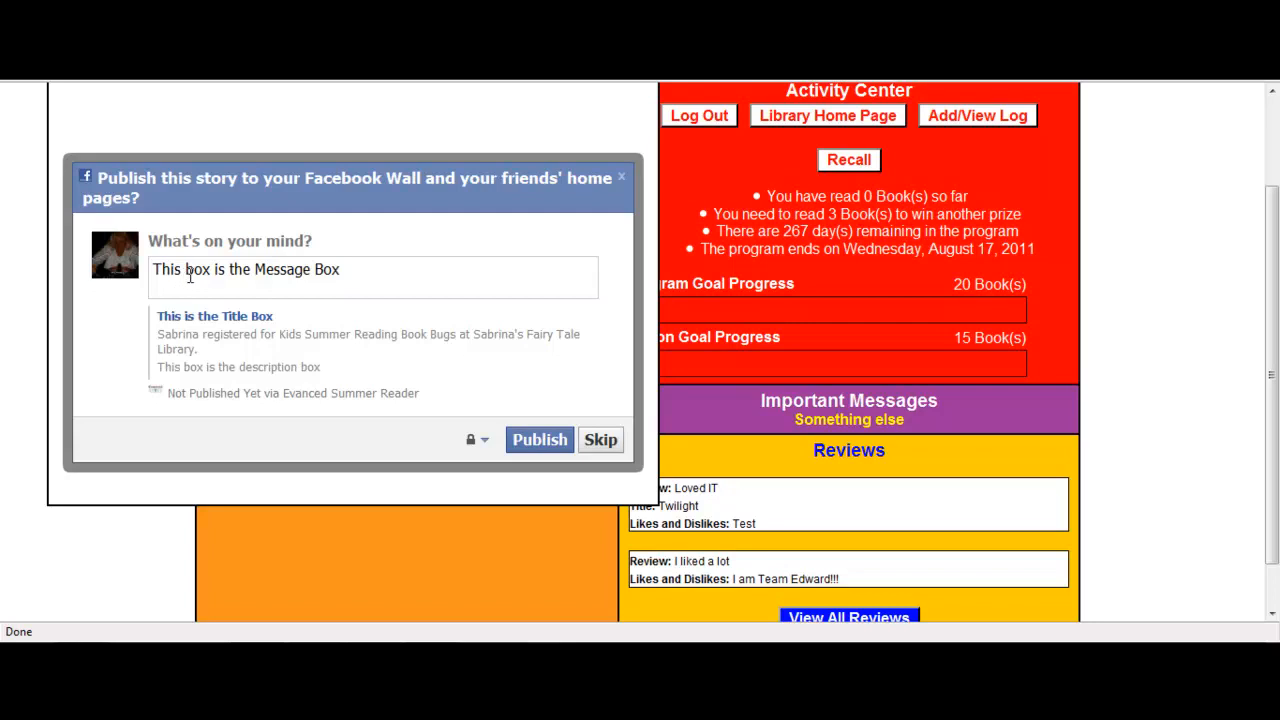
mouse_move(284, 312)
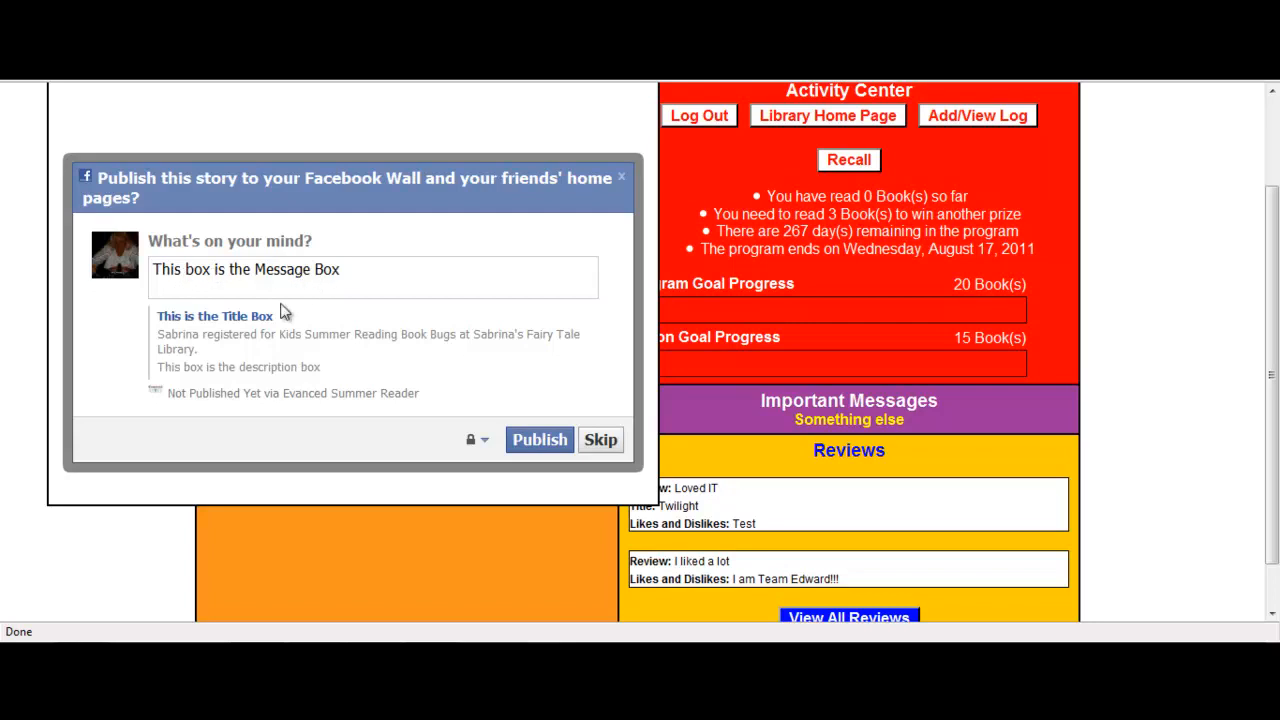
mouse_move(250, 330)
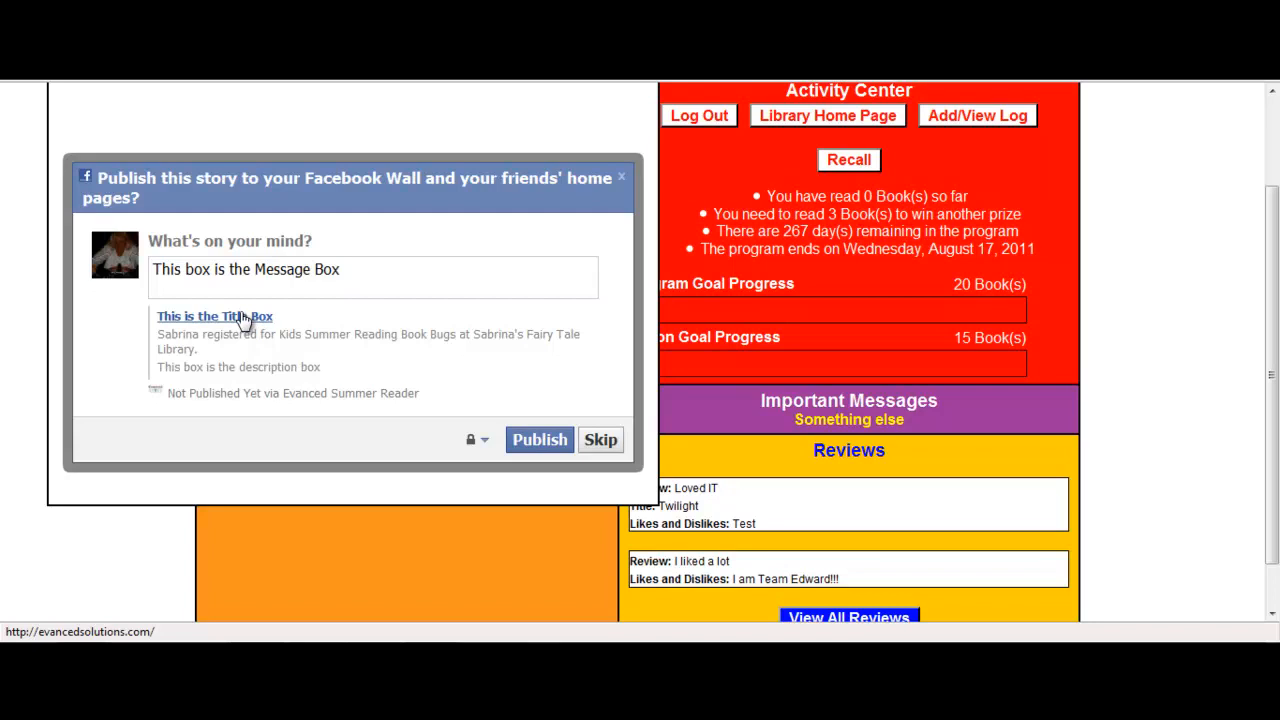
mouse_move(230, 324)
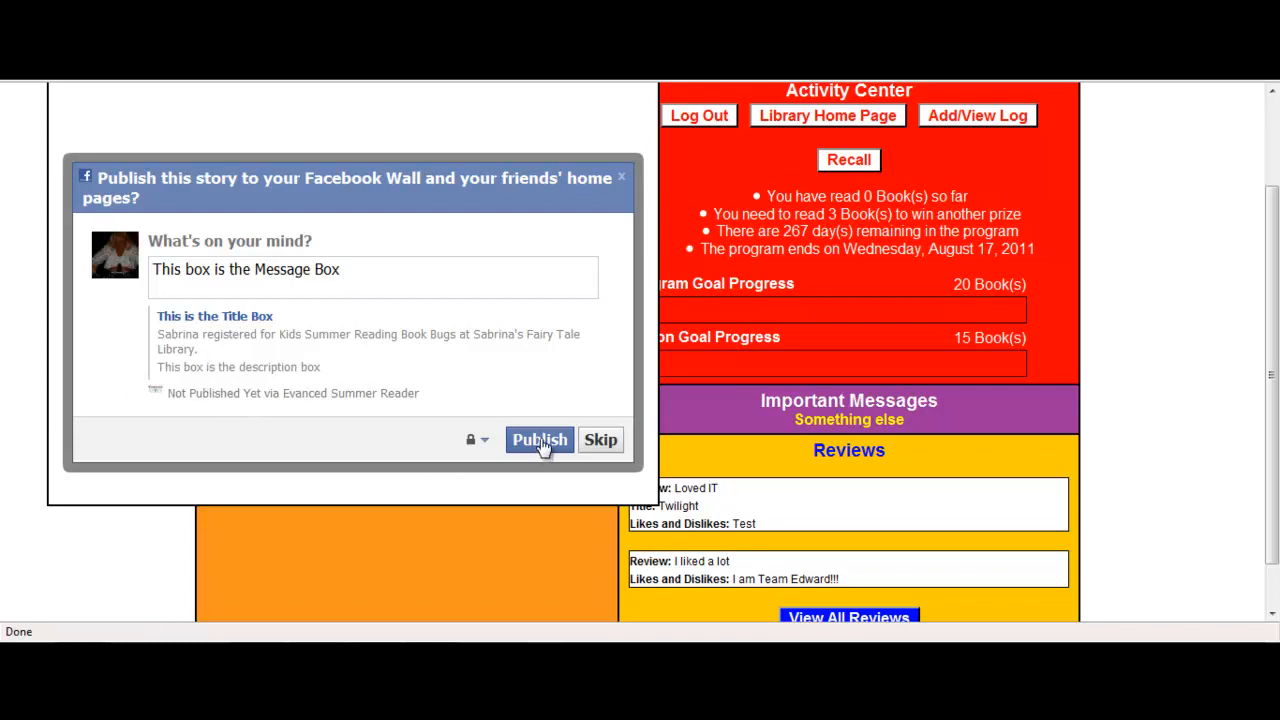
Step: Publish the registration story to Facebook, leaving the patron's Book Bugs home page showing
click(540, 440)
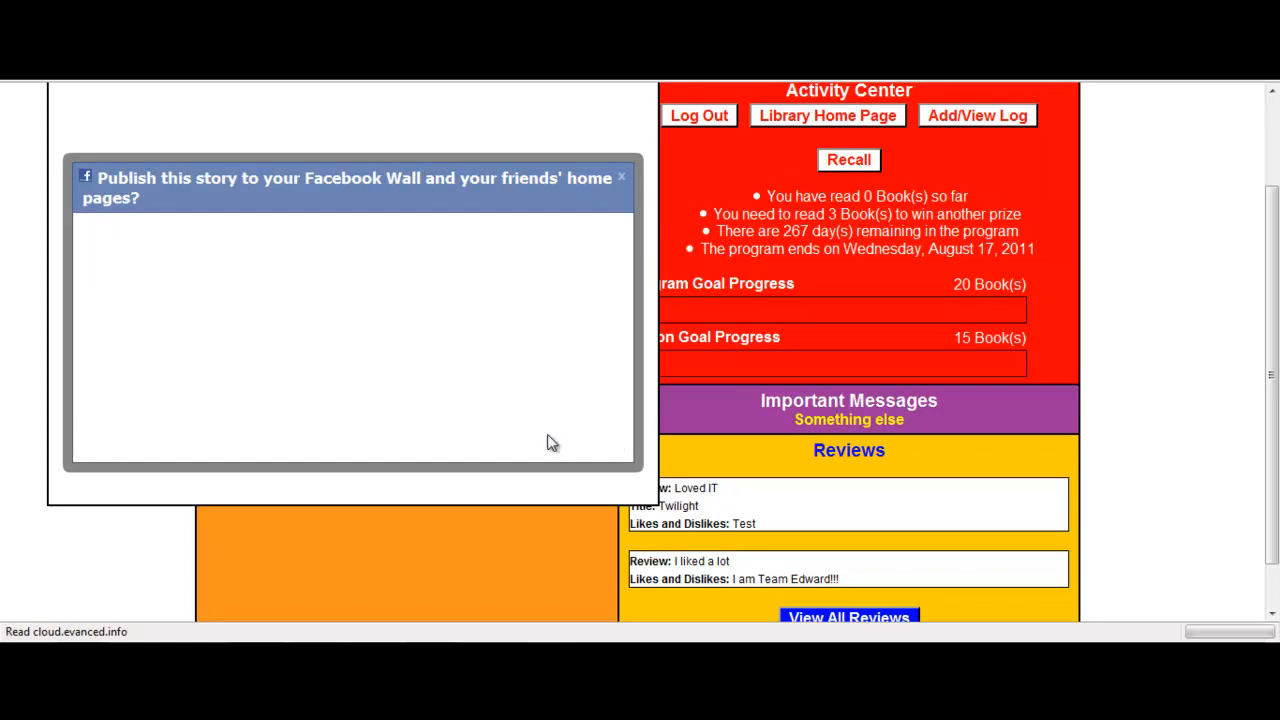
click(620, 176)
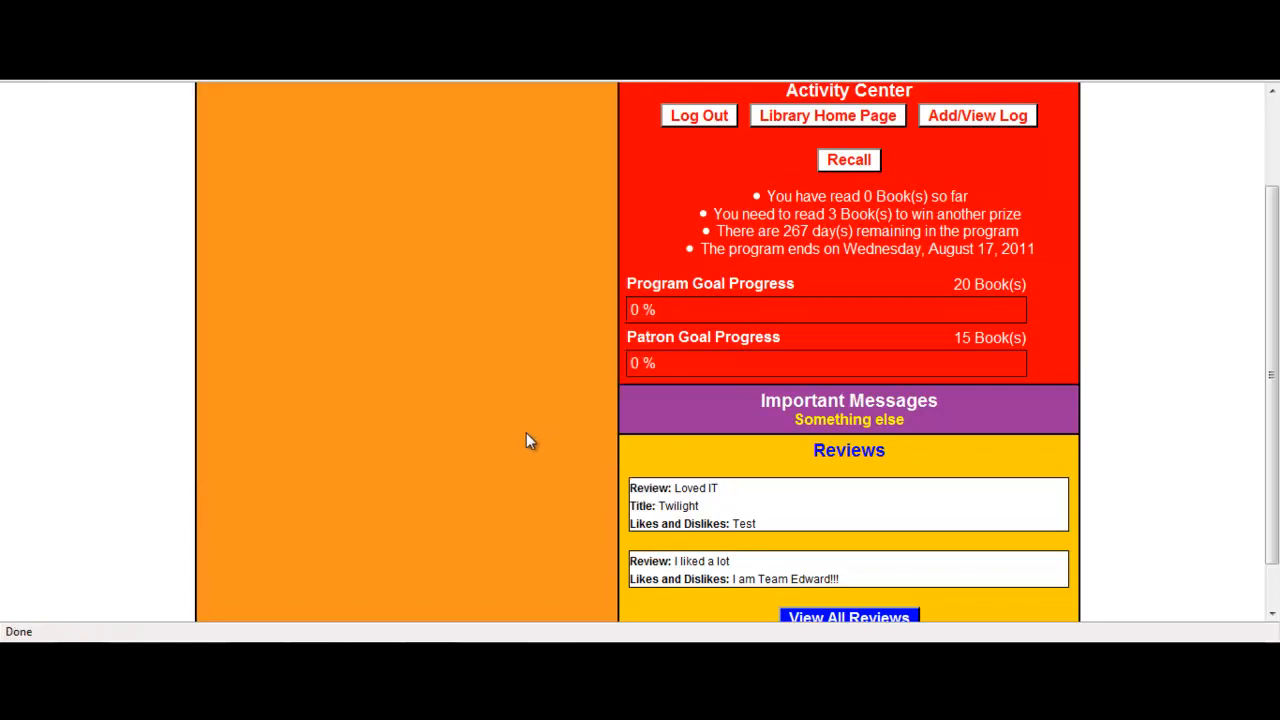
mouse_move(510, 446)
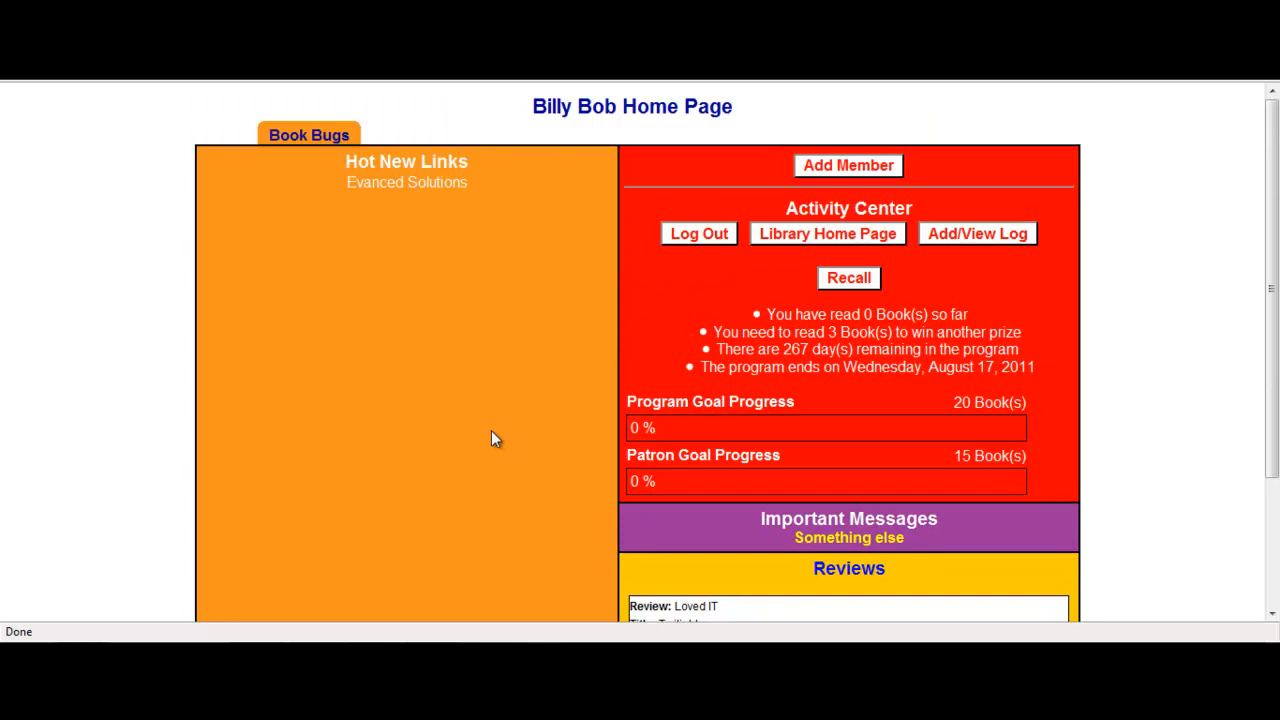
mouse_move(492, 392)
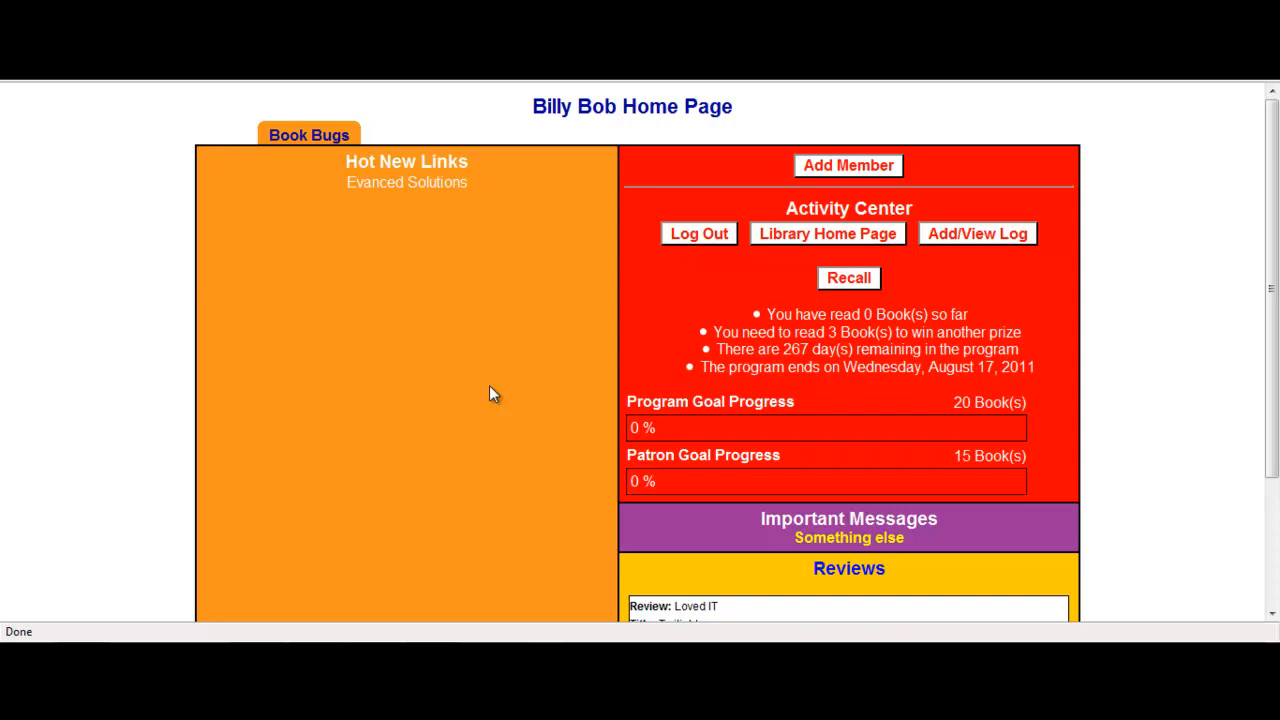
mouse_move(496, 398)
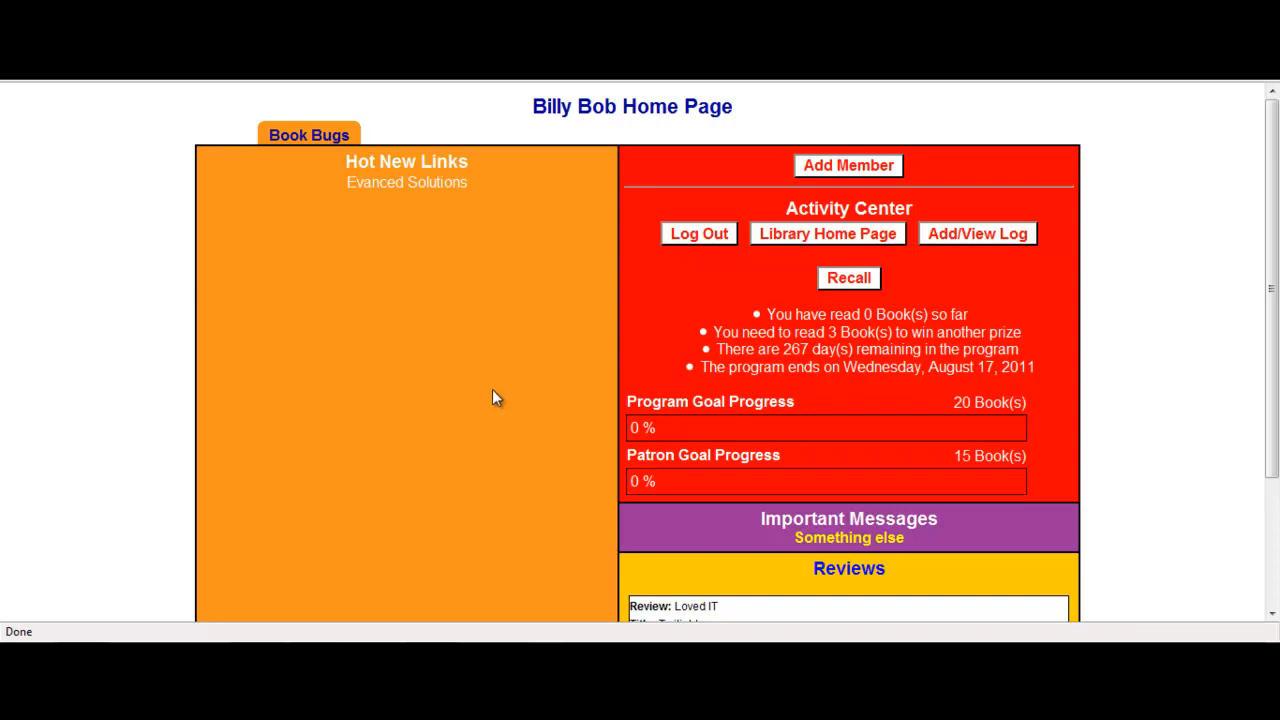